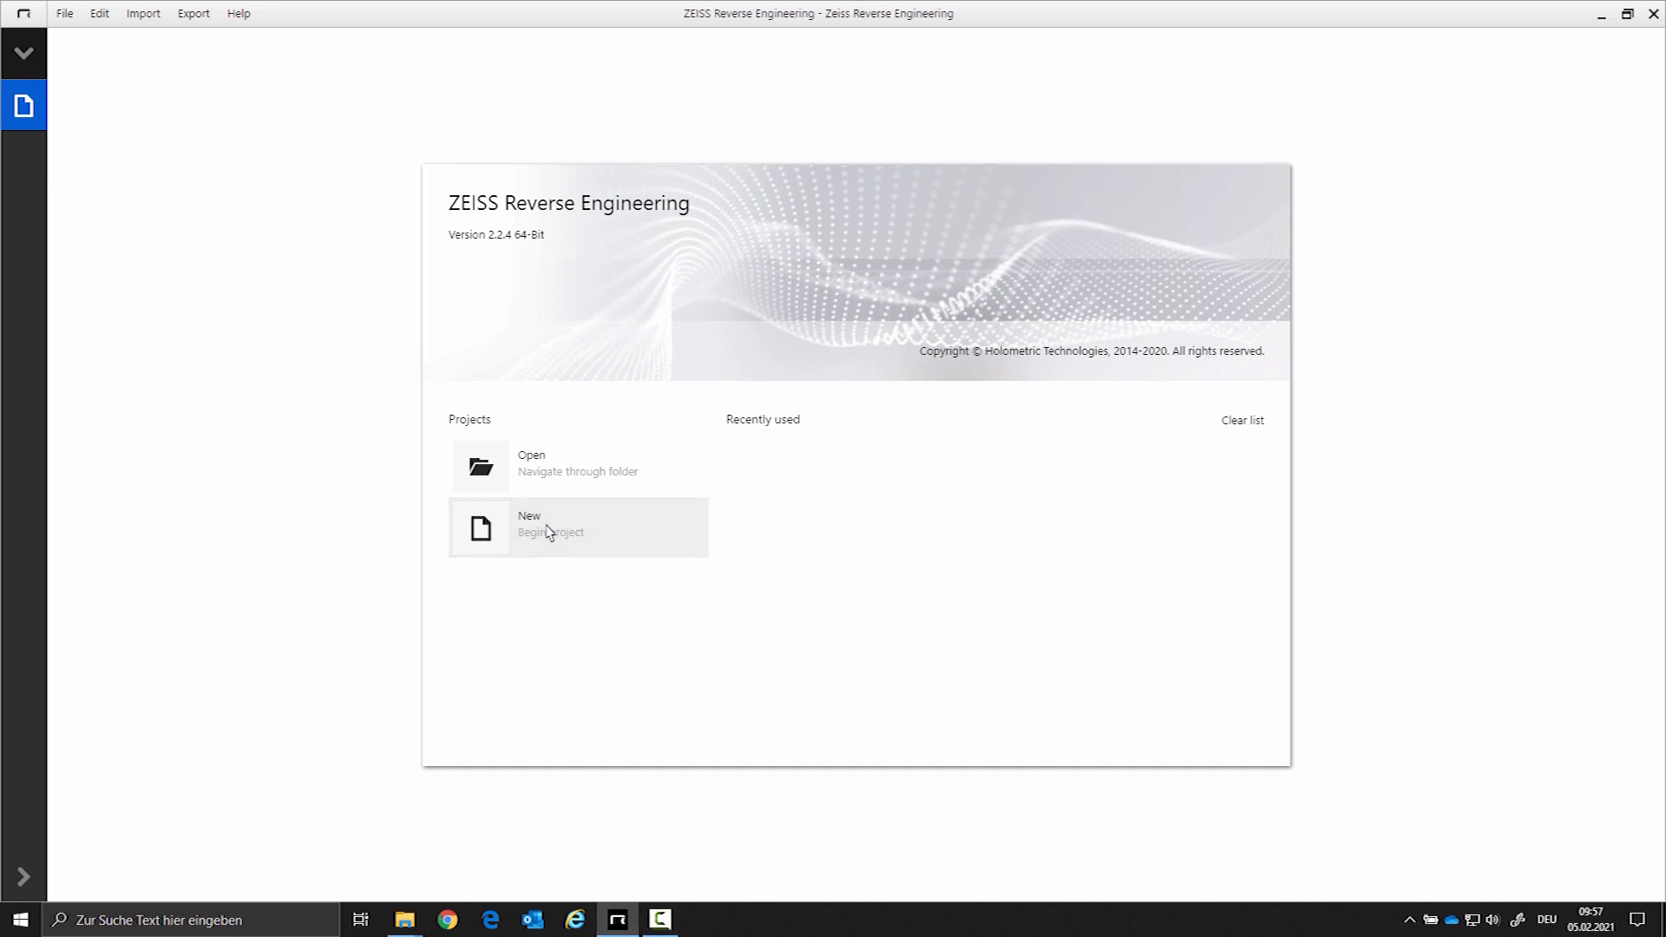
- Start a new project from the start page
{"action": "left_click", "coordinate": [578, 526]}
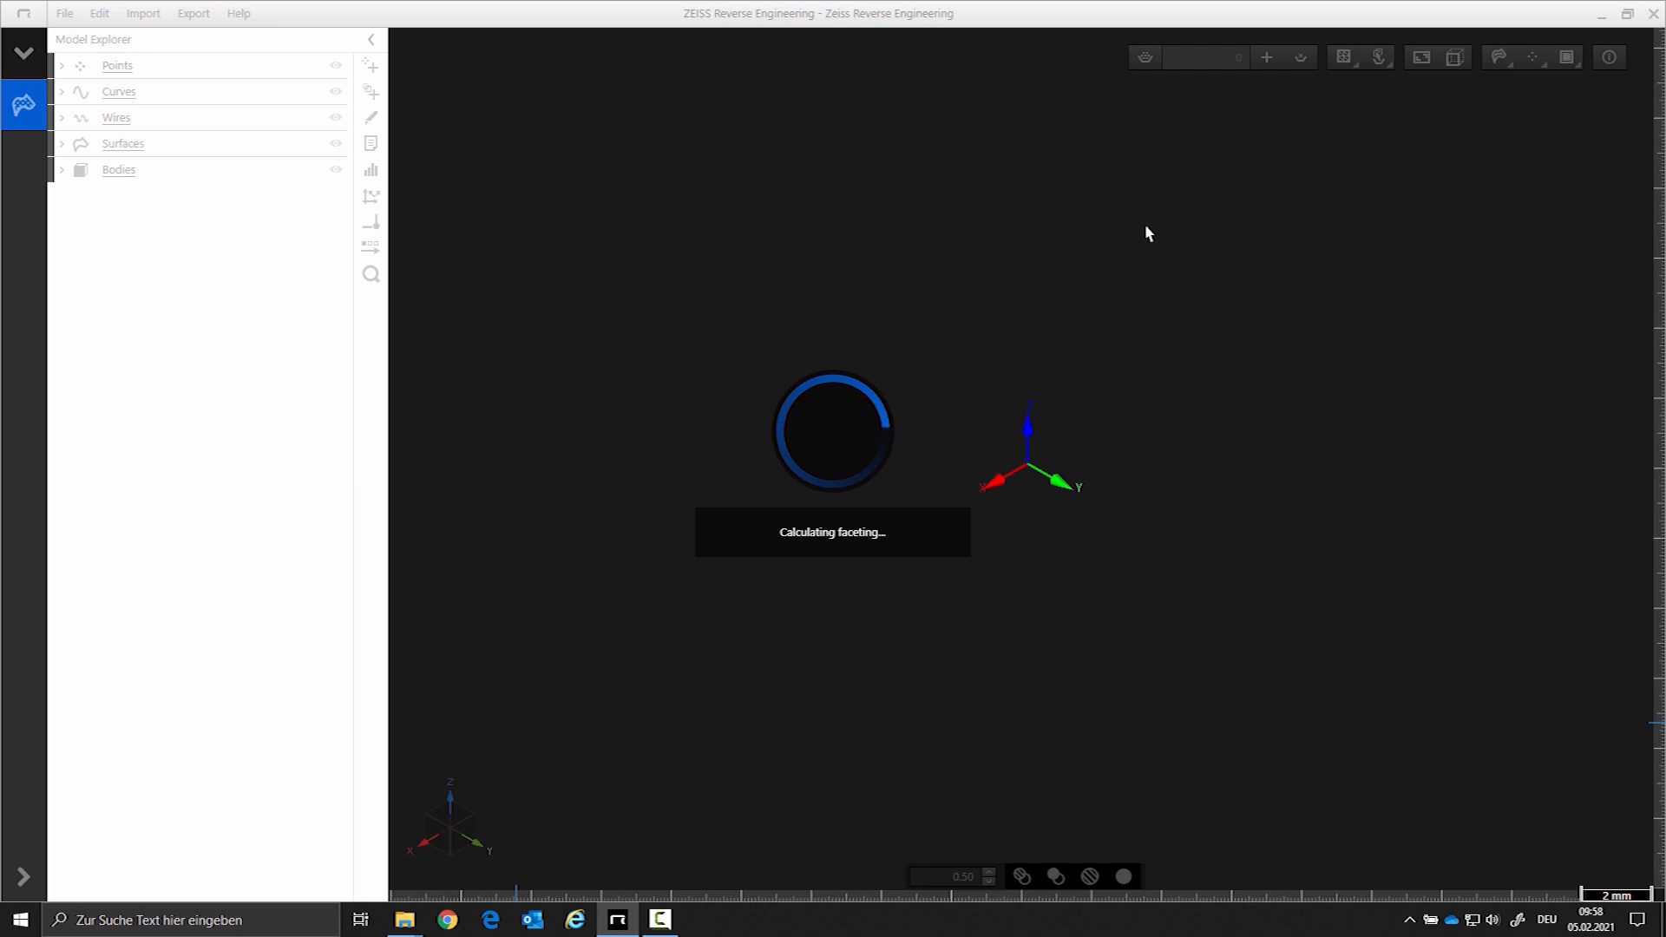
{"action": "mouse_move", "coordinate": [1116, 227]}
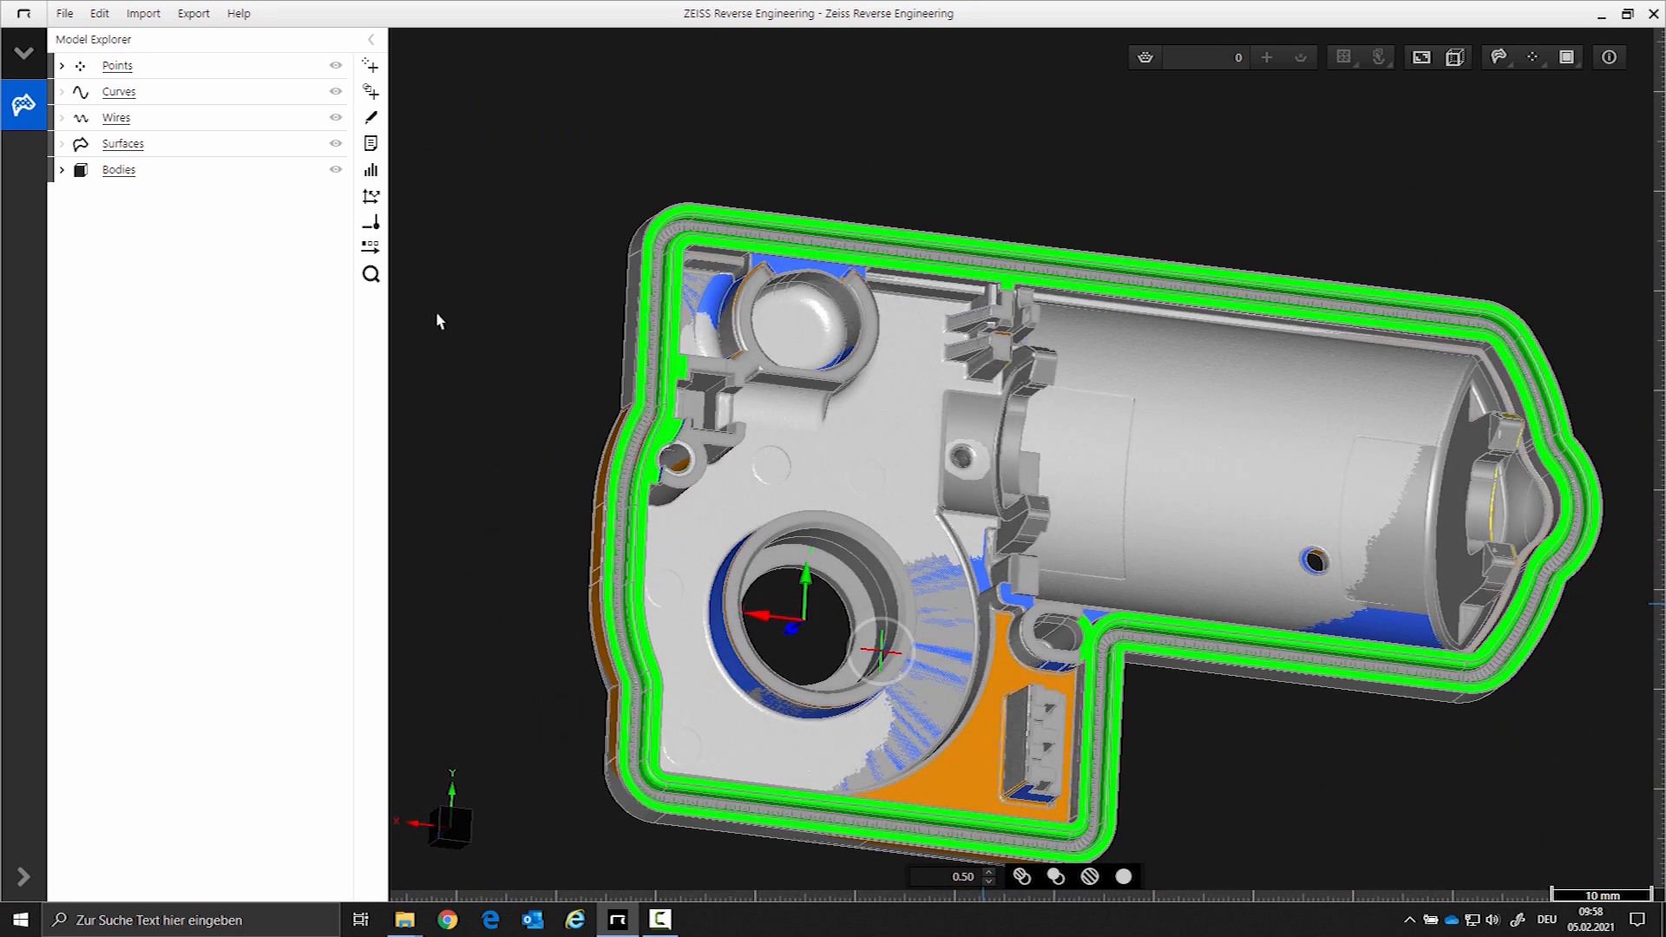
- Expand the Model Explorer lists of loaded point sets and bodies
{"action": "left_click", "coordinate": [62, 197]}
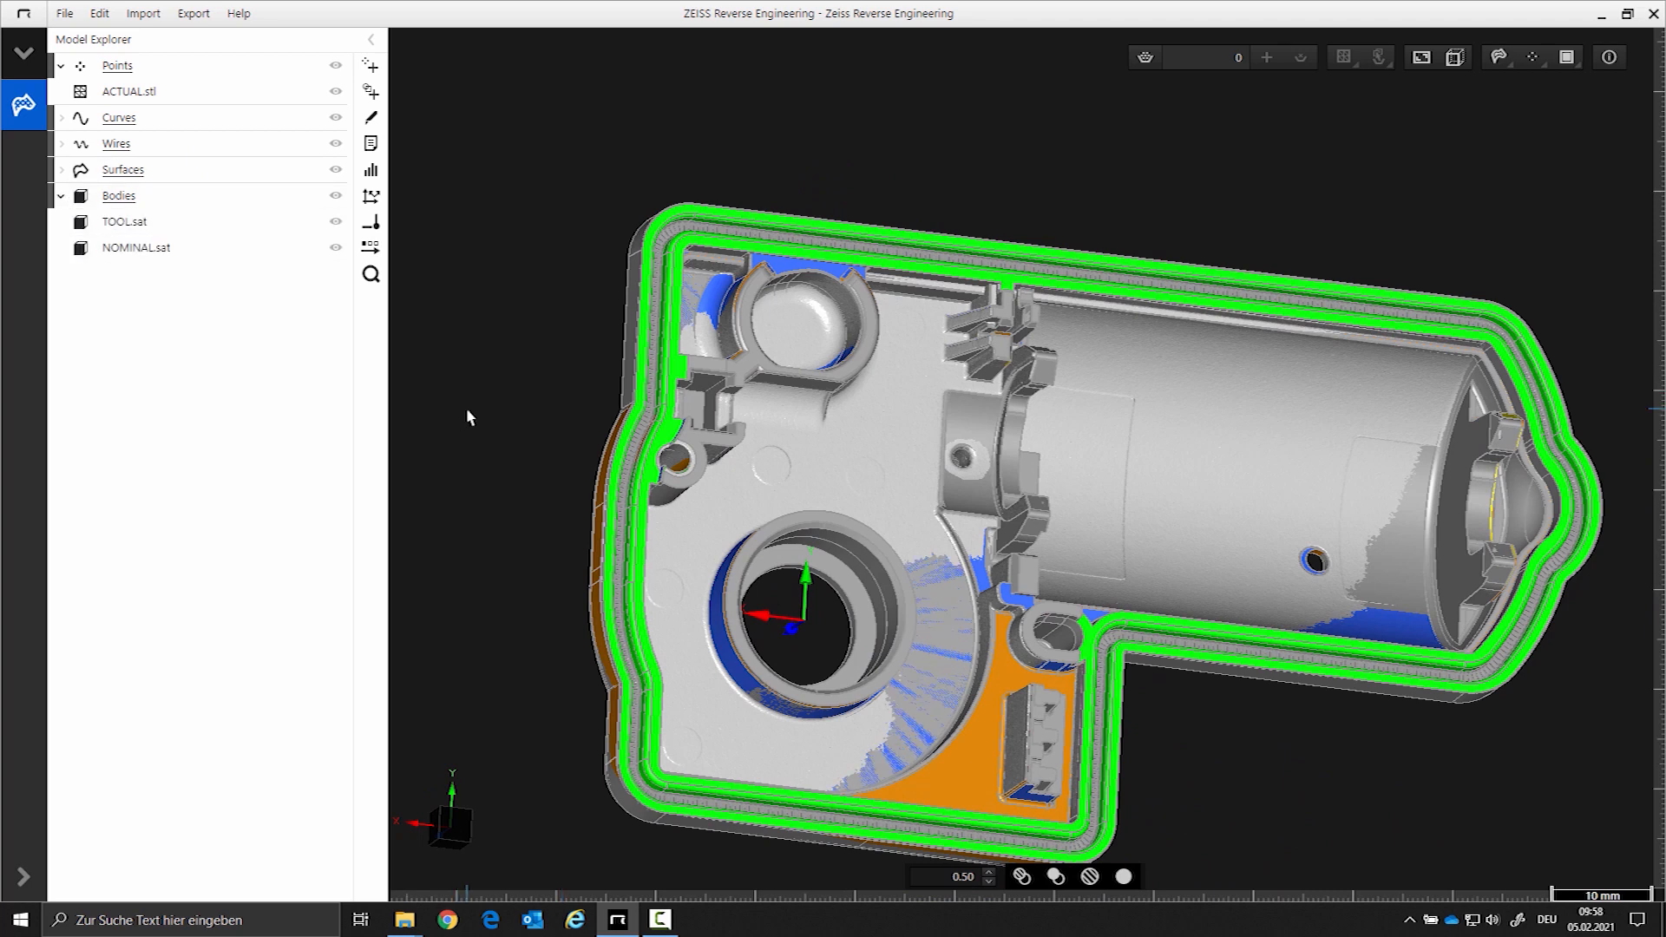
{"action": "mouse_move", "coordinate": [551, 486]}
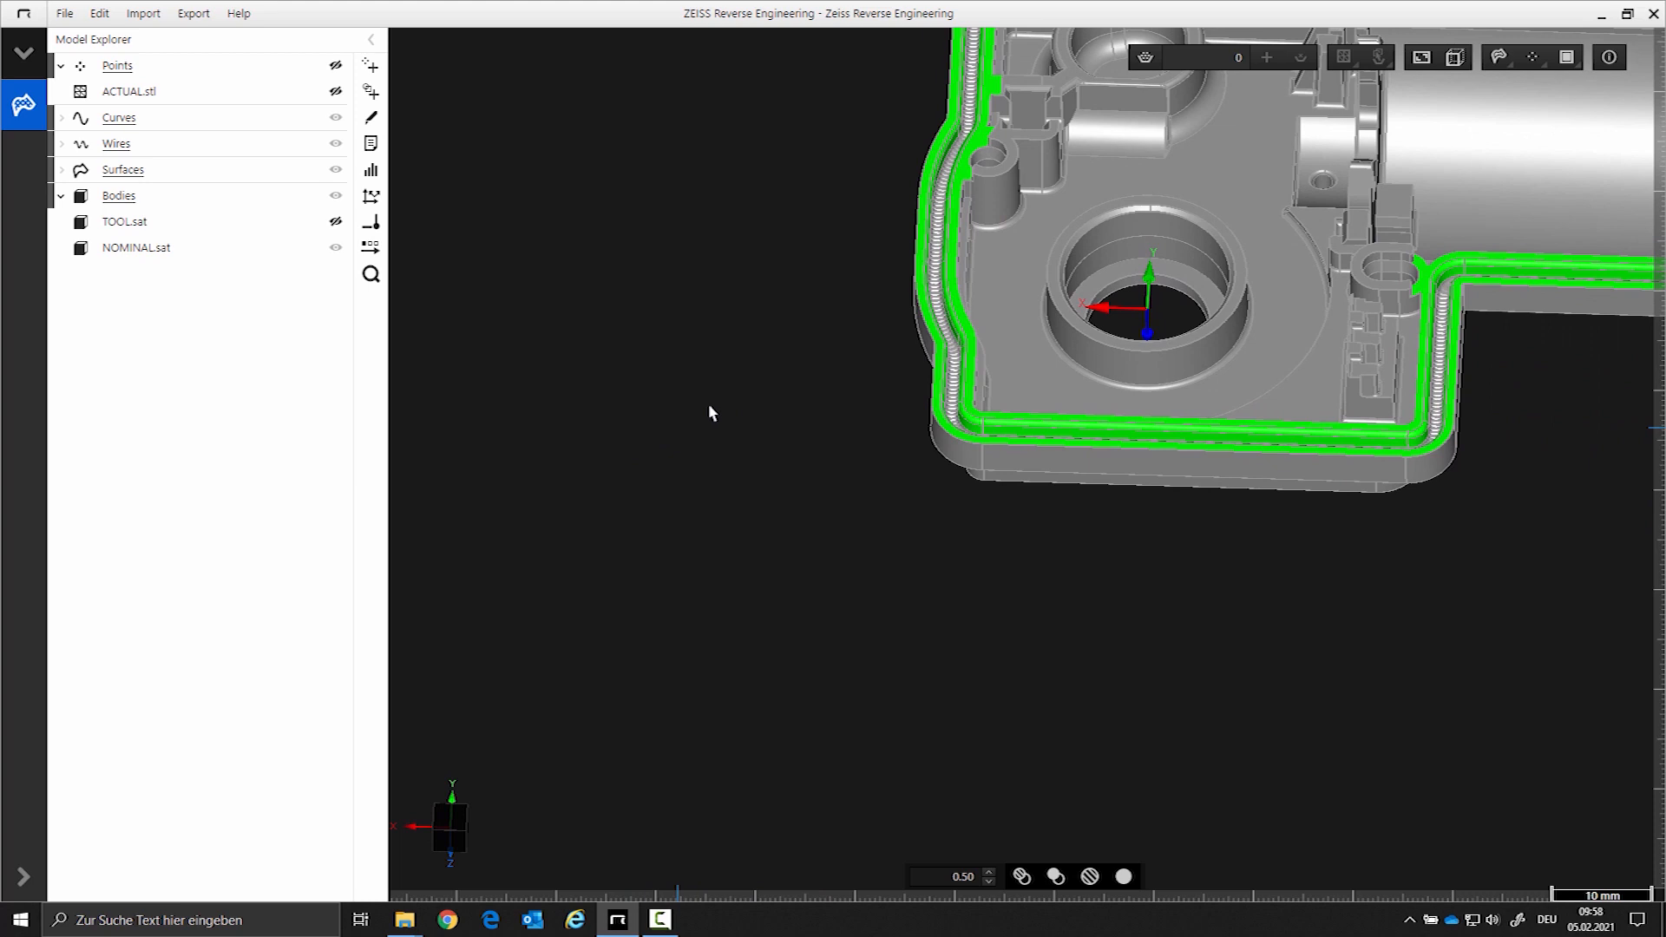
- Extract the nominal bore wall and outer rim as part bodies Body.02 and Body.03
{"action": "left_click", "coordinate": [135, 248]}
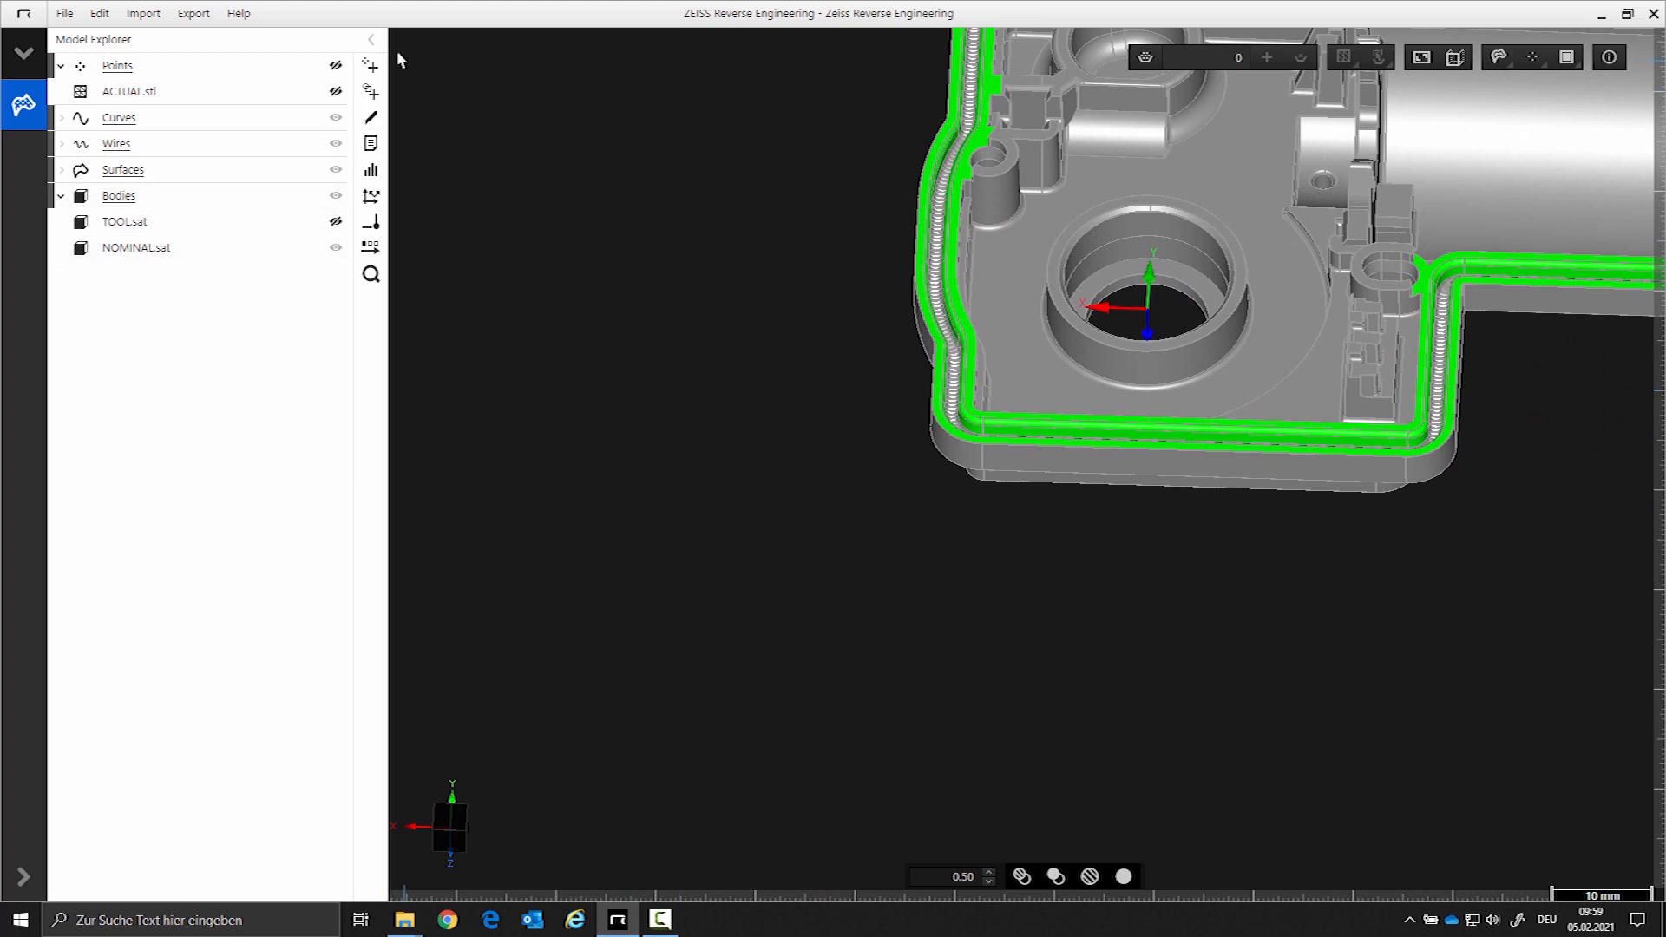
{"action": "left_click", "coordinate": [370, 91]}
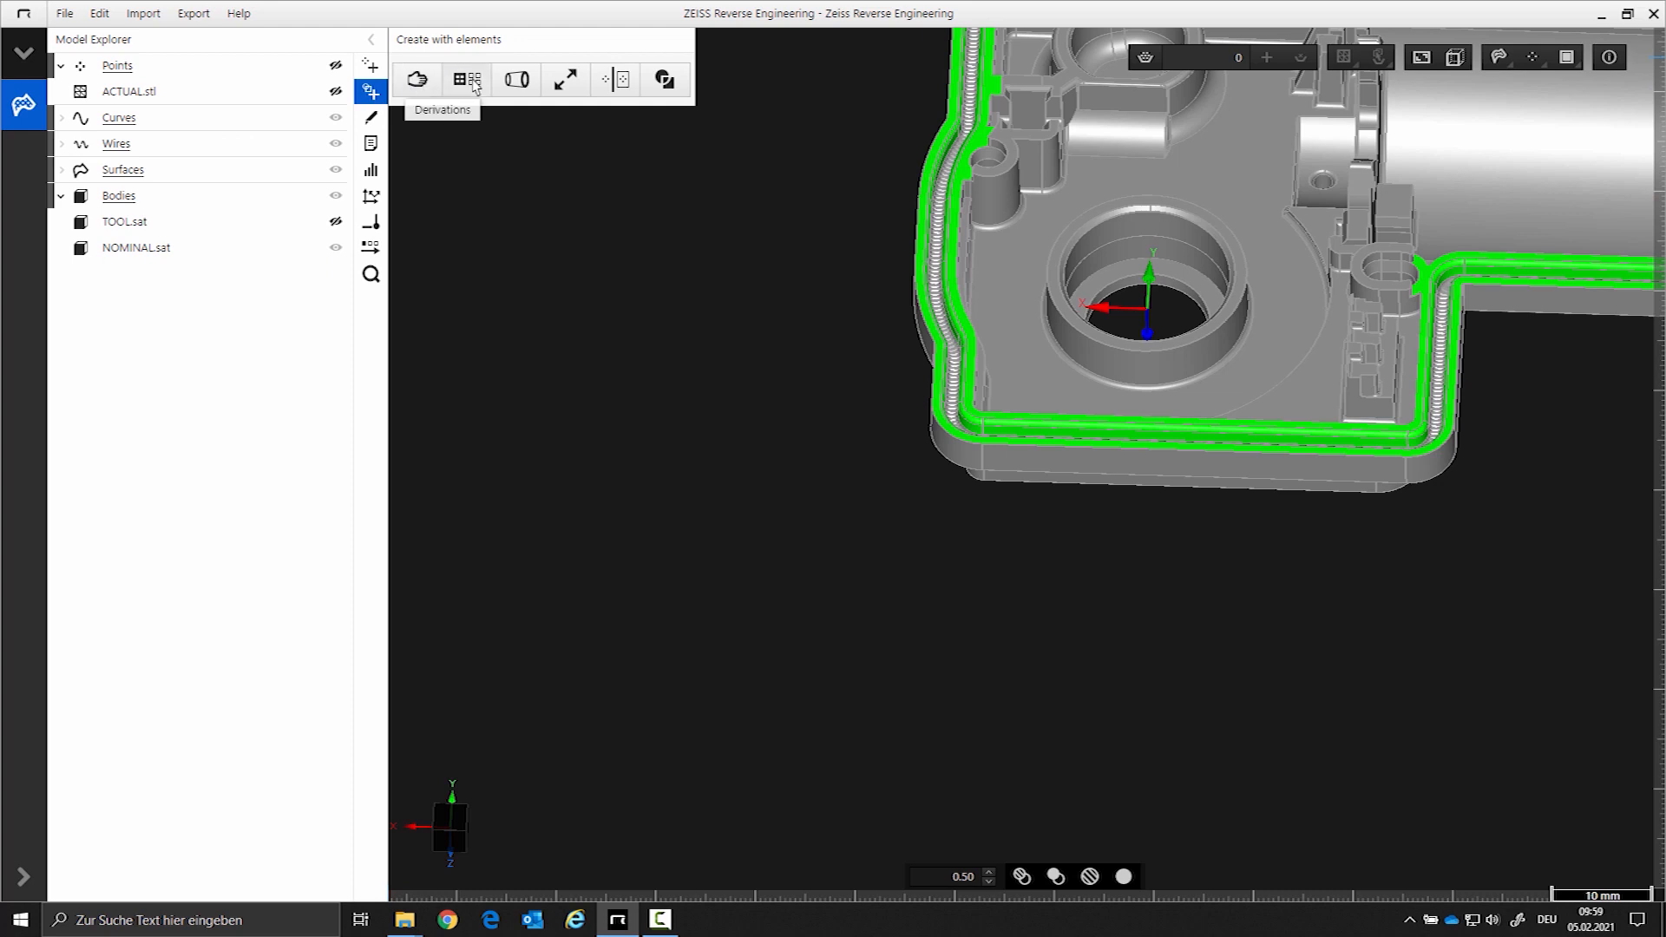
{"action": "left_click", "coordinate": [465, 80]}
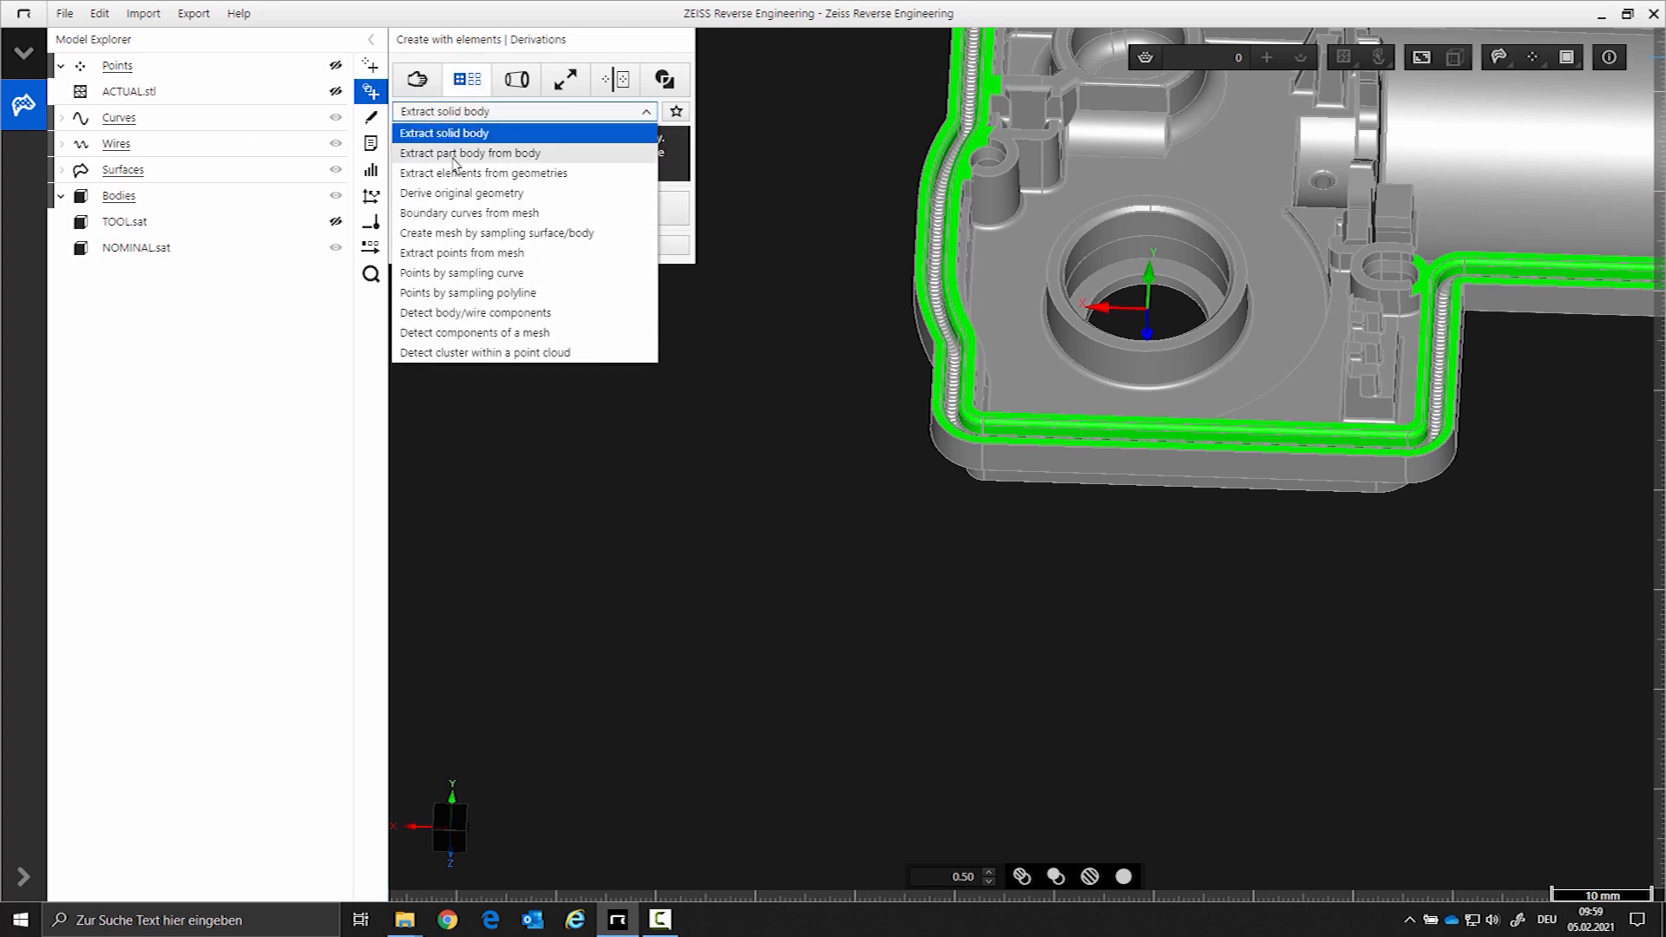
{"action": "left_click", "coordinate": [469, 152]}
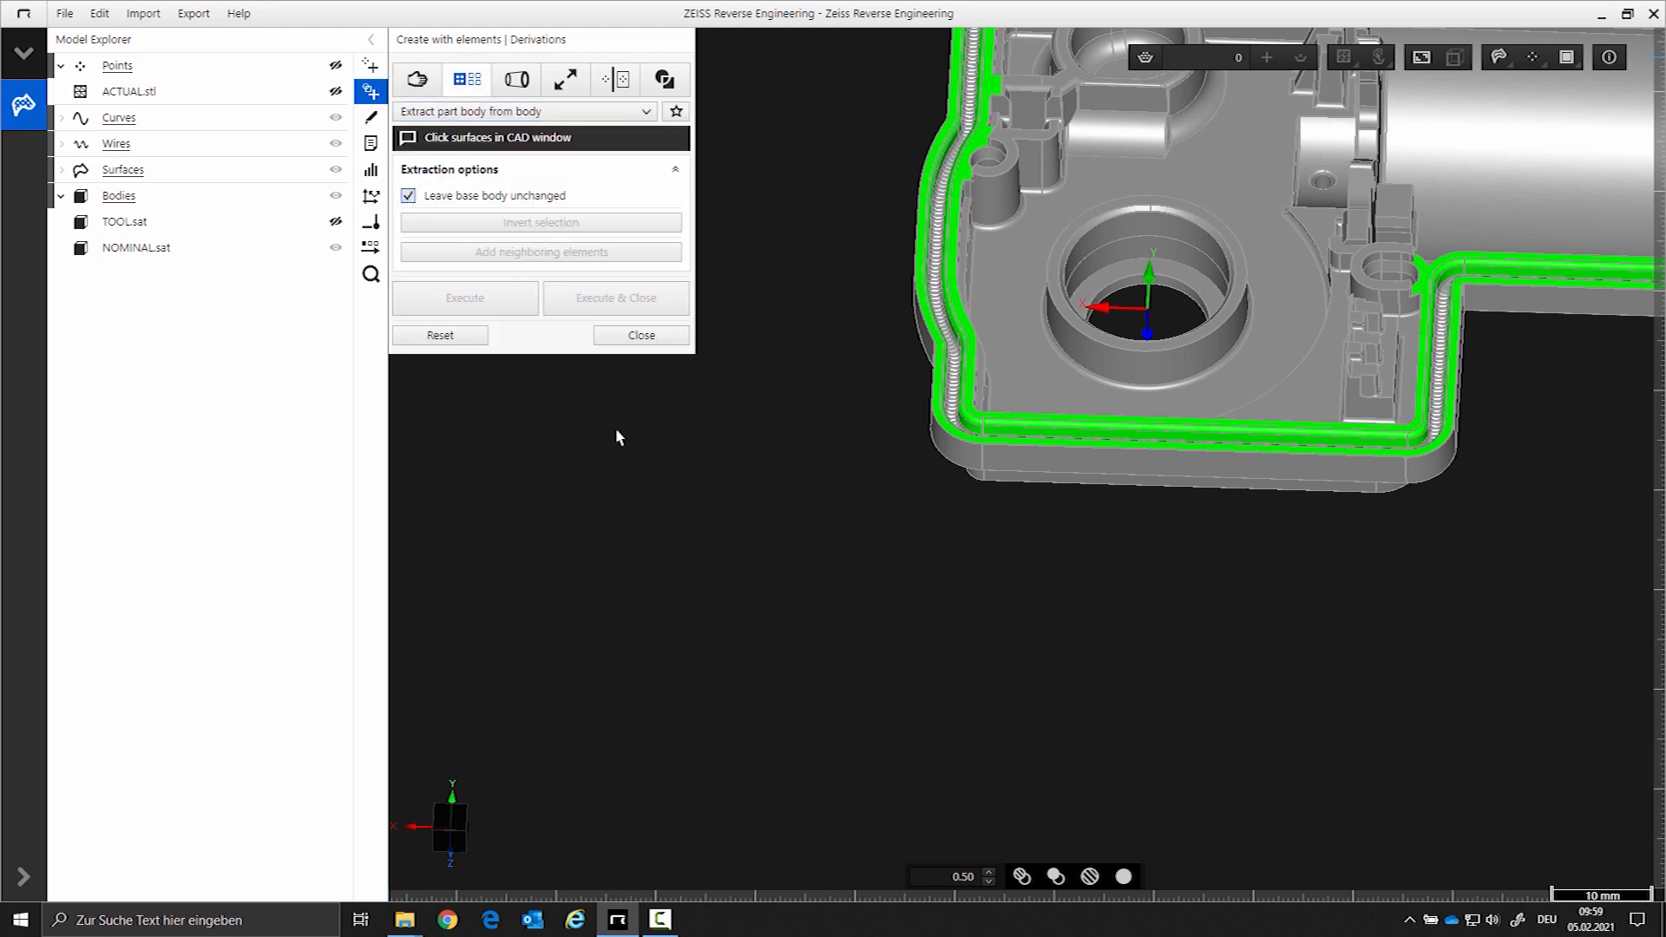
{"action": "mouse_move", "coordinate": [1003, 669]}
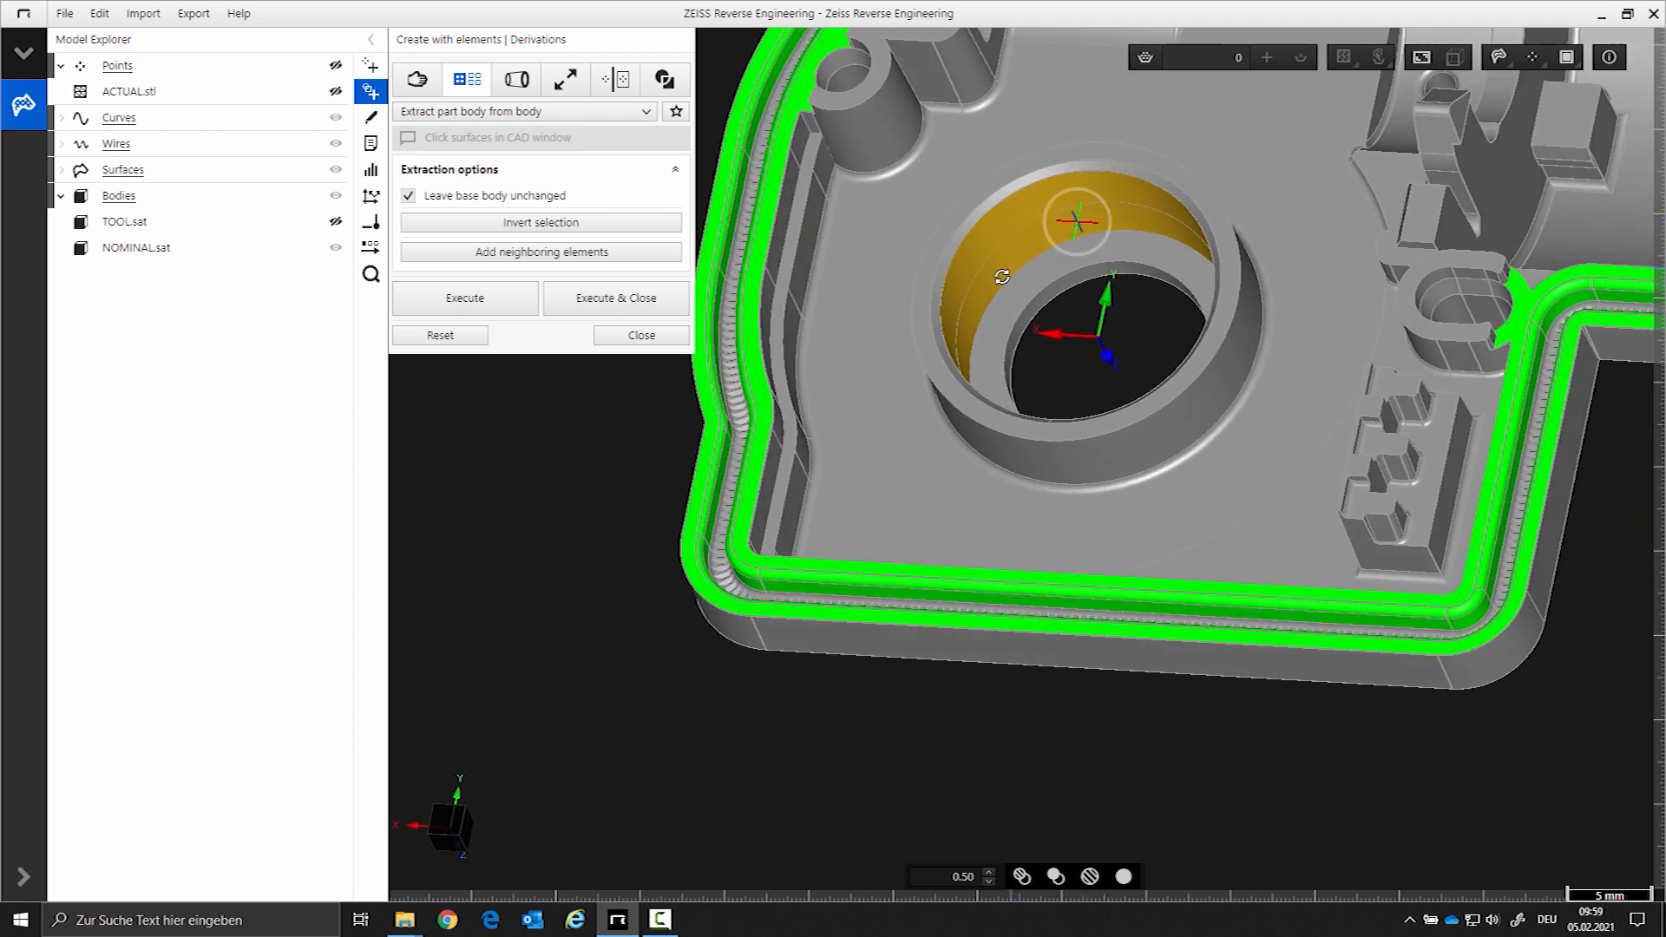
{"action": "left_click", "coordinate": [464, 297]}
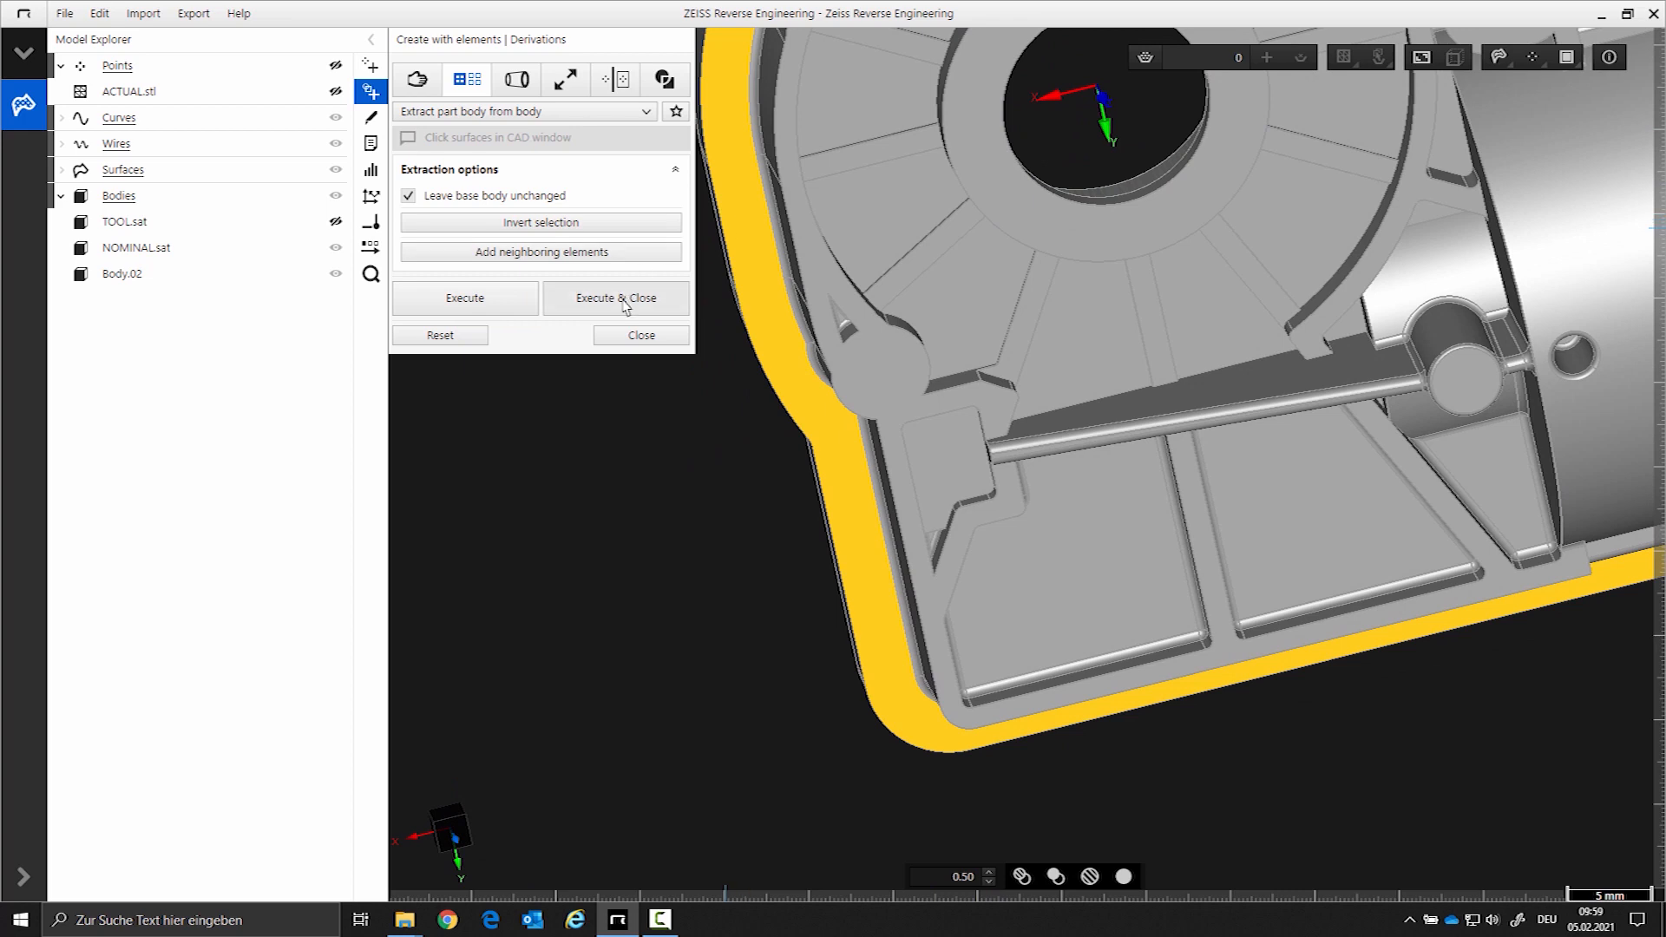
{"action": "left_click", "coordinate": [614, 298]}
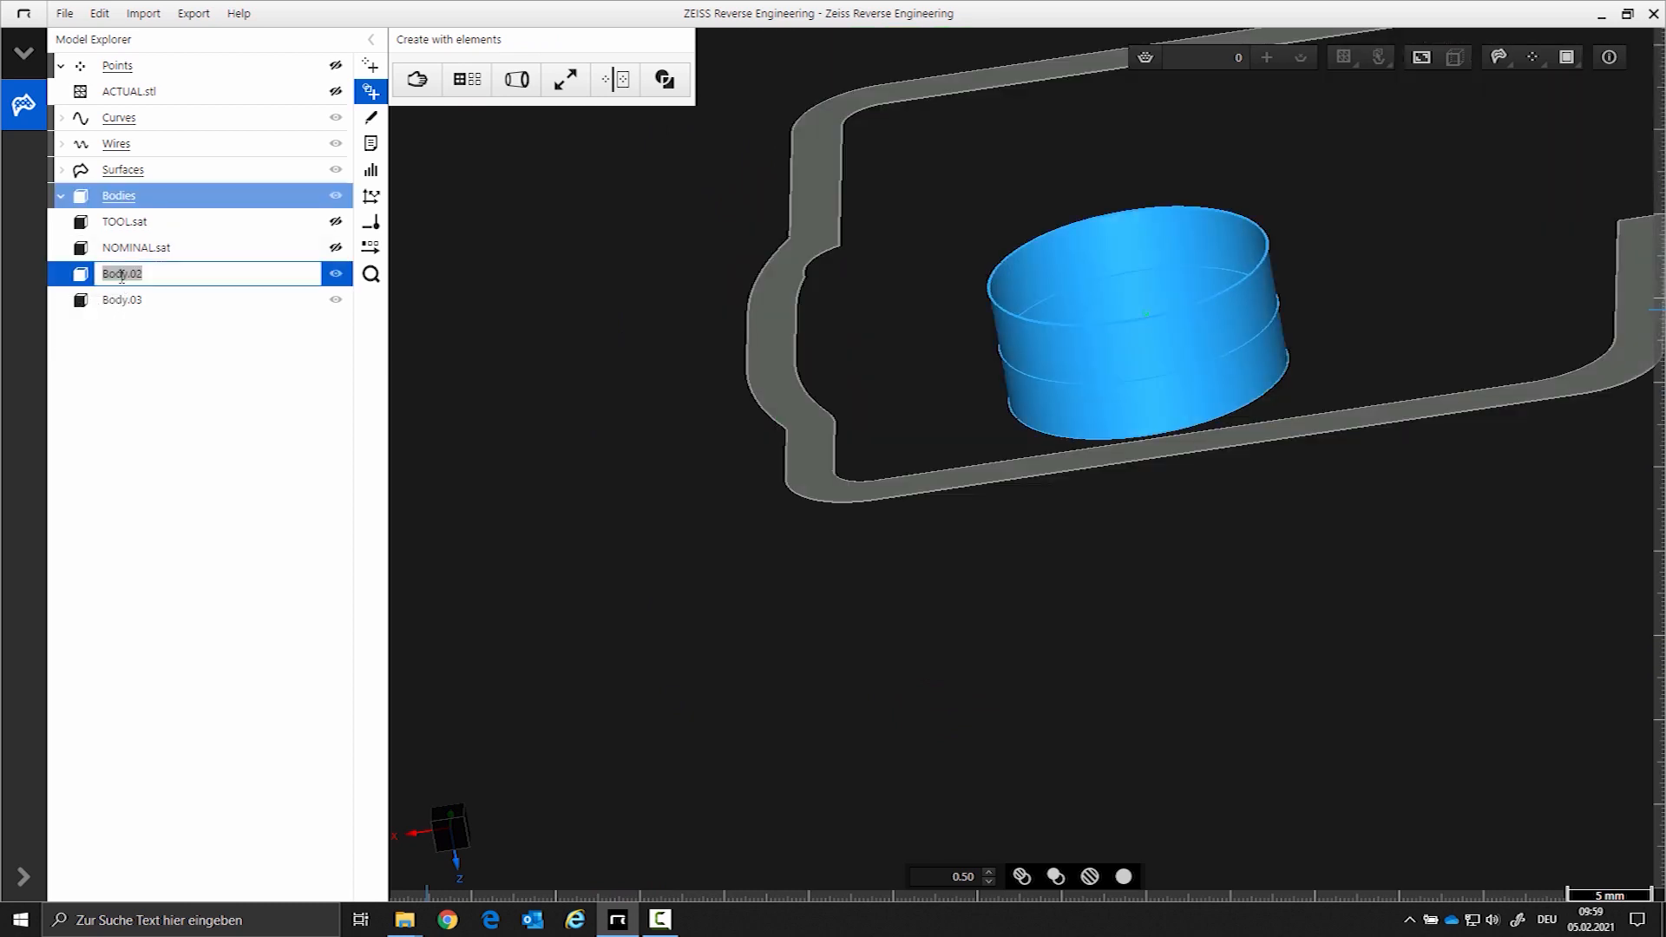
- Rename Body.02 to 'NOMINAL 1' and Body.03 to 'NOMINAL 2'
{"action": "type", "text": "NOMI"}
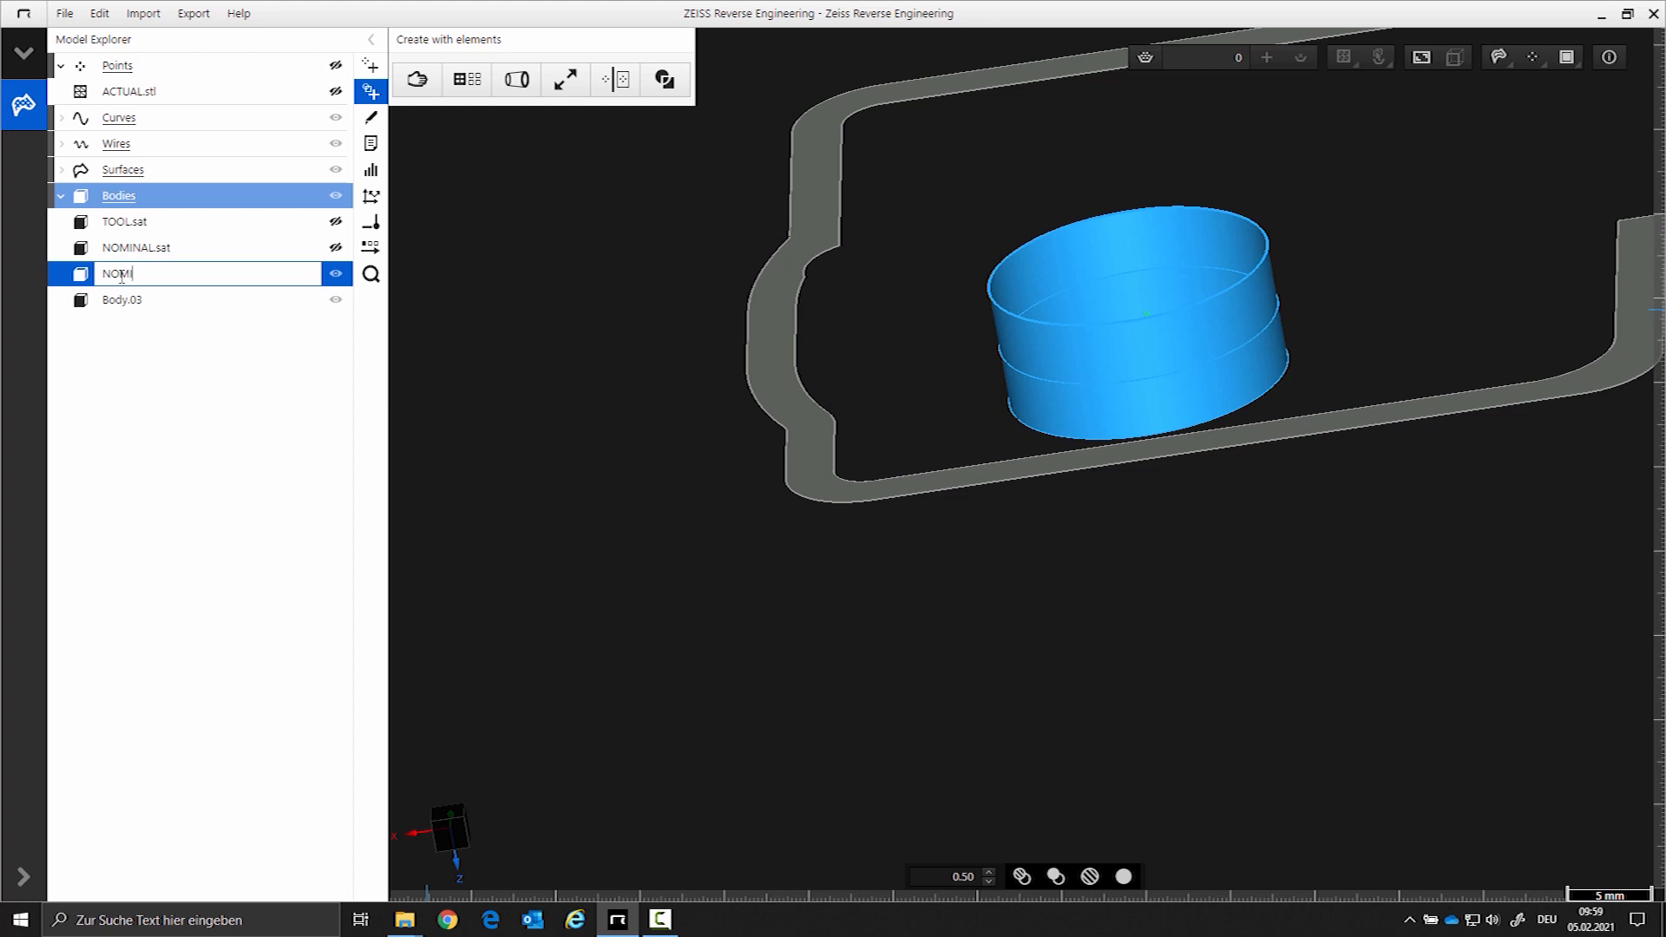
{"action": "type", "text": "NOMINAL 1"}
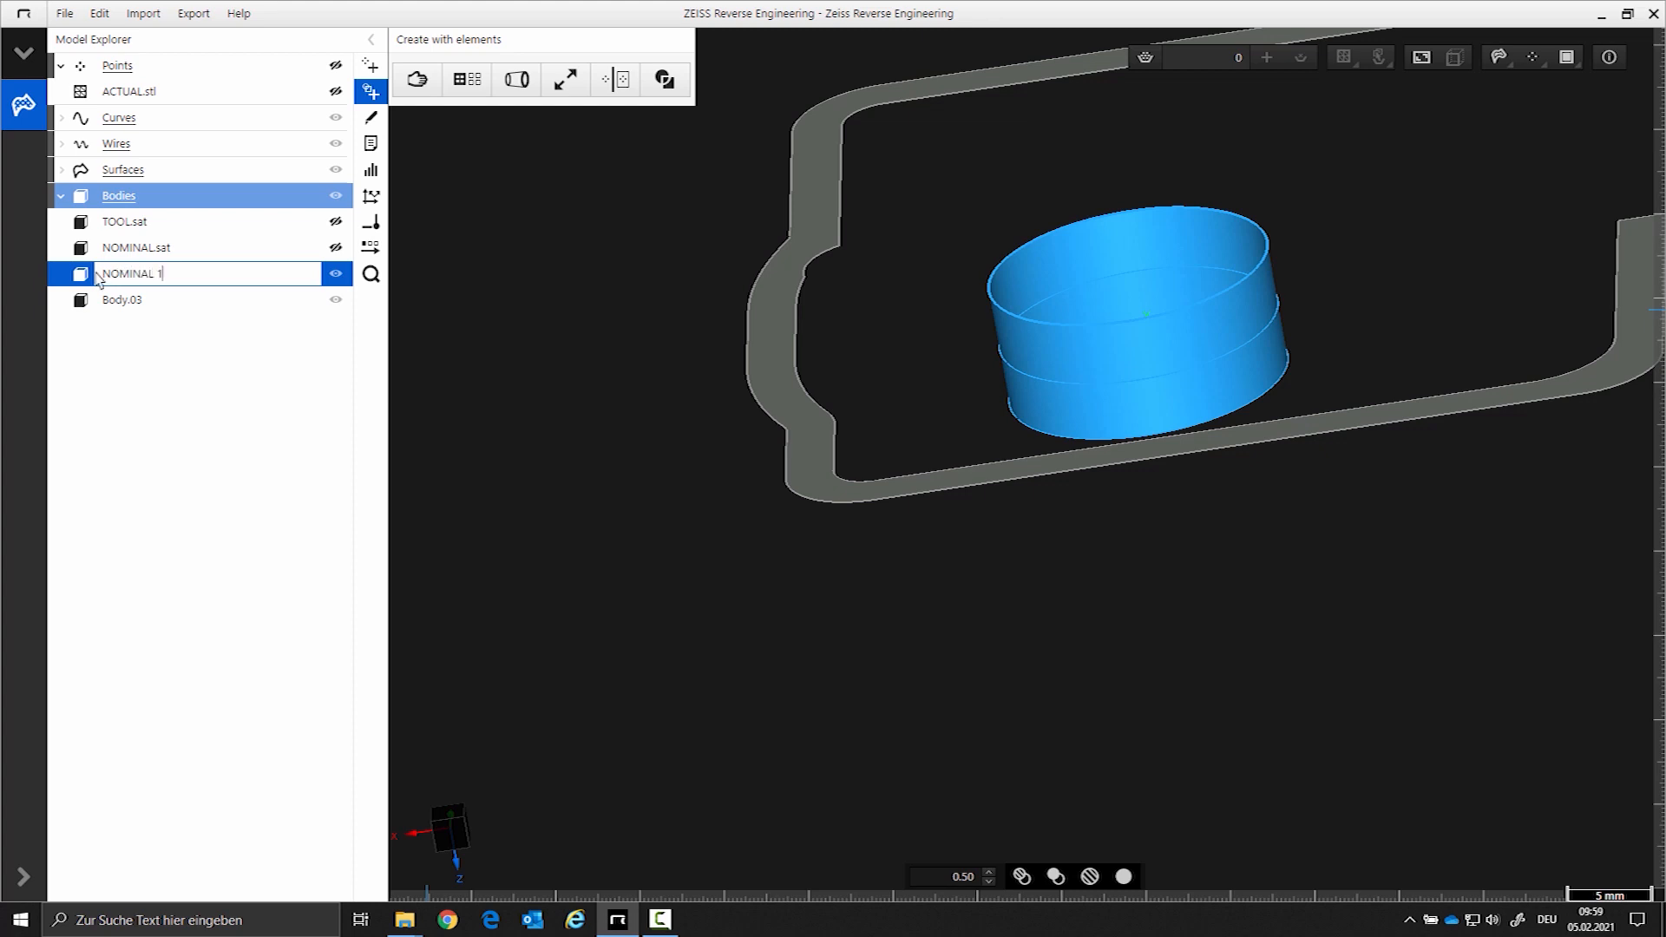
{"action": "left_click", "coordinate": [138, 299]}
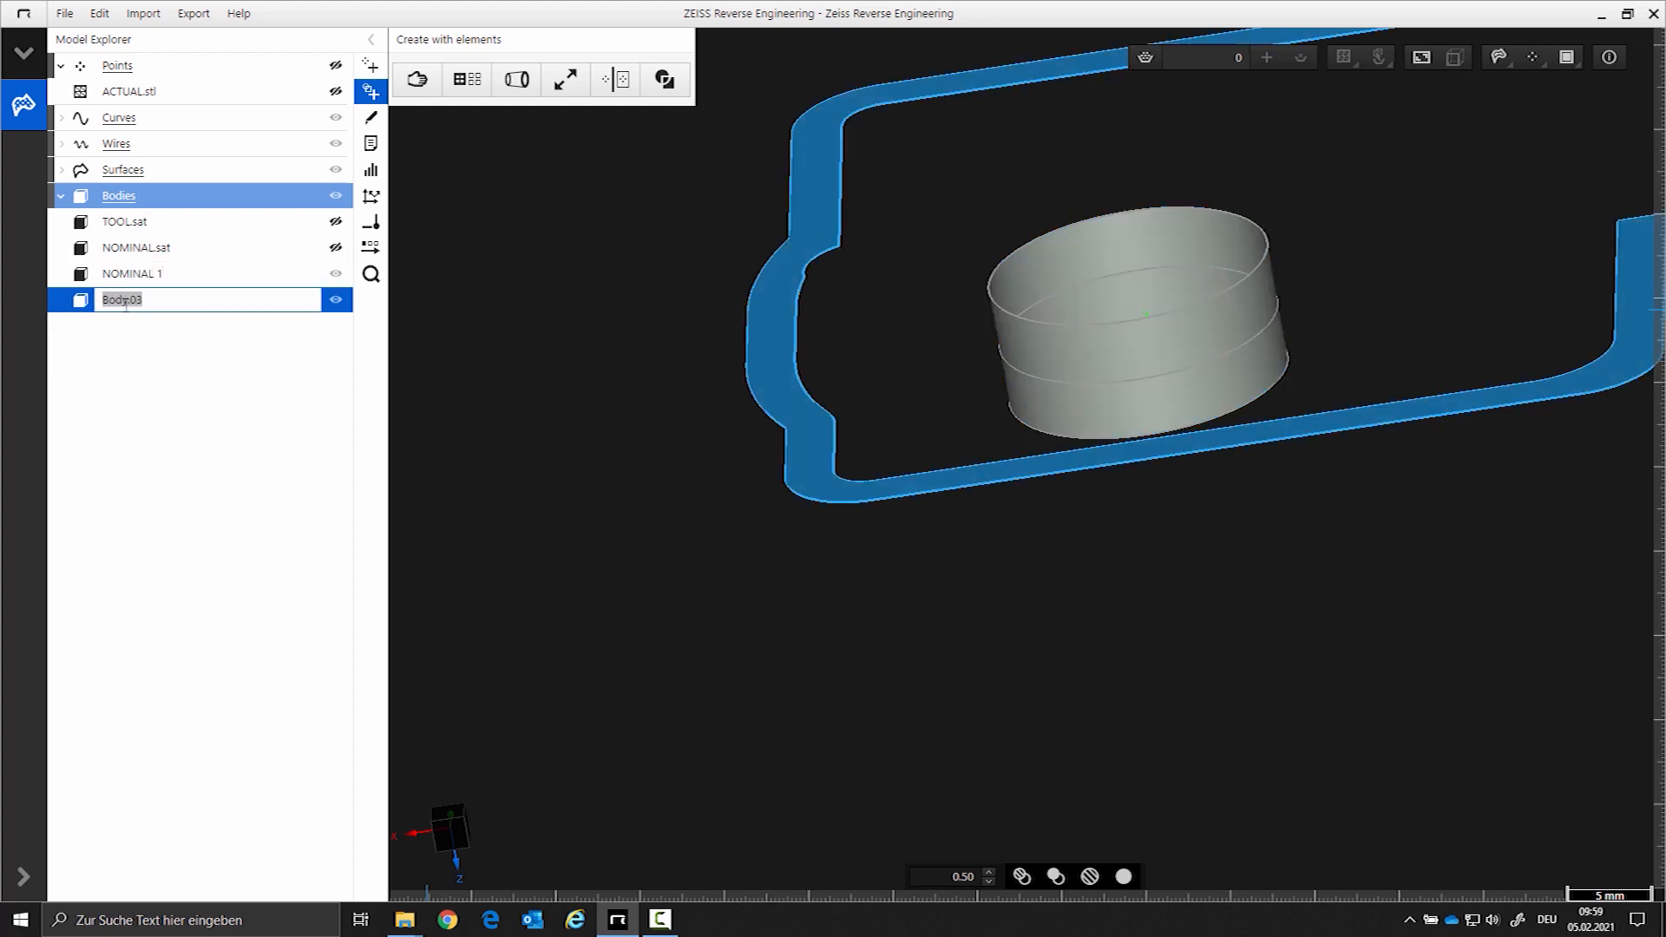
{"action": "type", "text": "NOMINAL 2"}
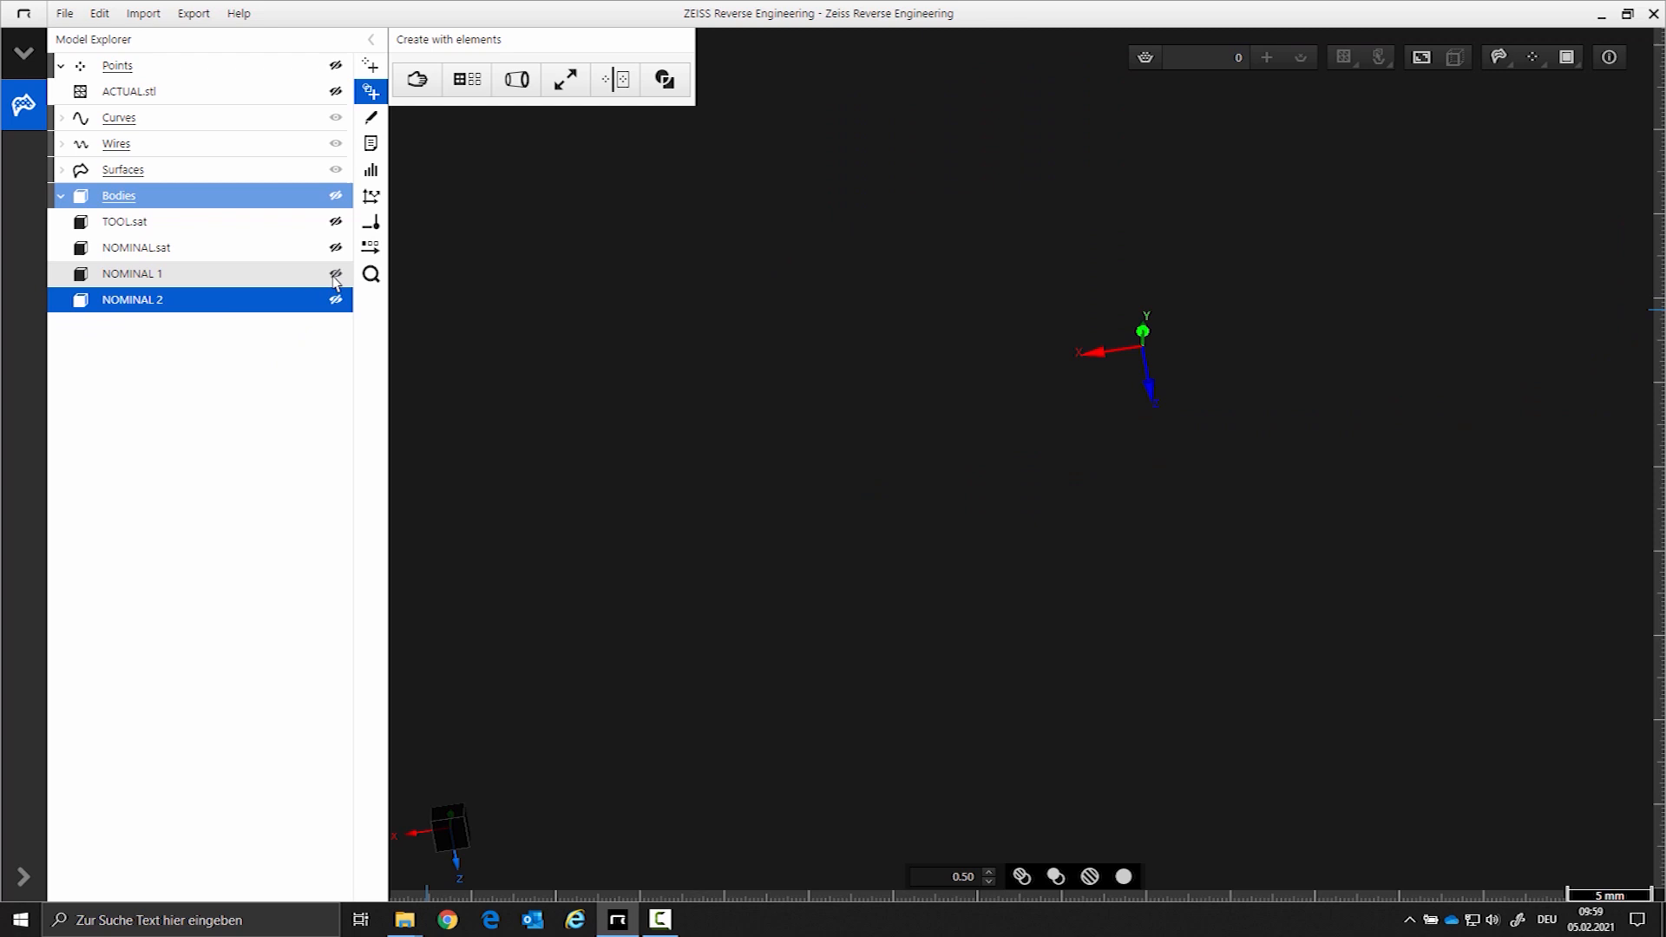
- Show the TOOL.sat body again and start the Extract part body from body derivation
{"action": "left_click", "coordinate": [335, 279]}
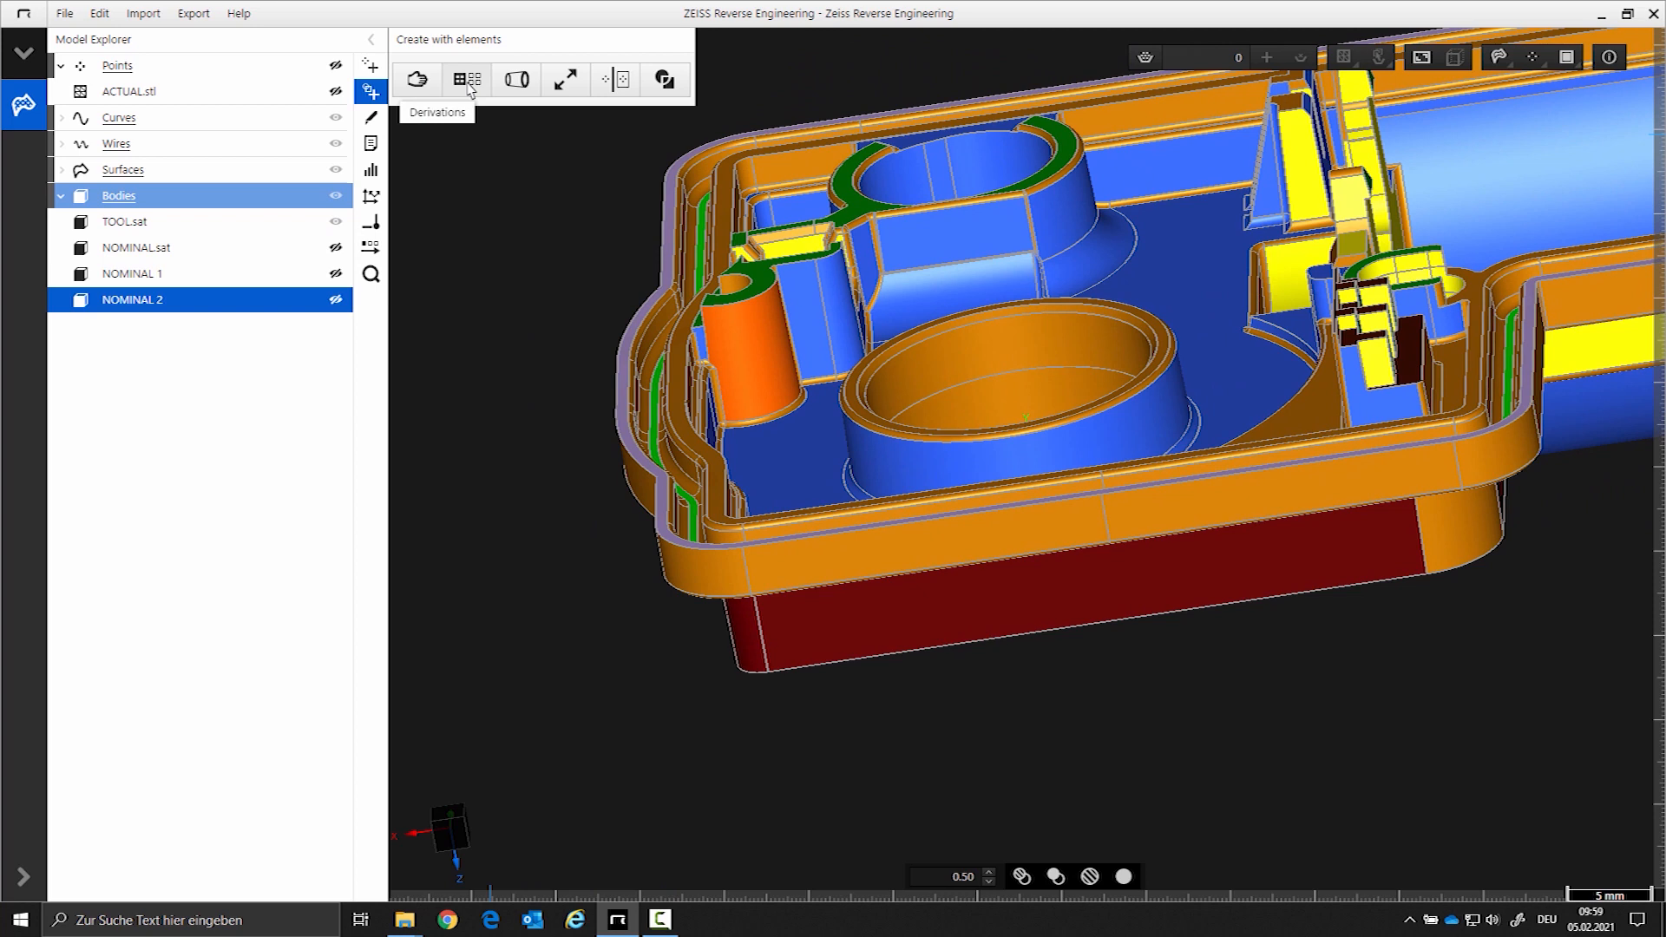
{"action": "mouse_move", "coordinate": [479, 95]}
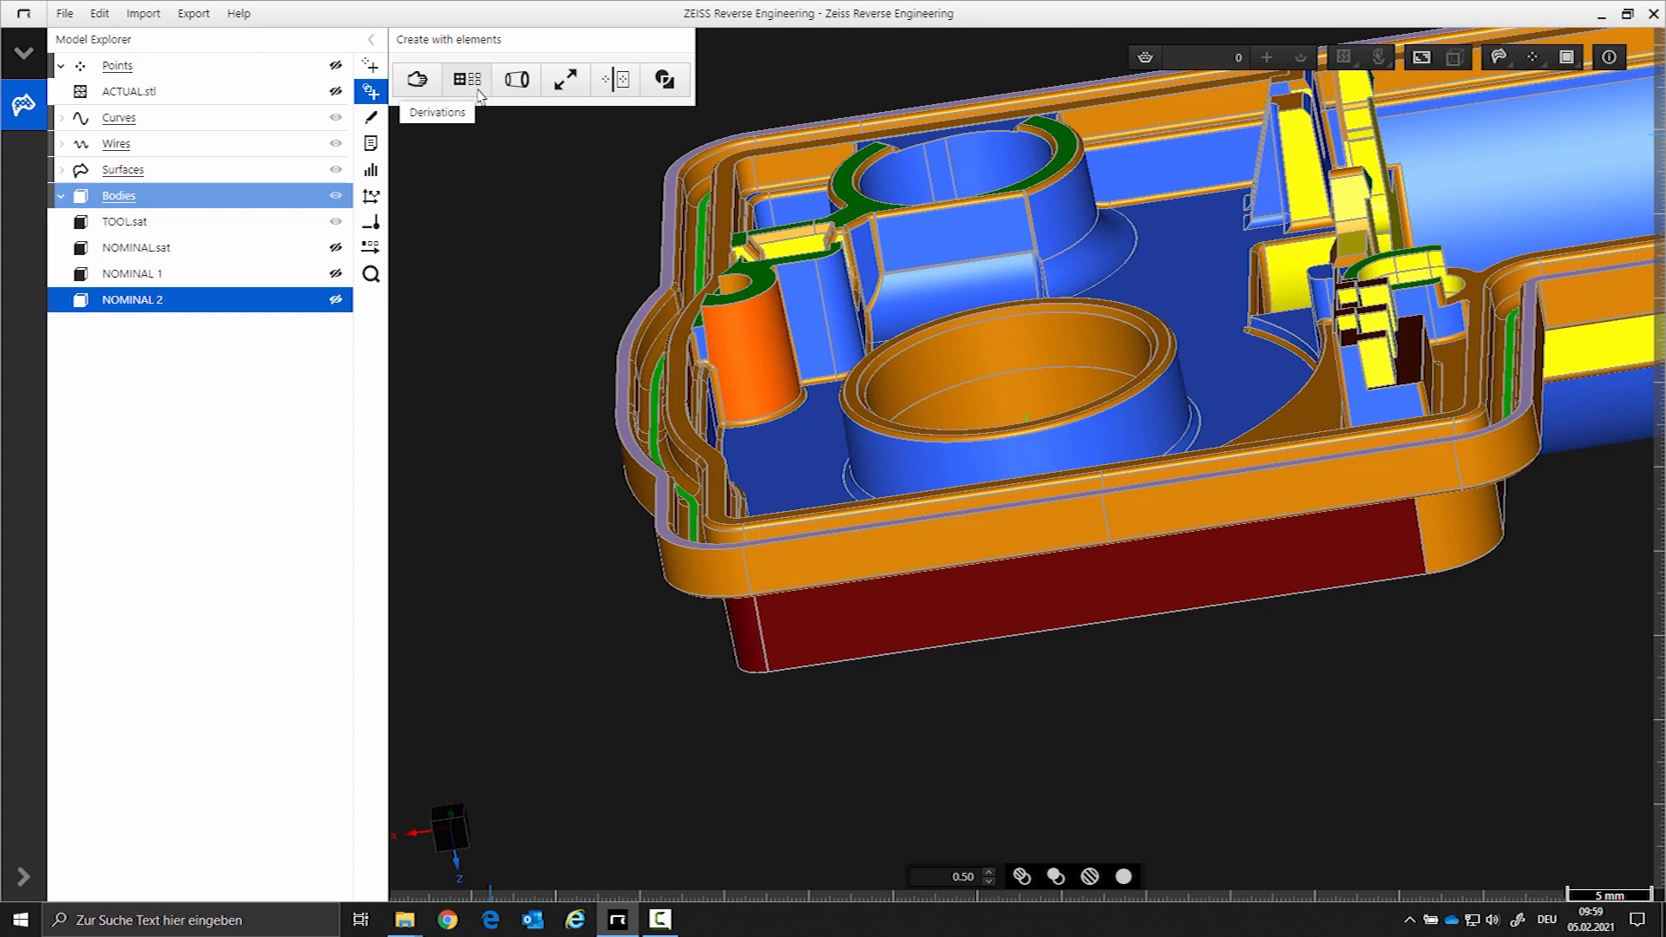
{"action": "left_click", "coordinate": [465, 80]}
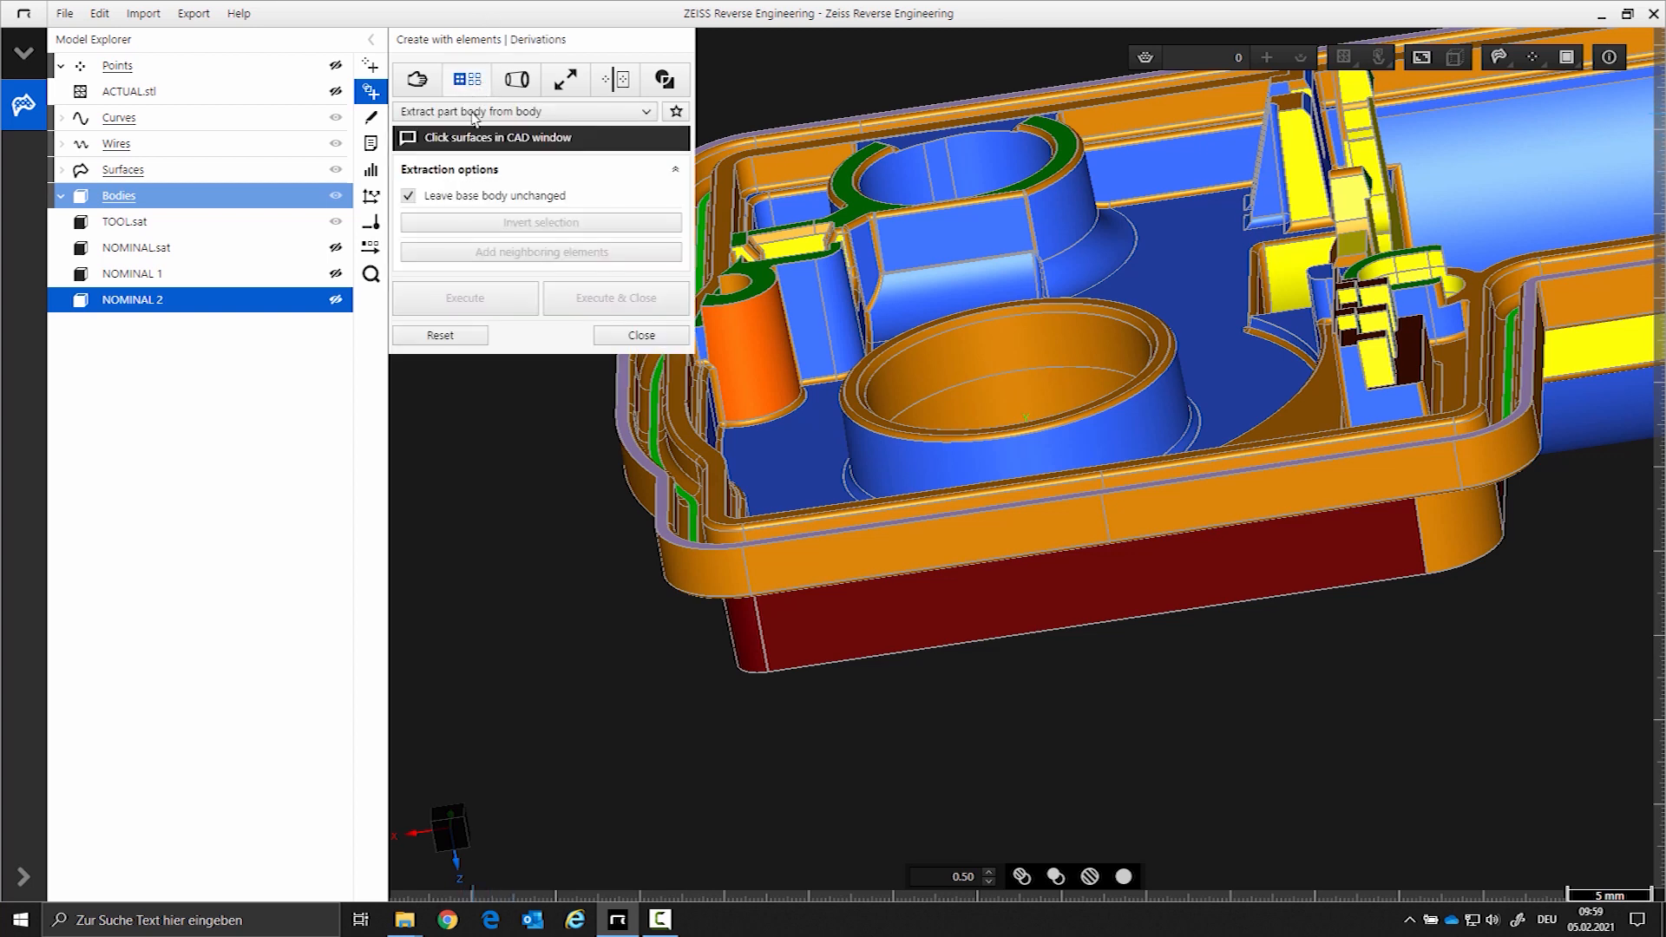
{"action": "mouse_move", "coordinate": [521, 507]}
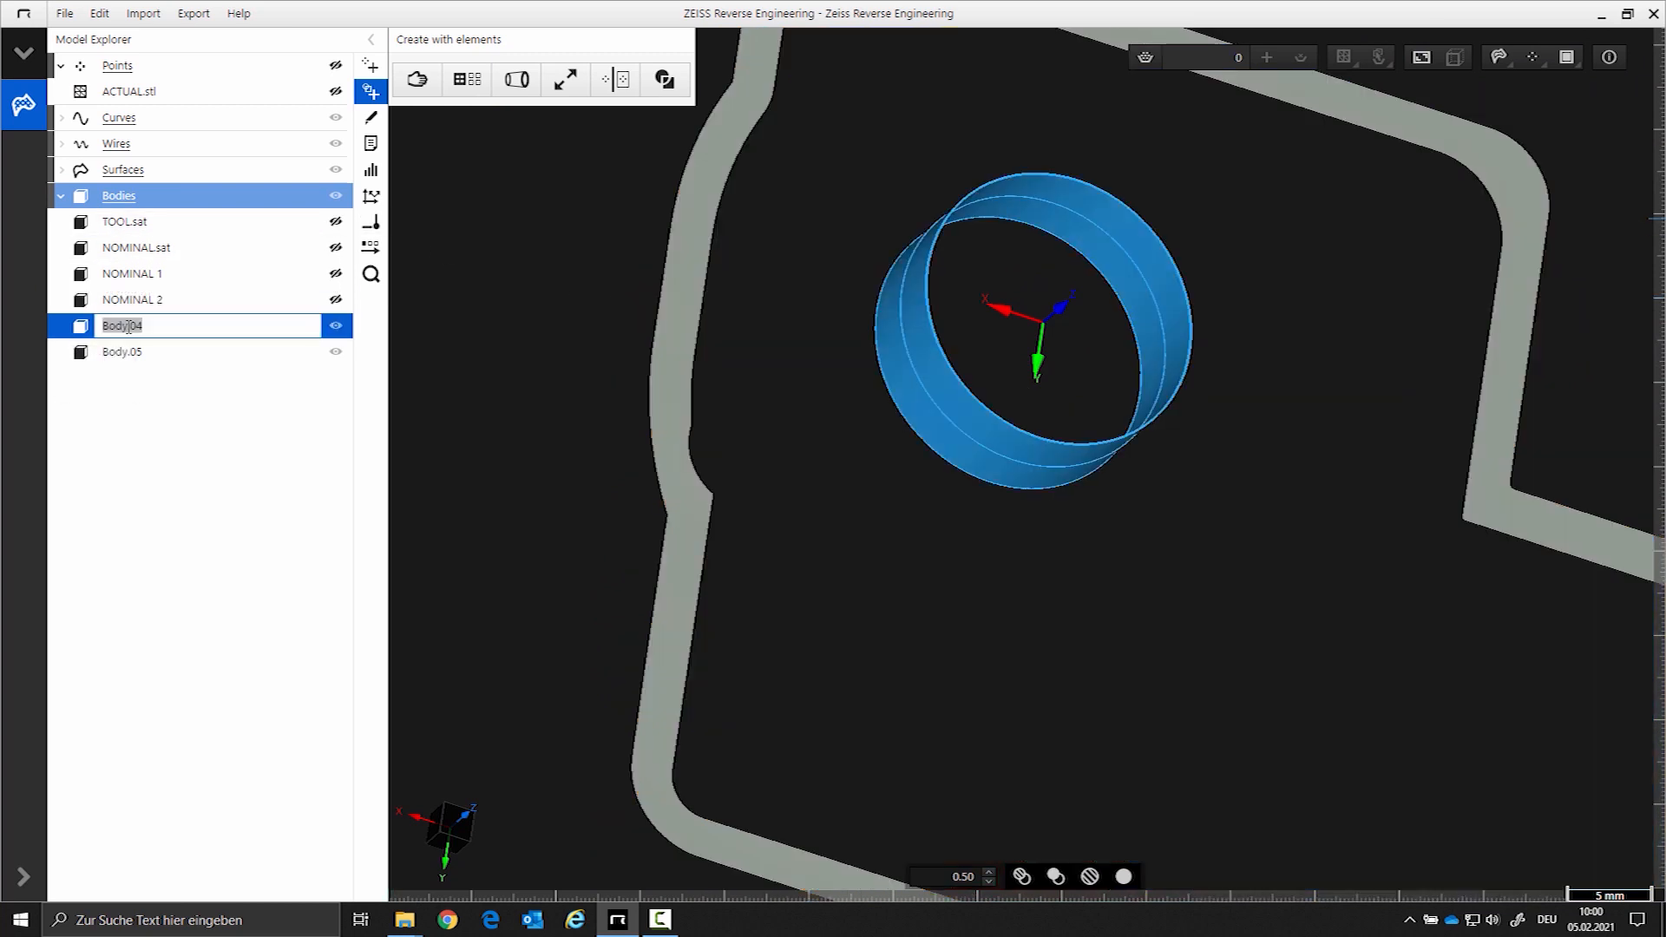
- Rename Body.04 to 'TOOL 1' and Body.05 to 'TOOL 2'
{"action": "type", "text": "TOOL 1"}
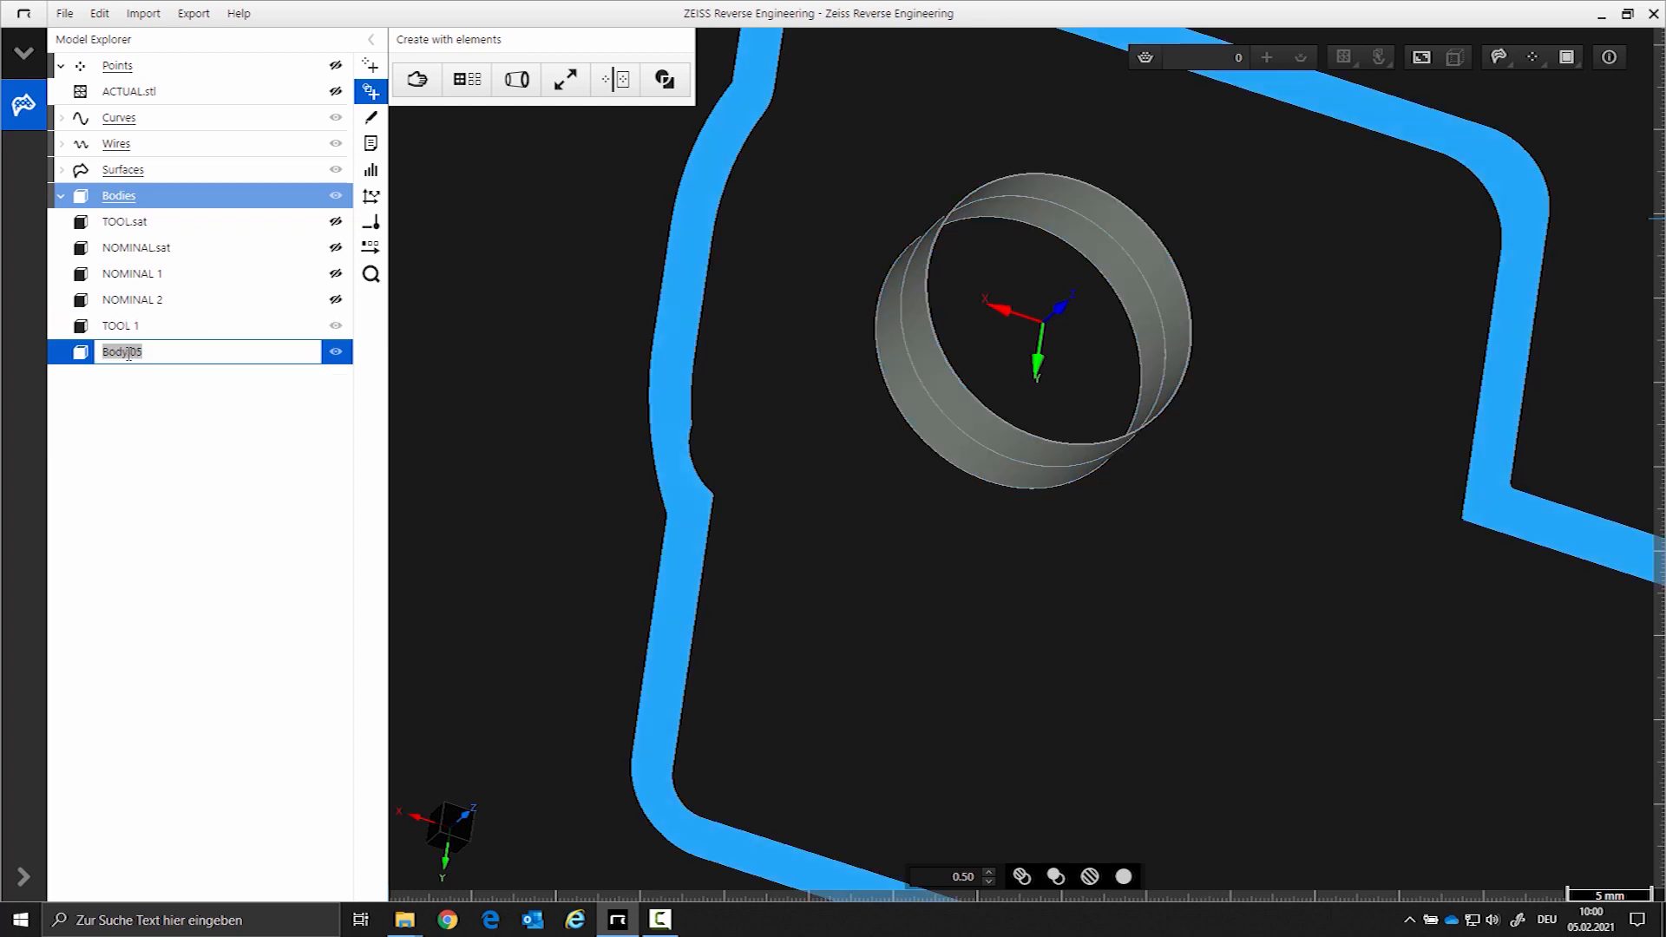
{"action": "type", "text": "TOOL 2"}
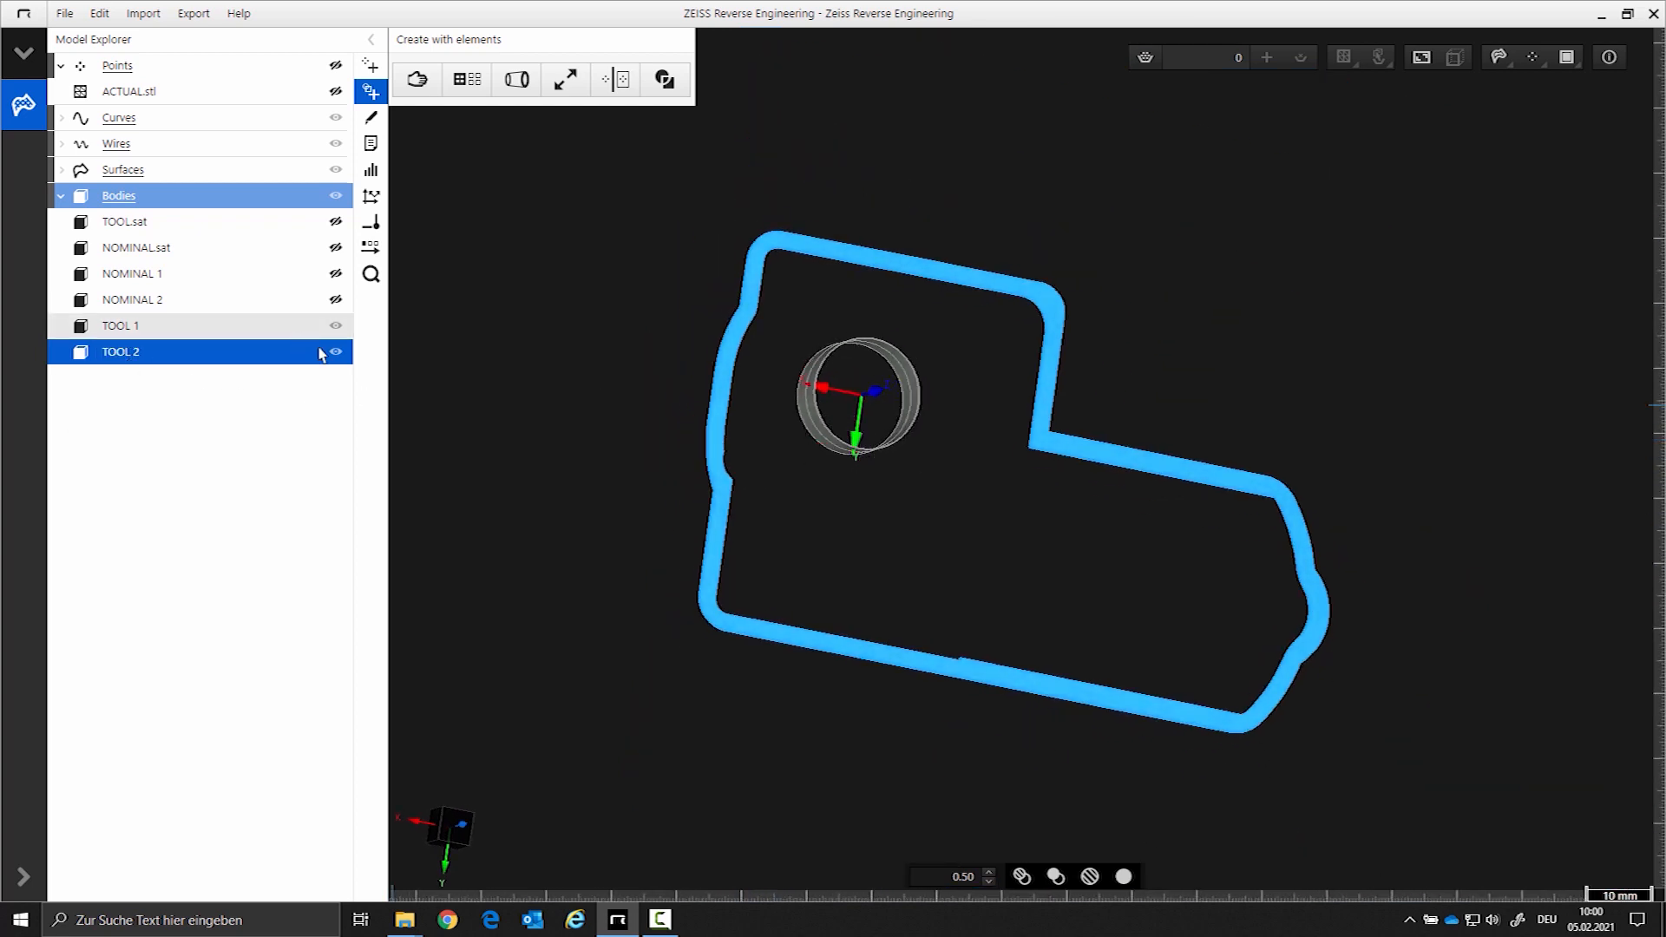
- Hide TOOL 2, show ACTUAL.stl, and start best fit via dynamic subselection
{"action": "left_click", "coordinate": [335, 352]}
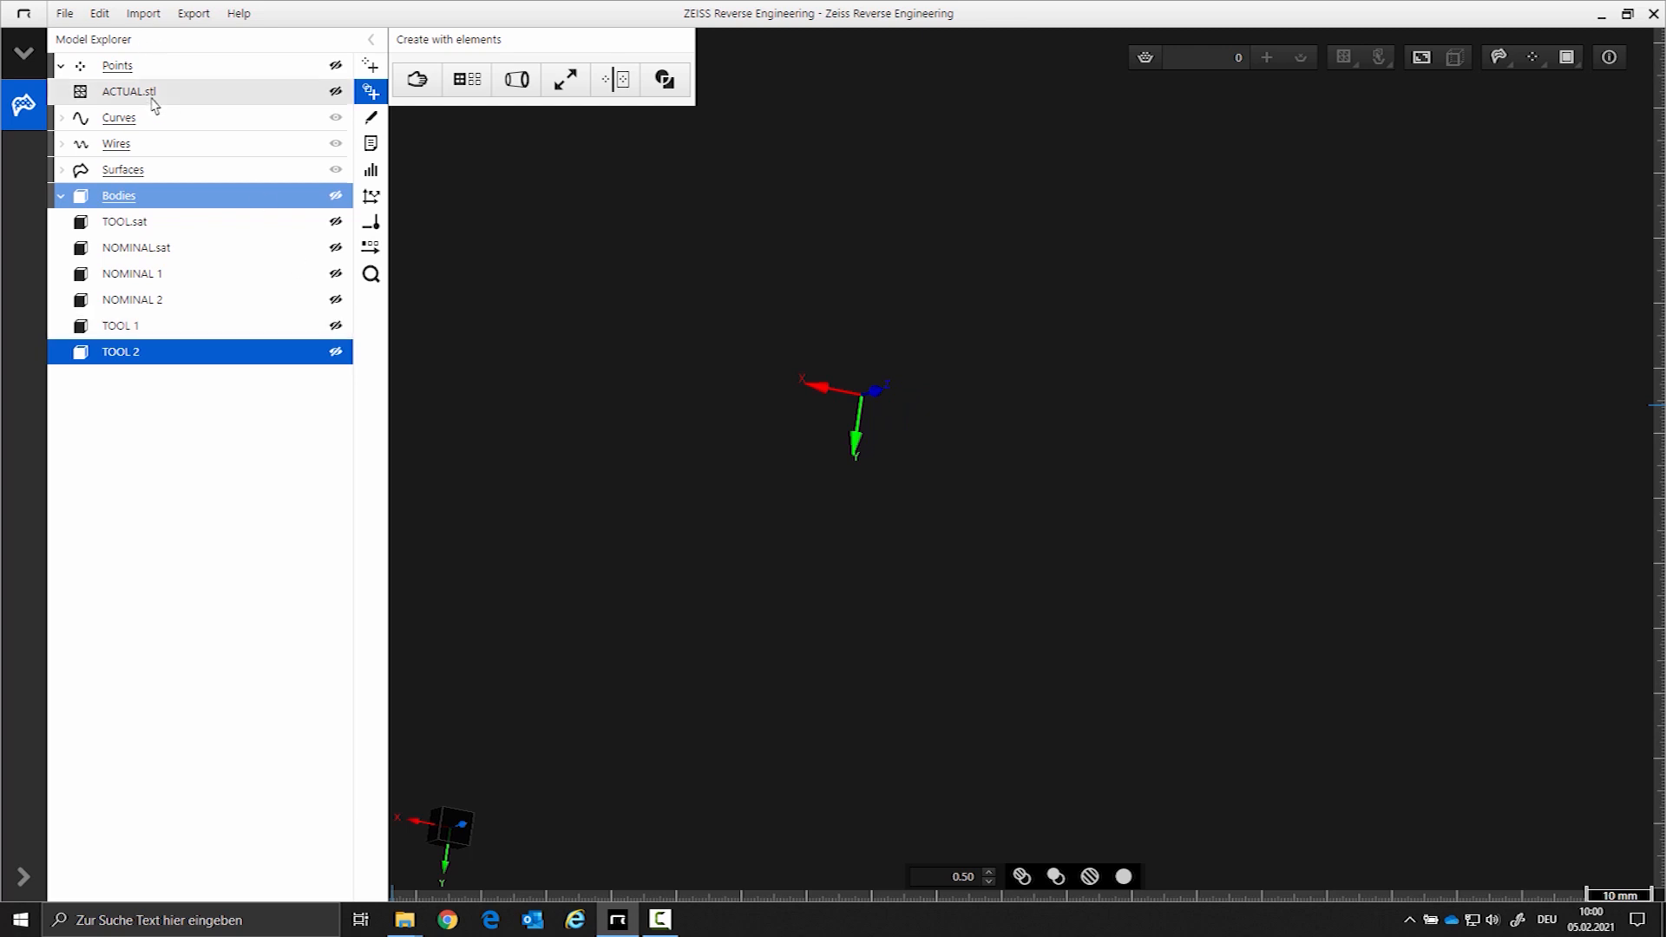
{"action": "left_click", "coordinate": [336, 91]}
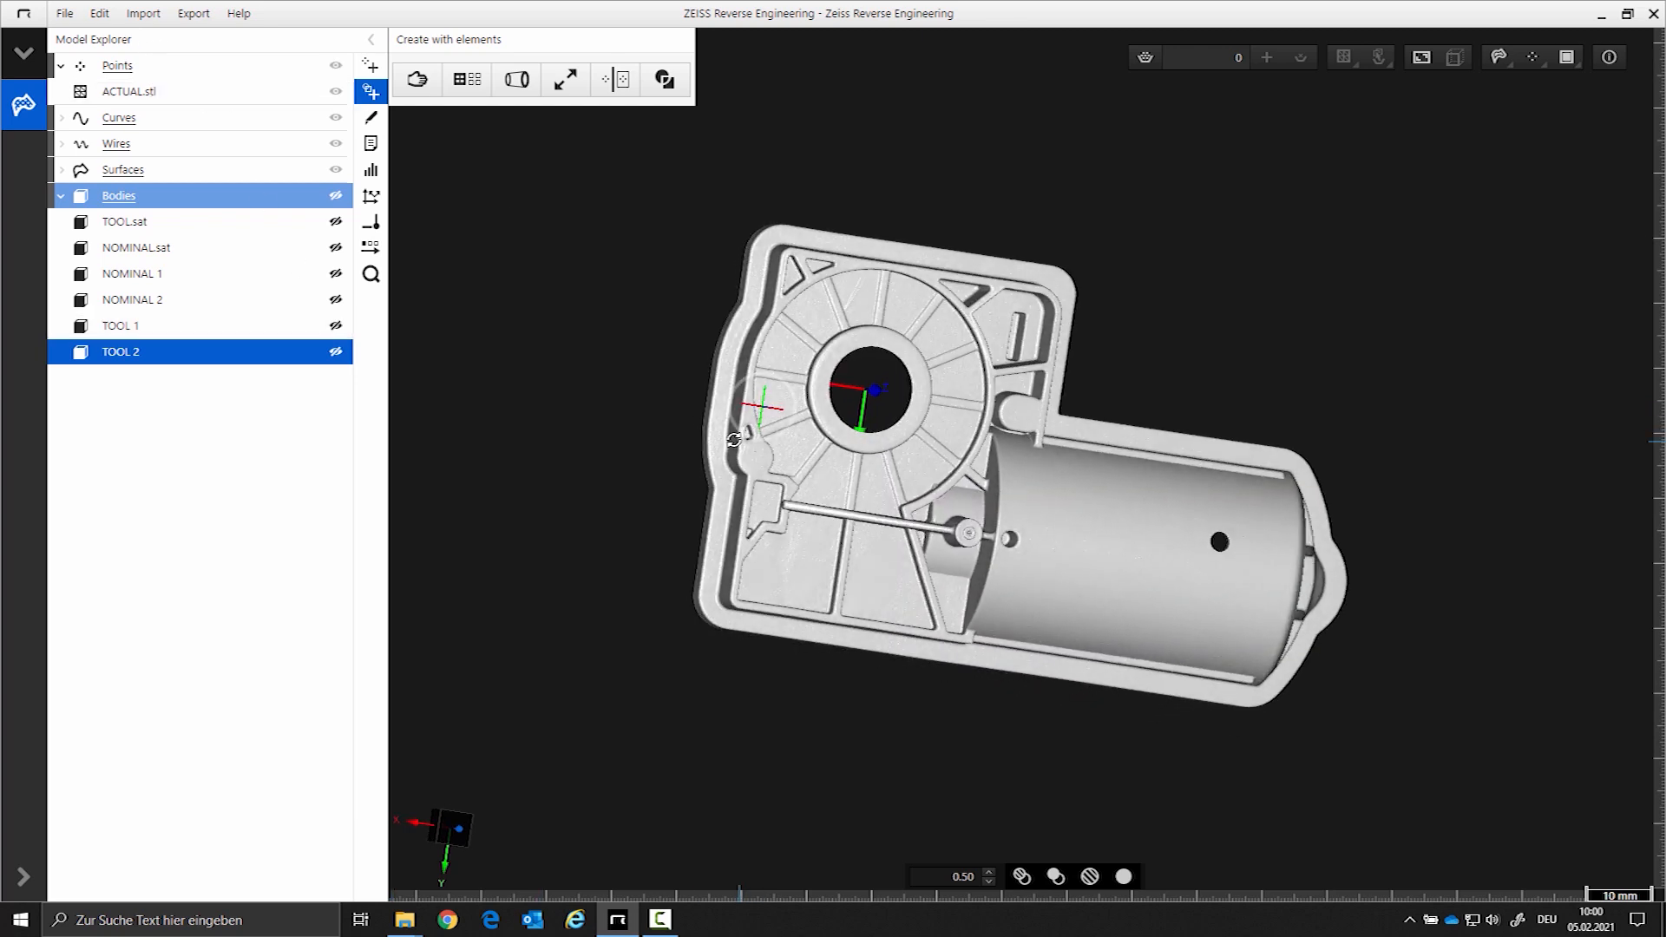
{"action": "left_click", "coordinate": [416, 79]}
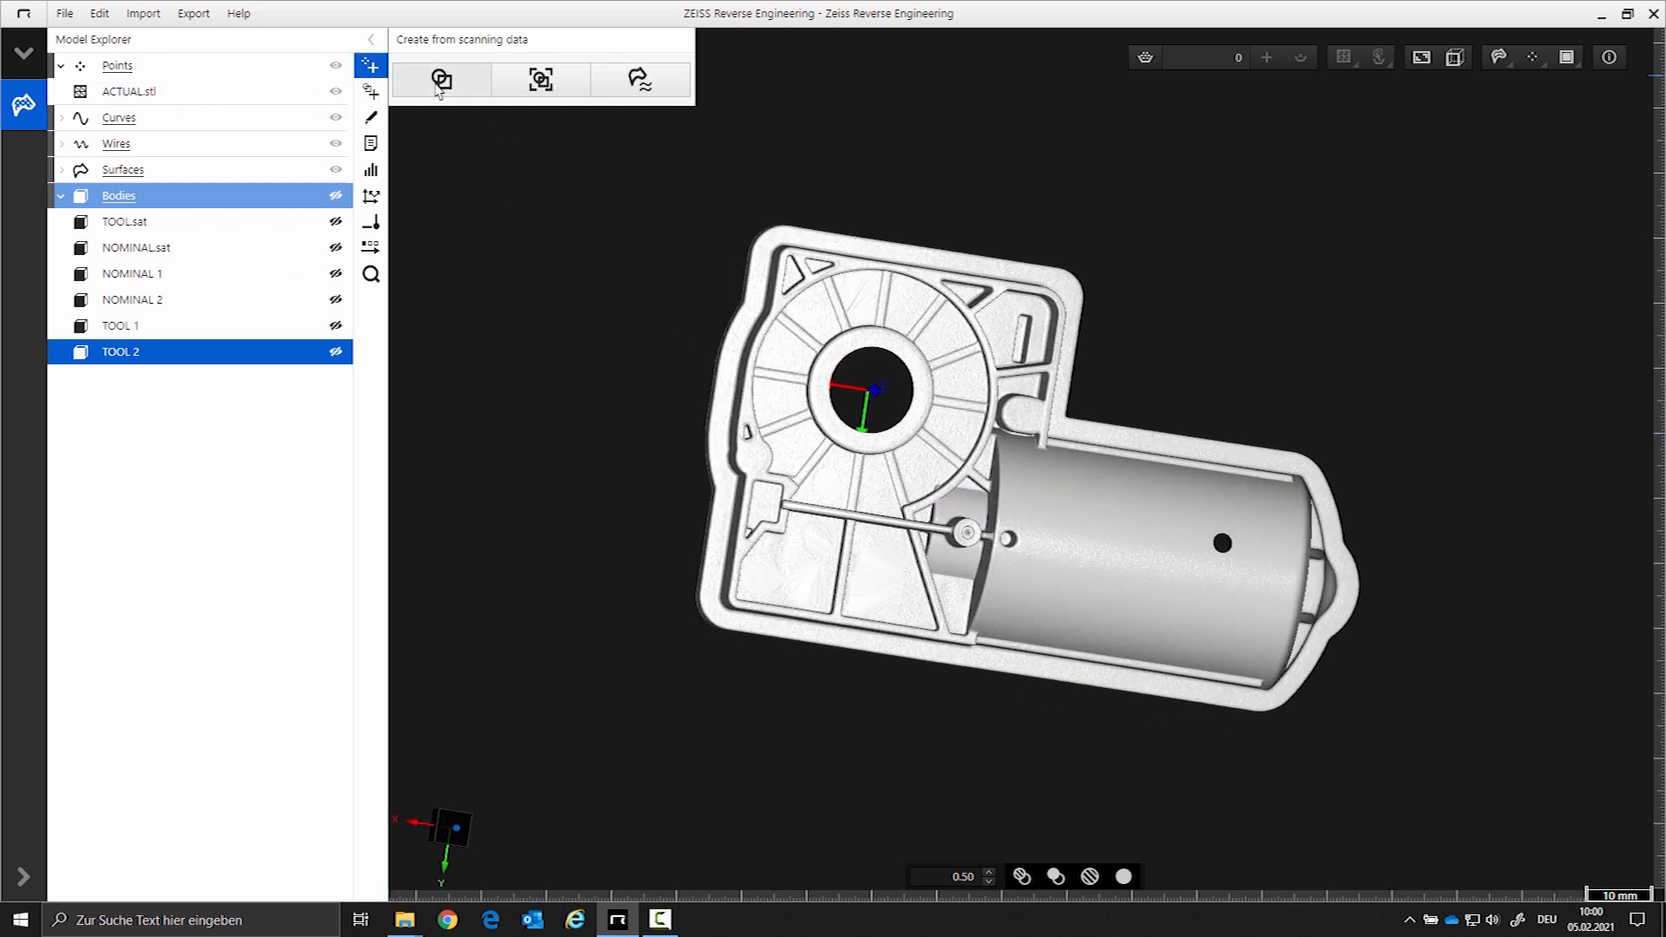
{"action": "left_click", "coordinate": [441, 80]}
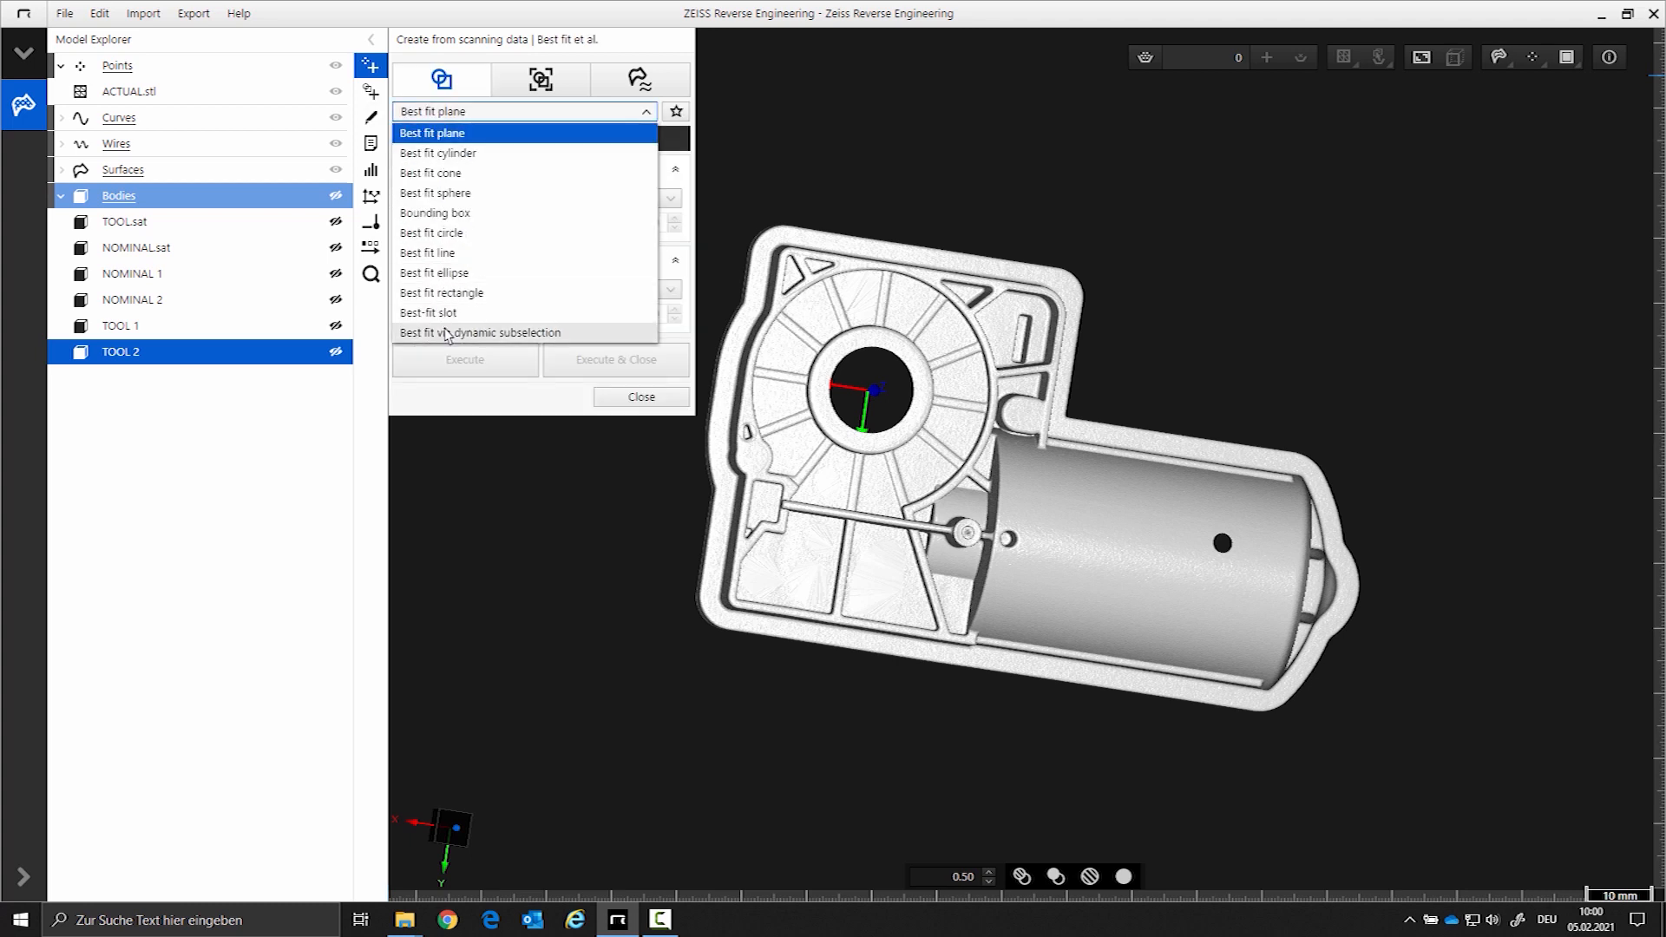
{"action": "left_click", "coordinate": [480, 332]}
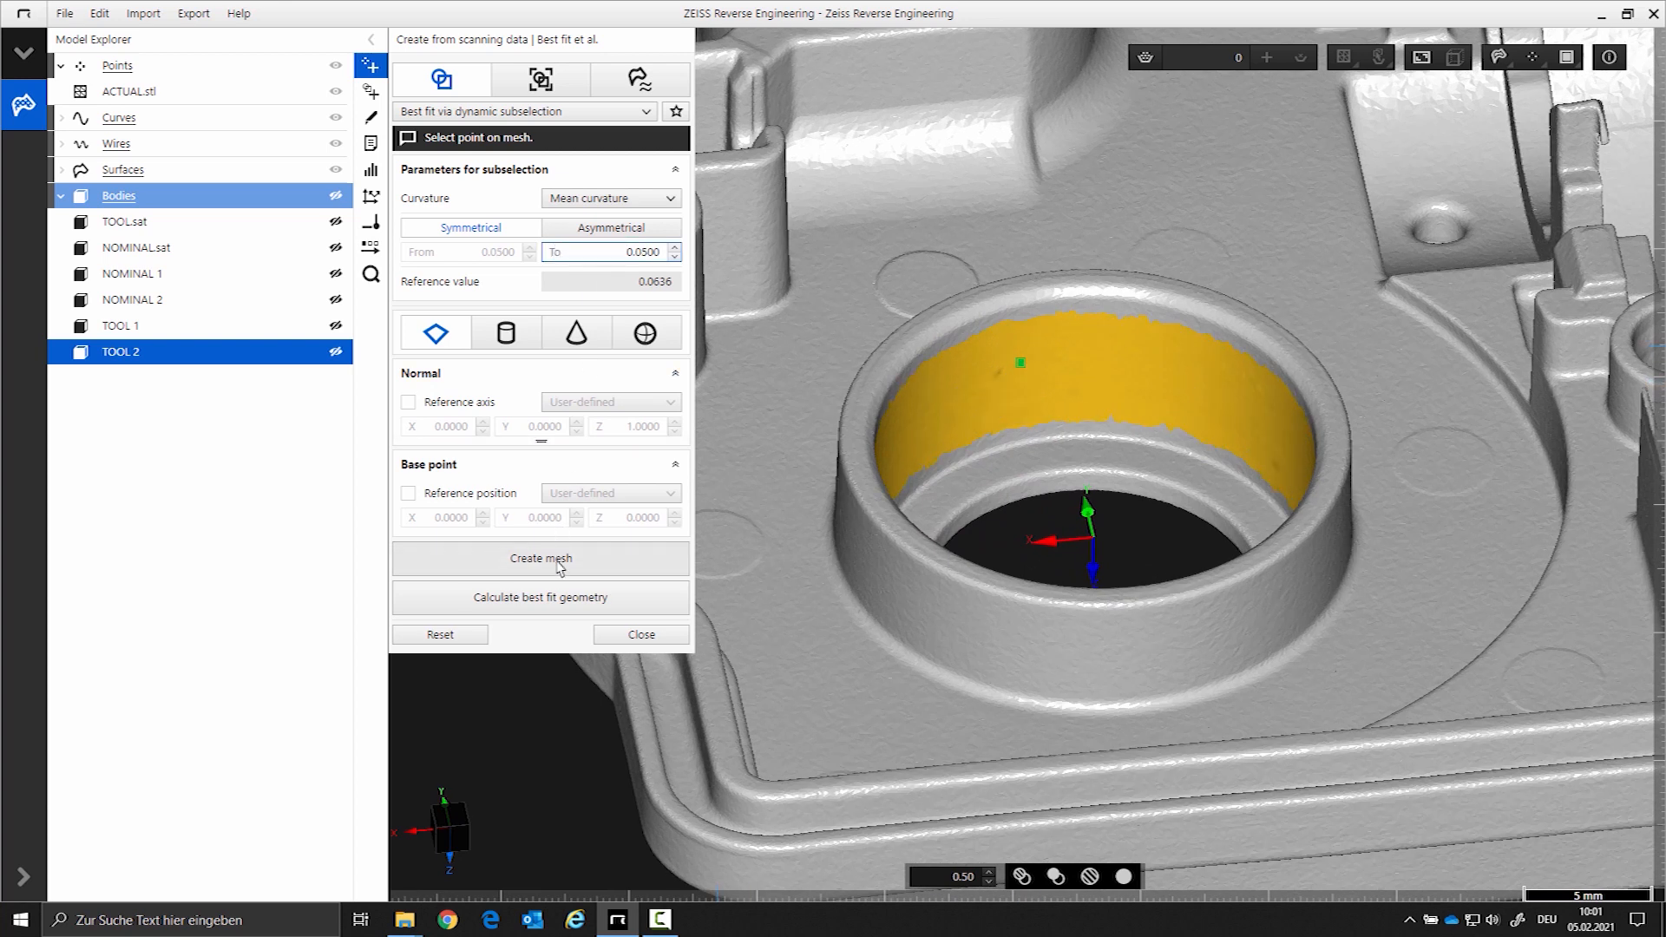
- Turn the bore wall and curvature-selected outer rim into meshes and rename the subset
{"action": "left_click", "coordinate": [540, 558]}
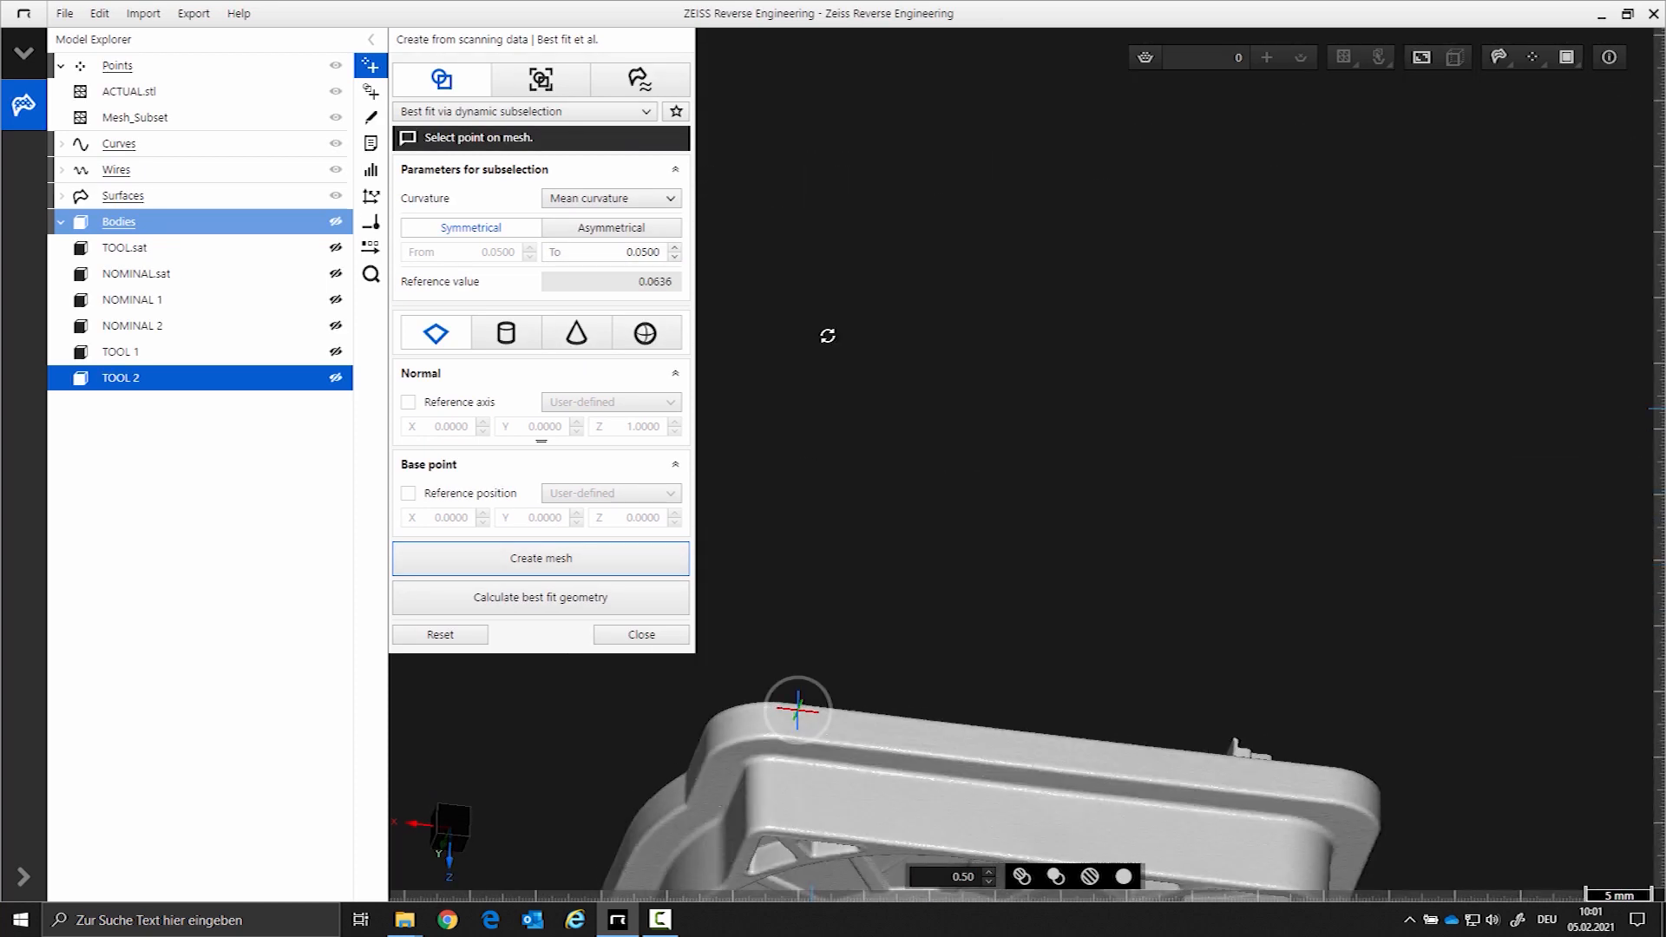
{"action": "left_click", "coordinate": [871, 376]}
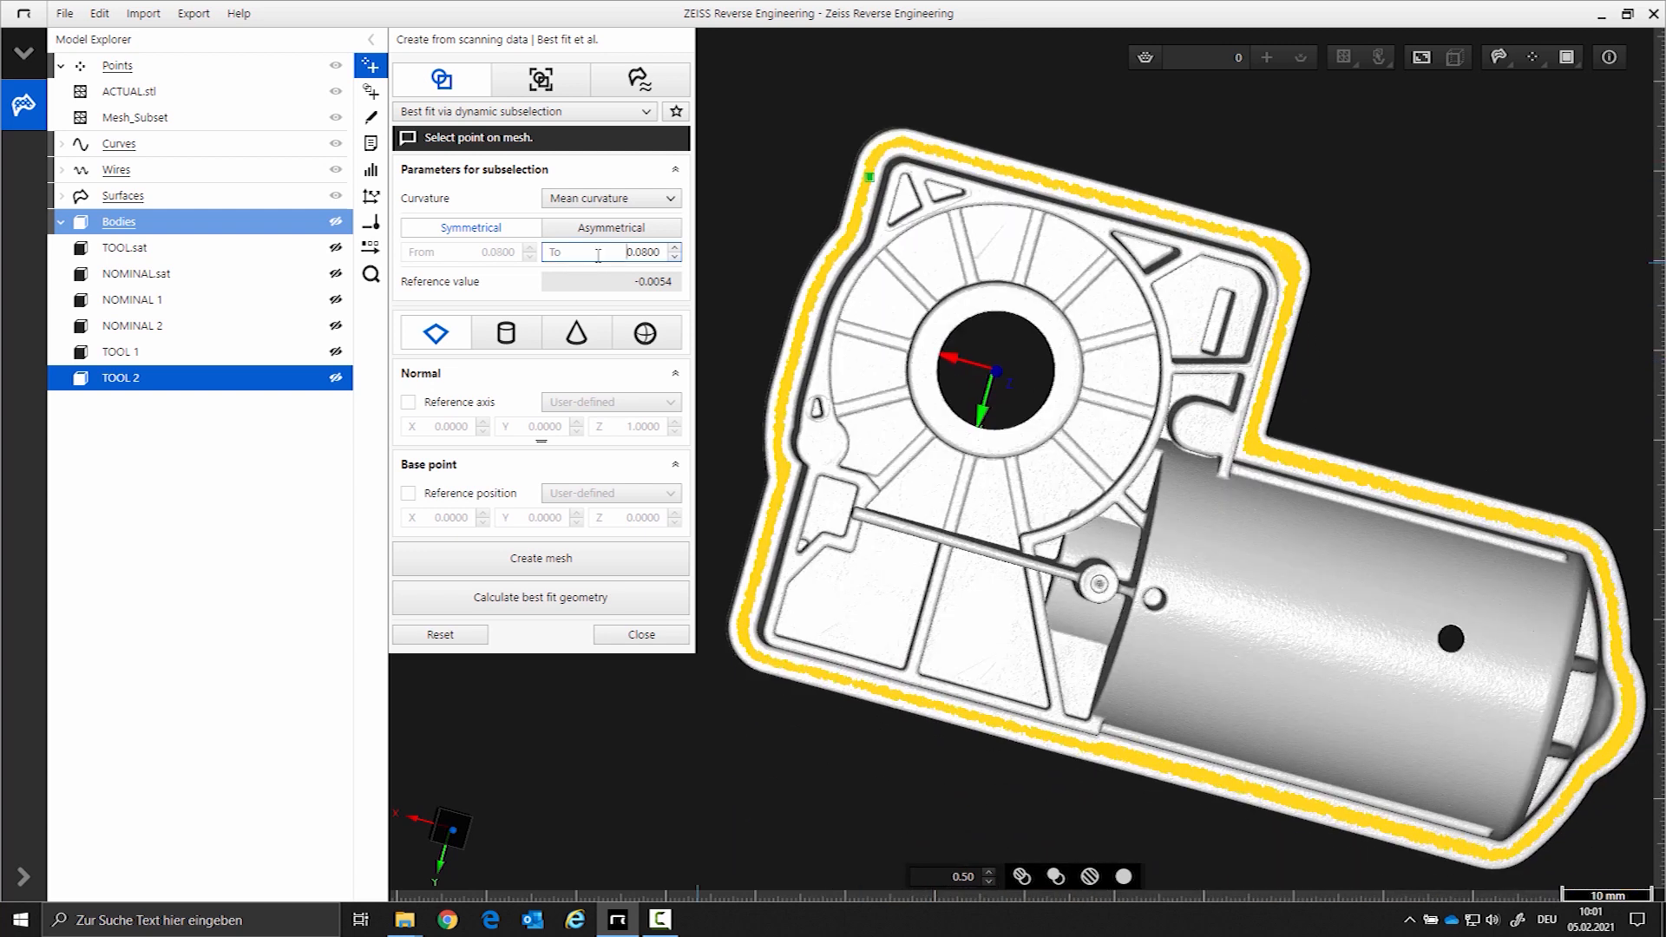
{"action": "left_click", "coordinate": [672, 246]}
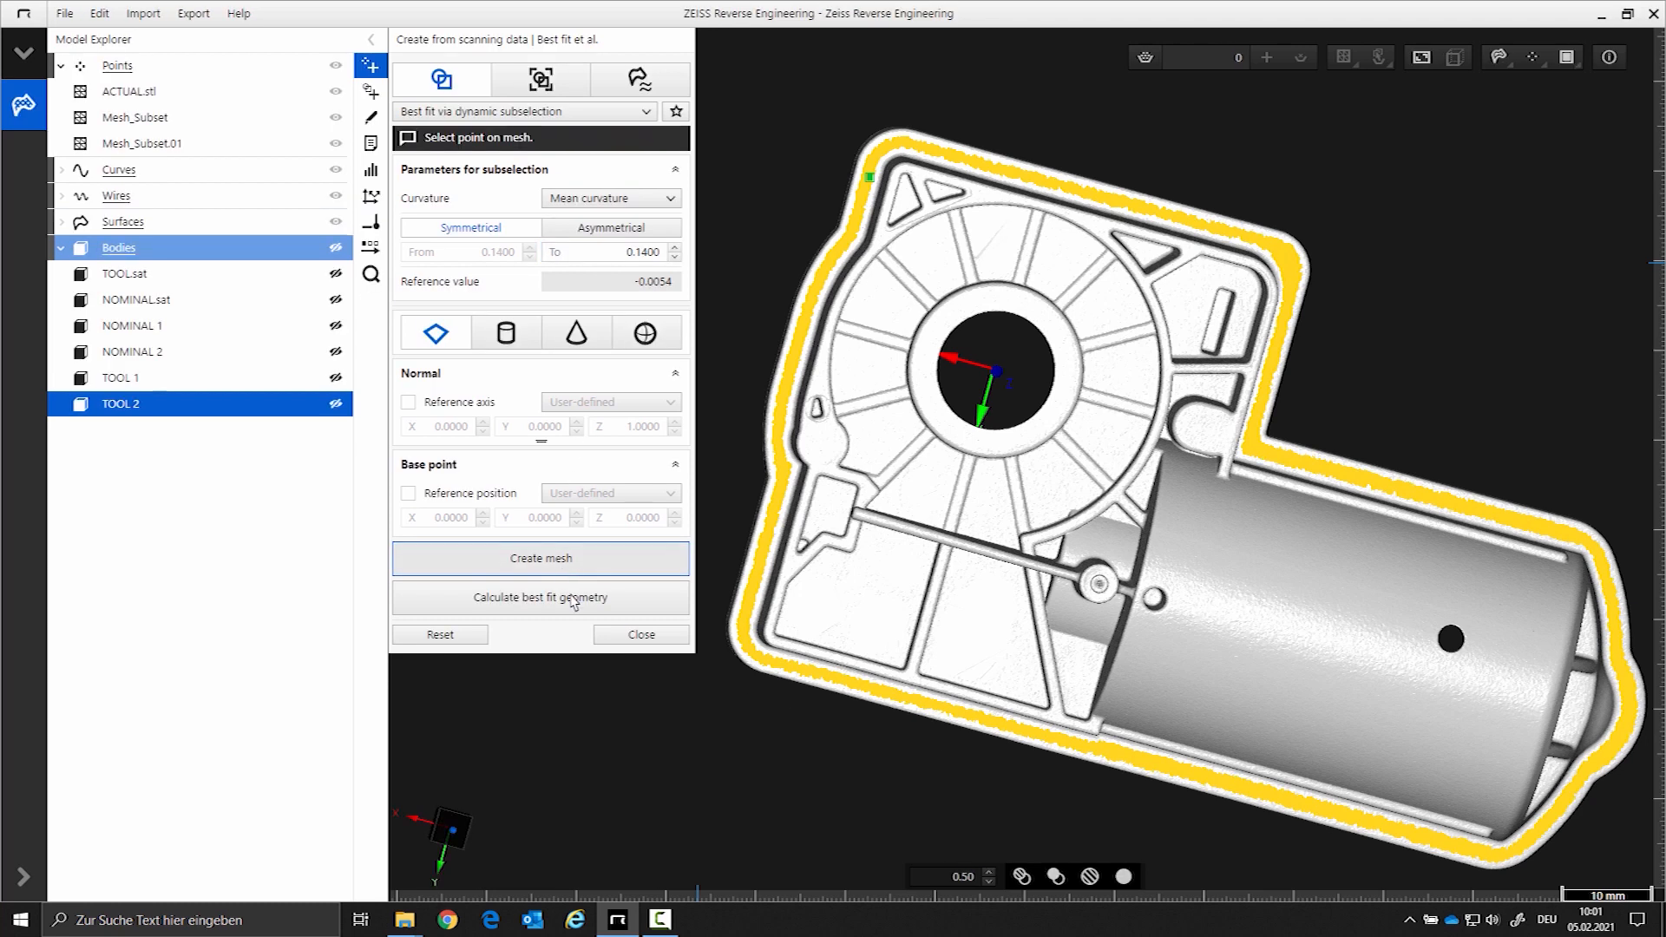
{"action": "left_click", "coordinate": [638, 635]}
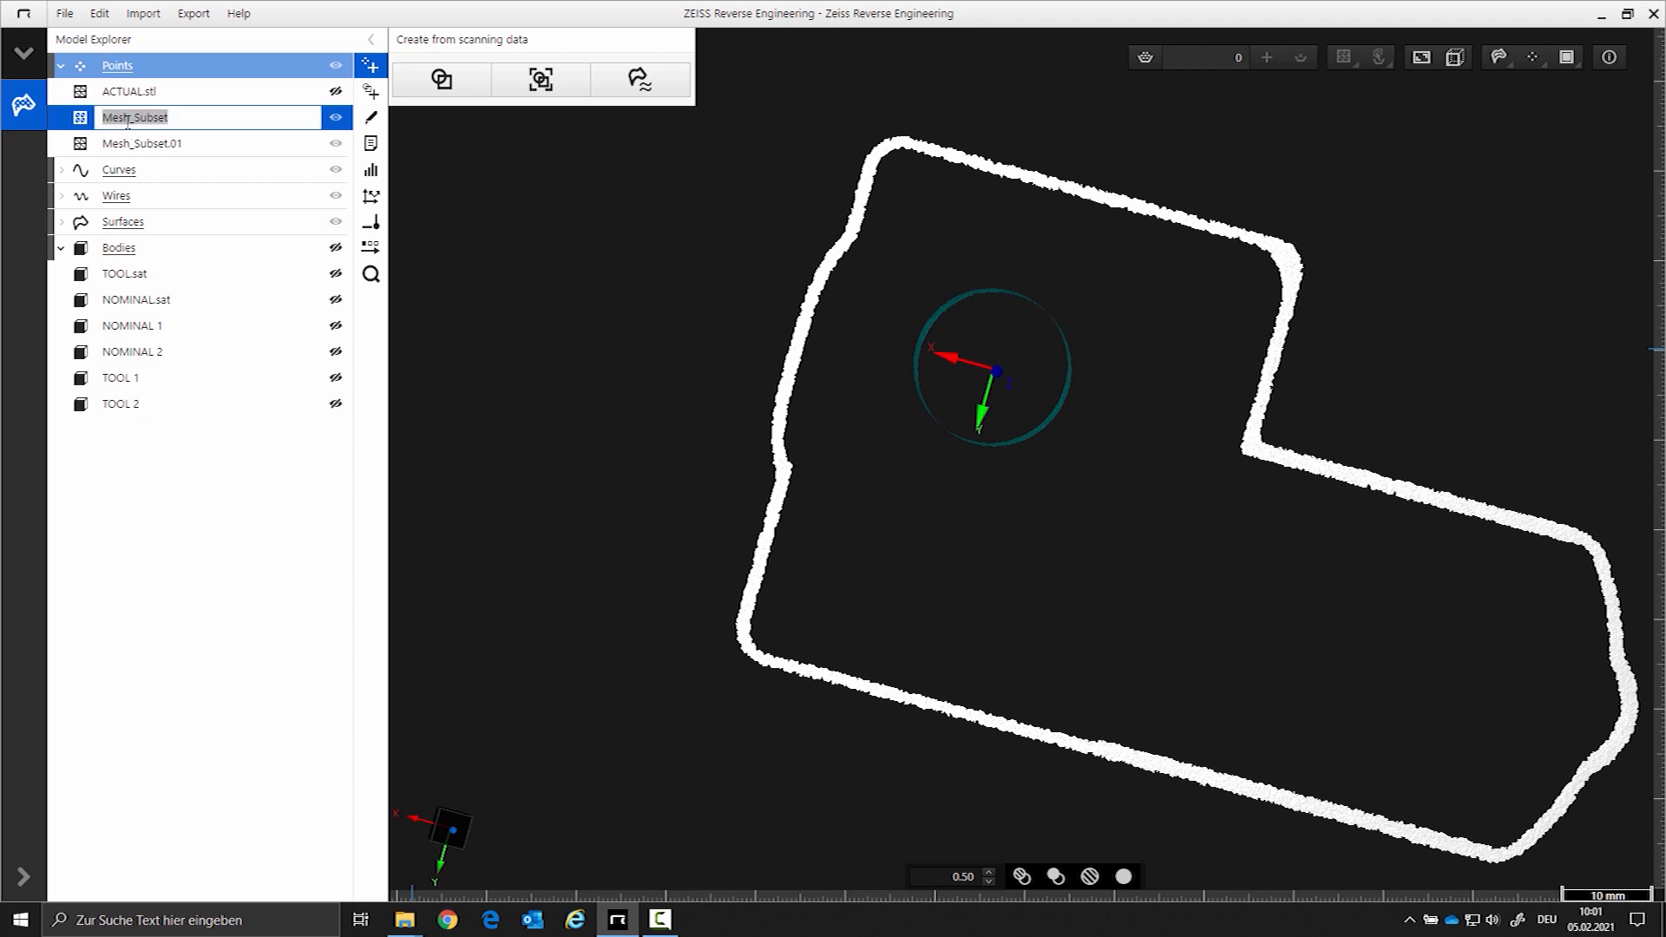
{"action": "type", "text": "A"}
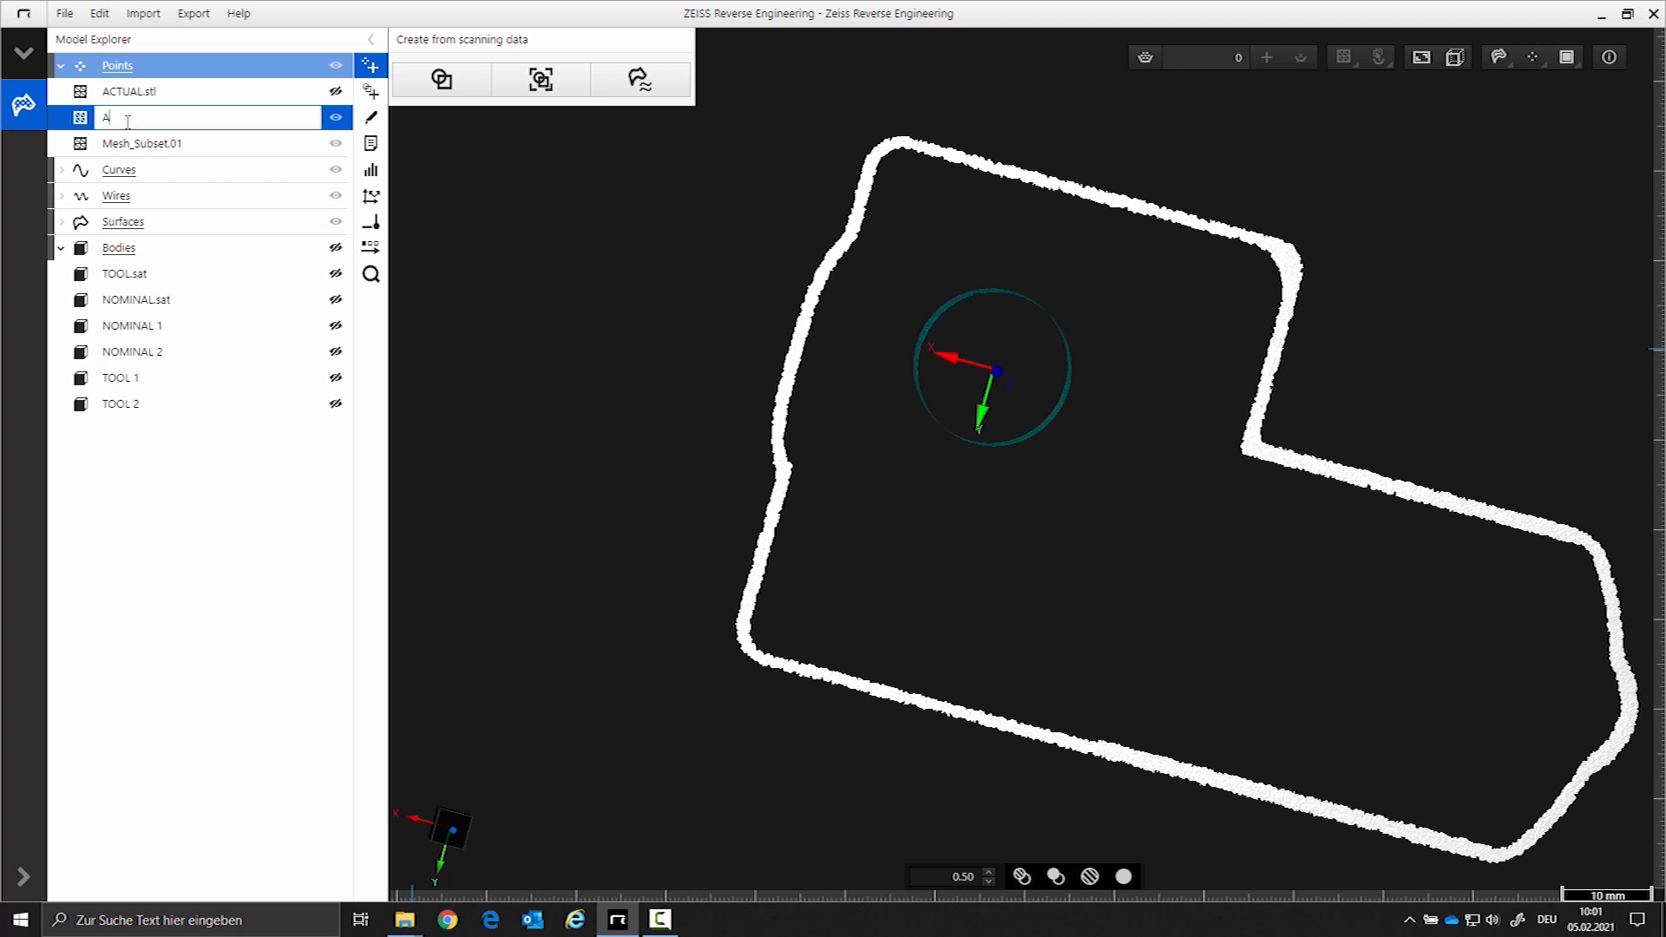
{"action": "key", "text": "Backspace"}
{"action": "type", "text": "1"}
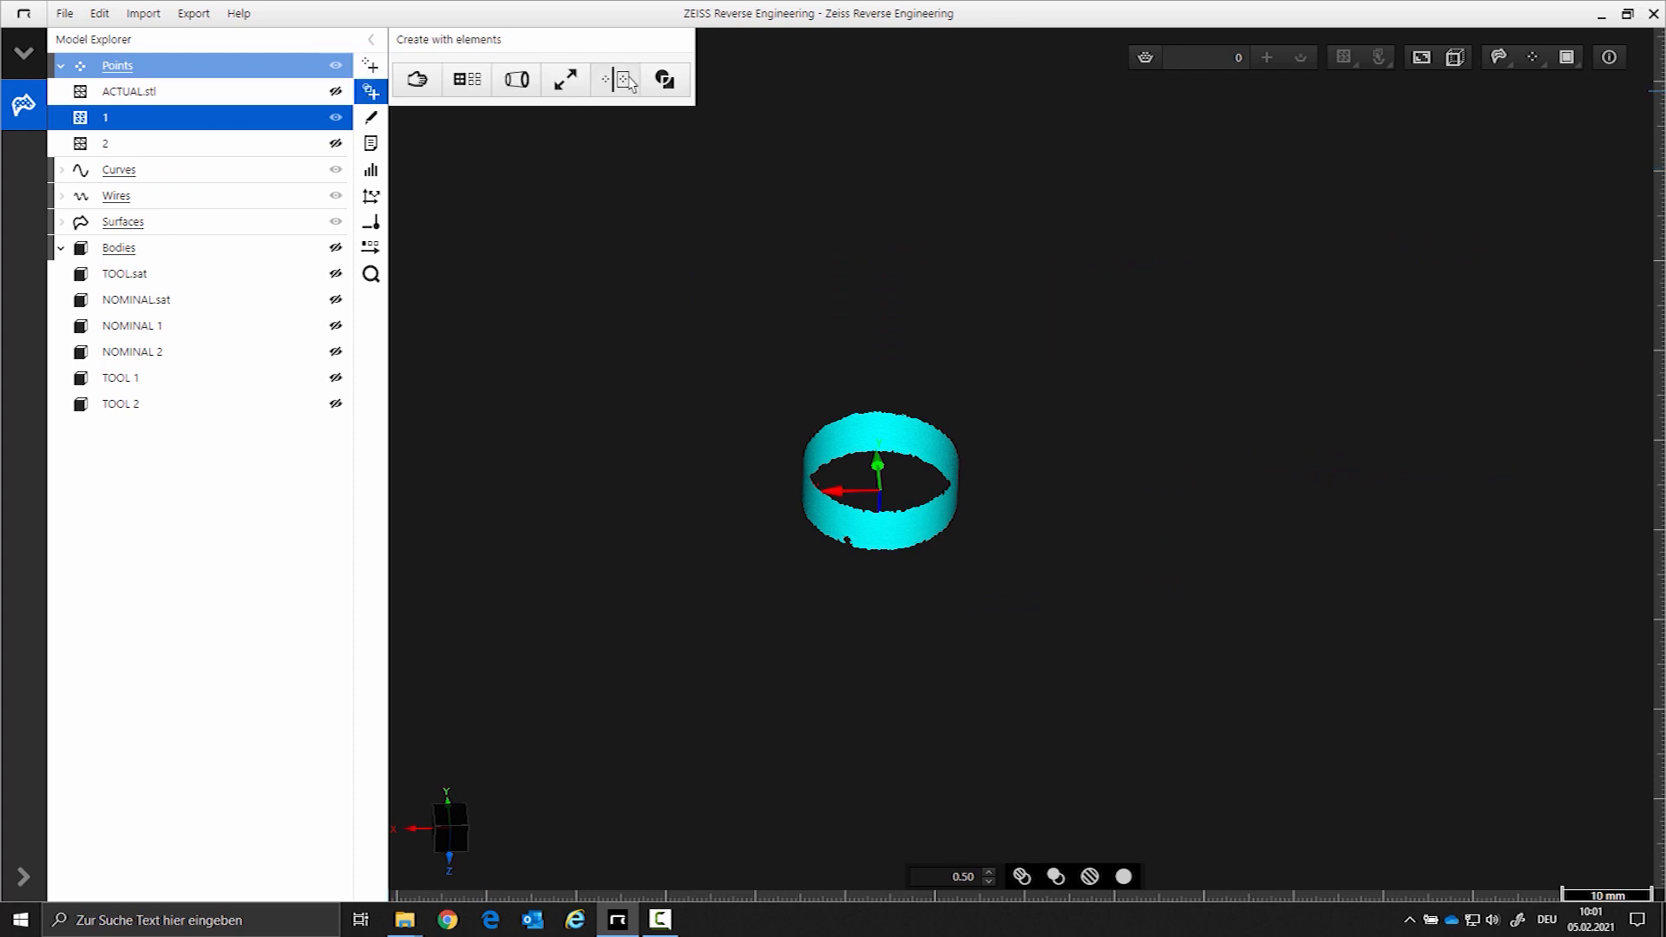
- Transfer mesh 1 deviations with NOMINAL 1 as start and TOOL 1 as target
{"action": "left_click", "coordinate": [617, 80]}
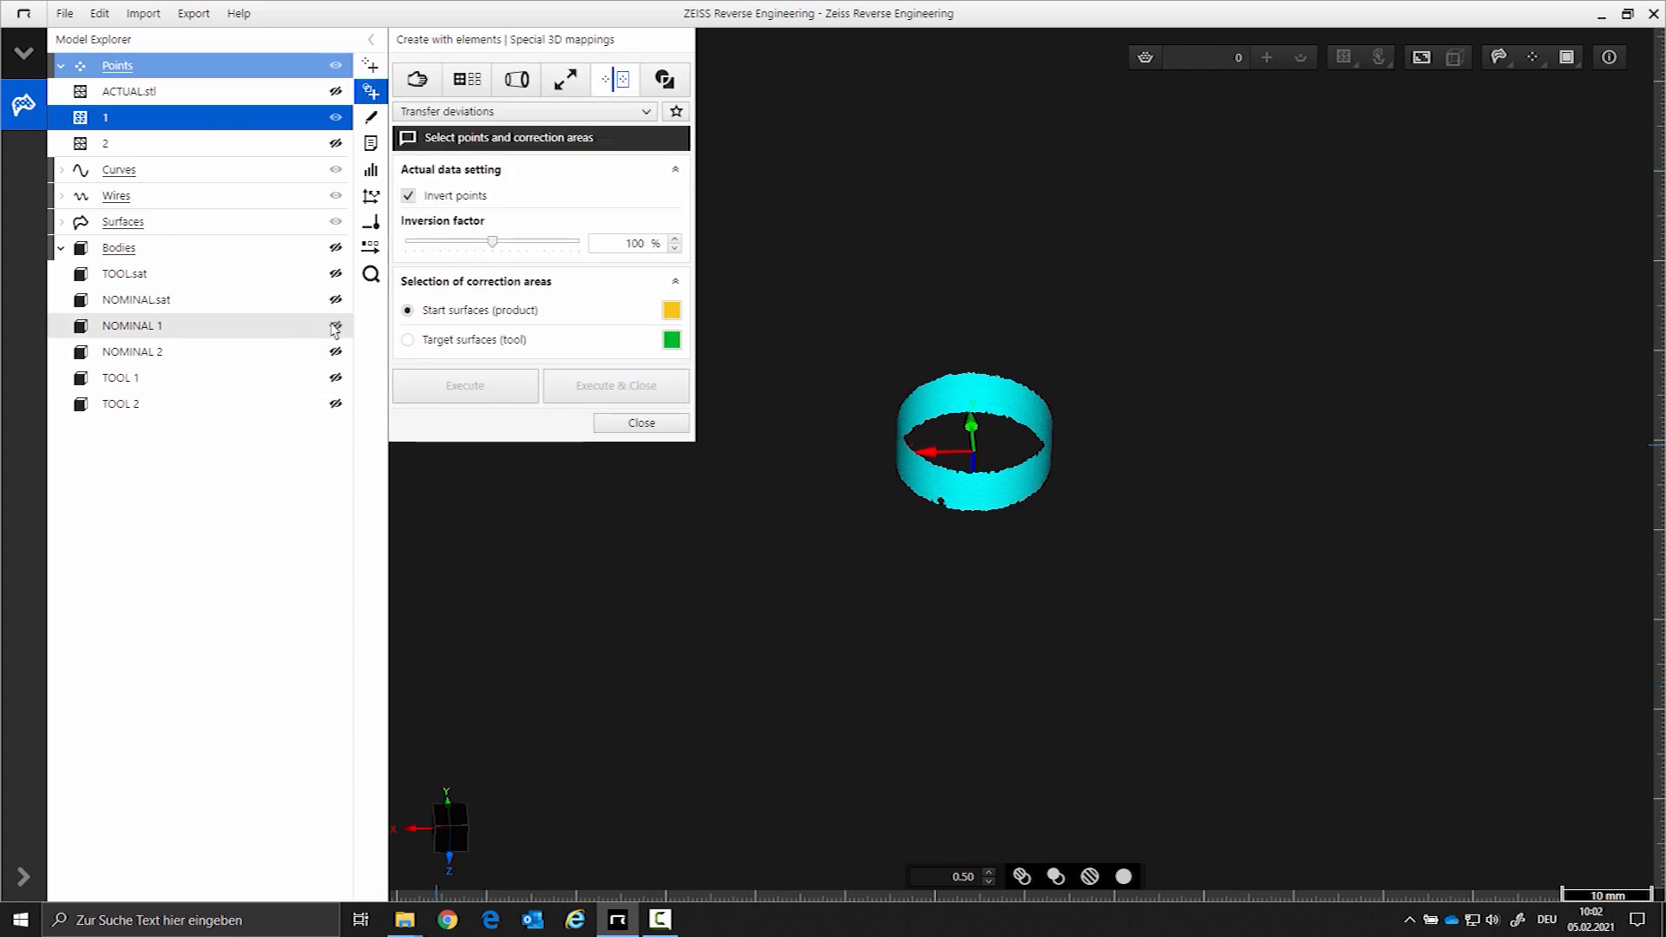
{"action": "left_click", "coordinate": [336, 325]}
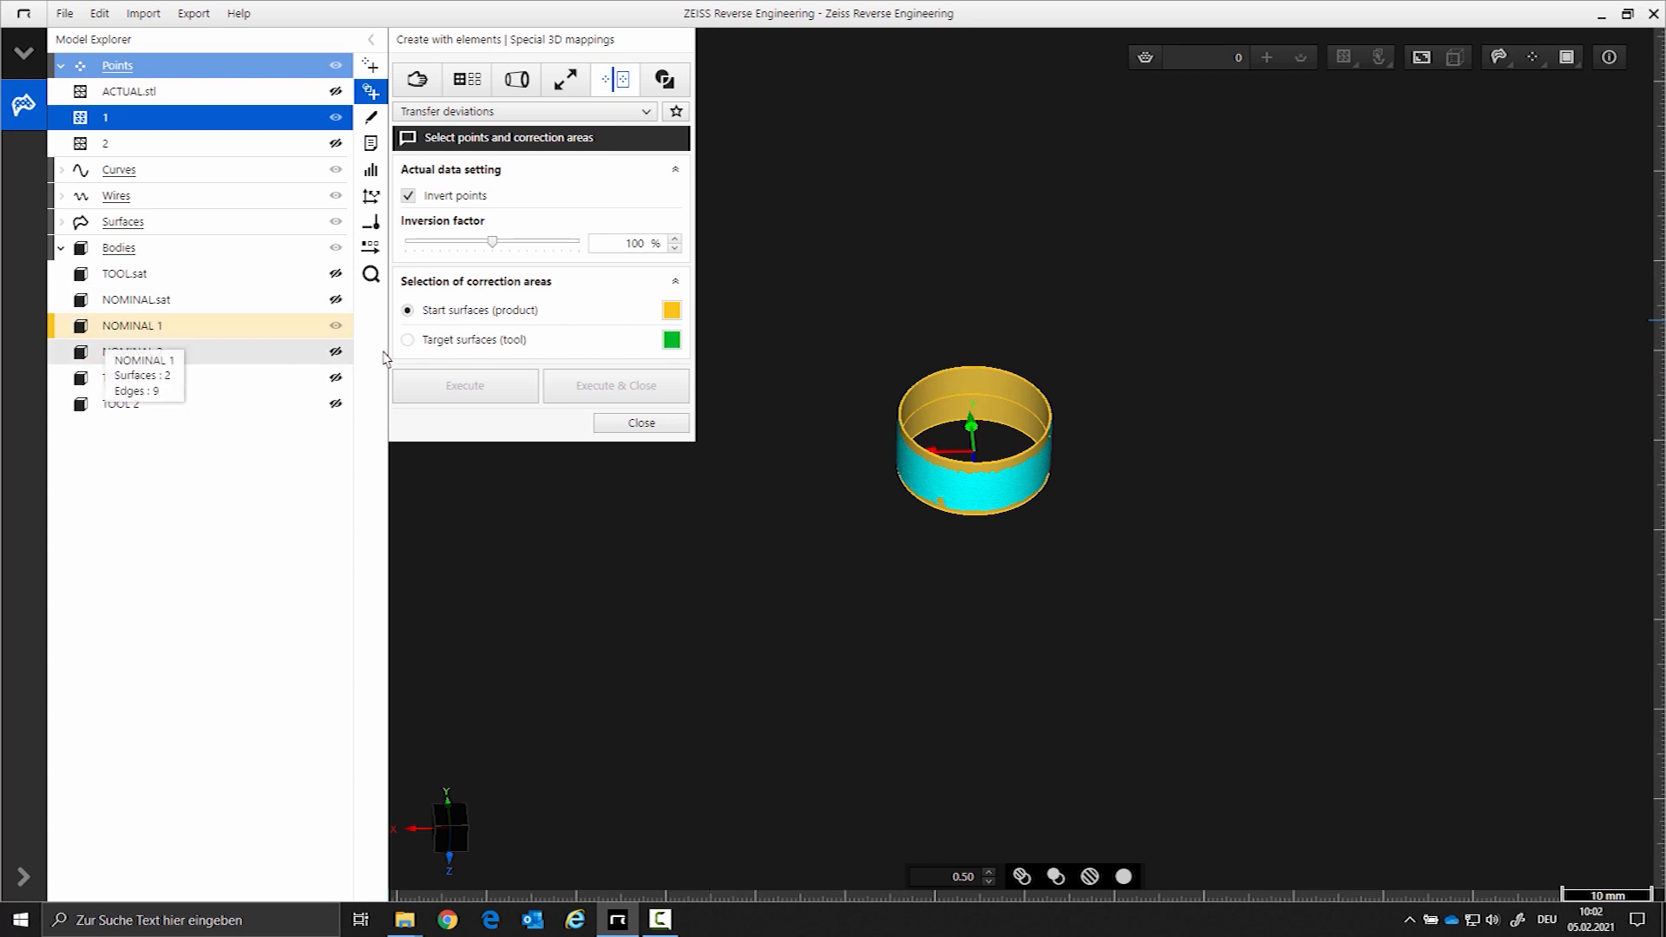
{"action": "left_click", "coordinate": [408, 340]}
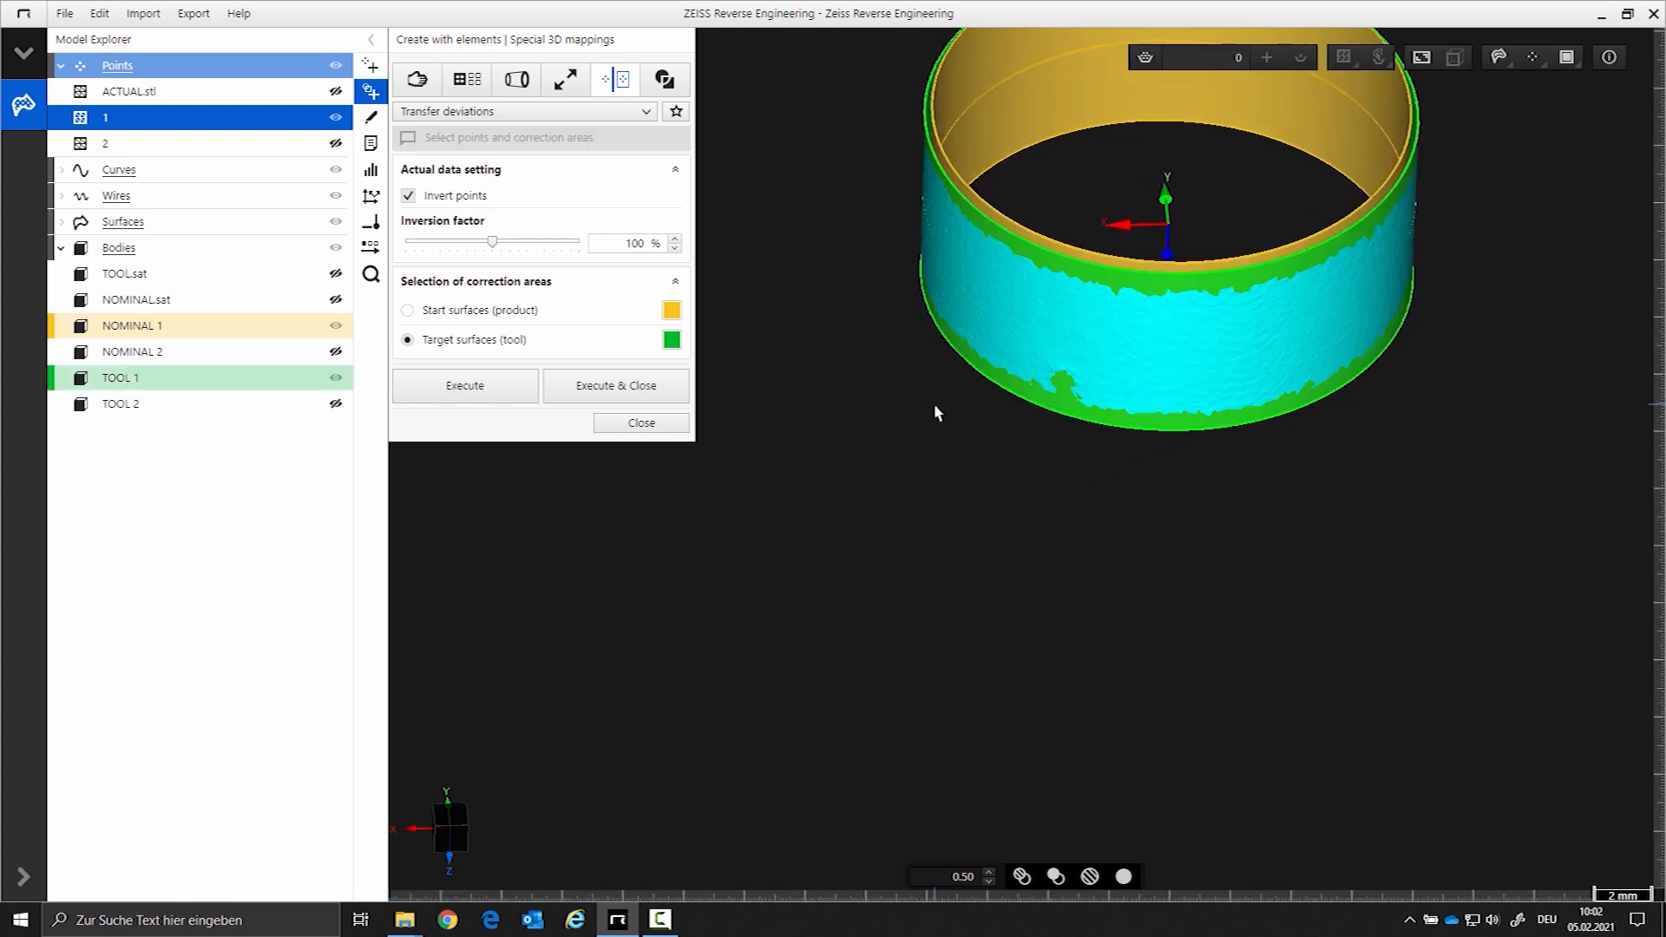
{"action": "scroll", "scroll_direction": "down", "scroll_amount": 3}
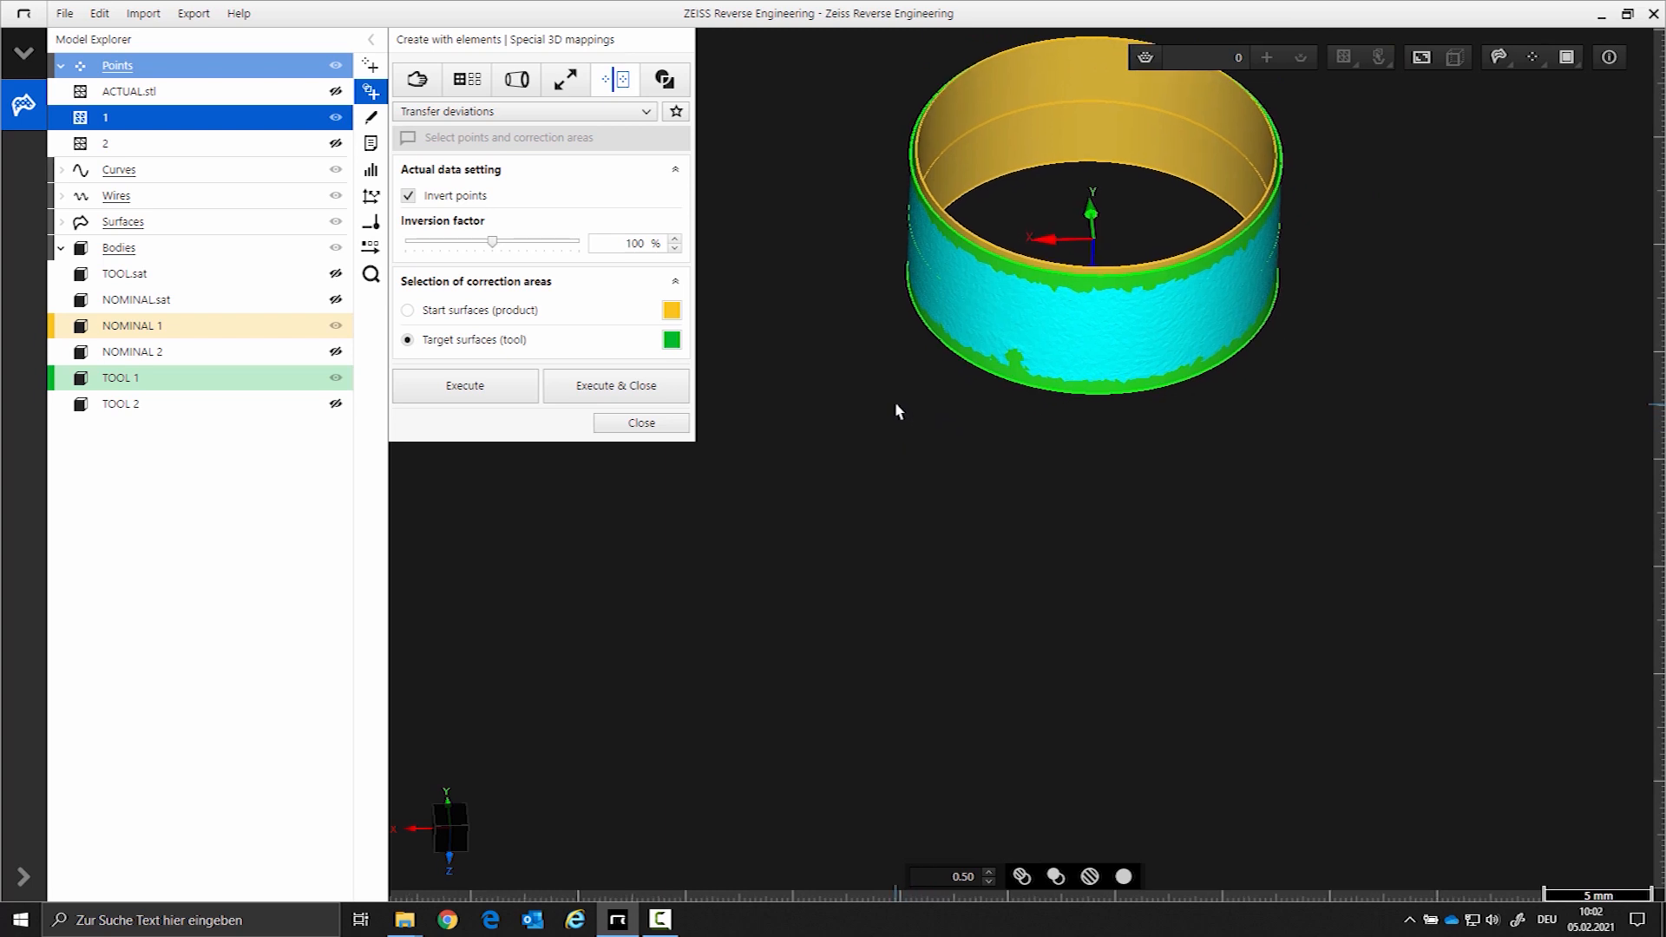
{"action": "left_click", "coordinate": [464, 385]}
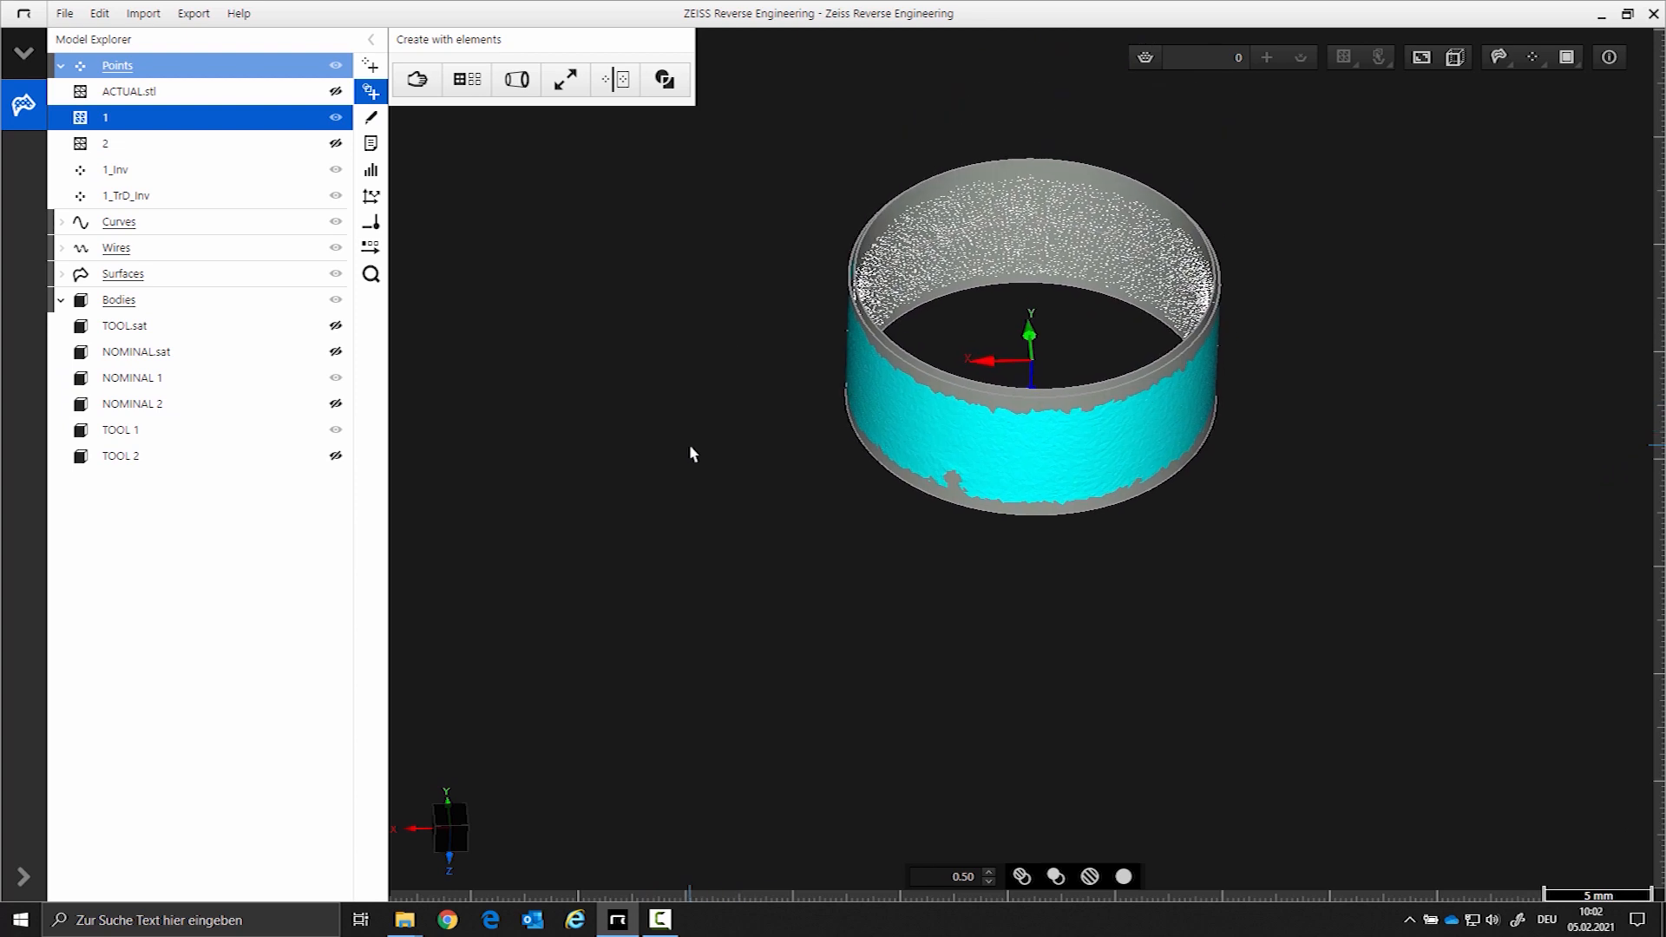
{"action": "mouse_move", "coordinate": [620, 441]}
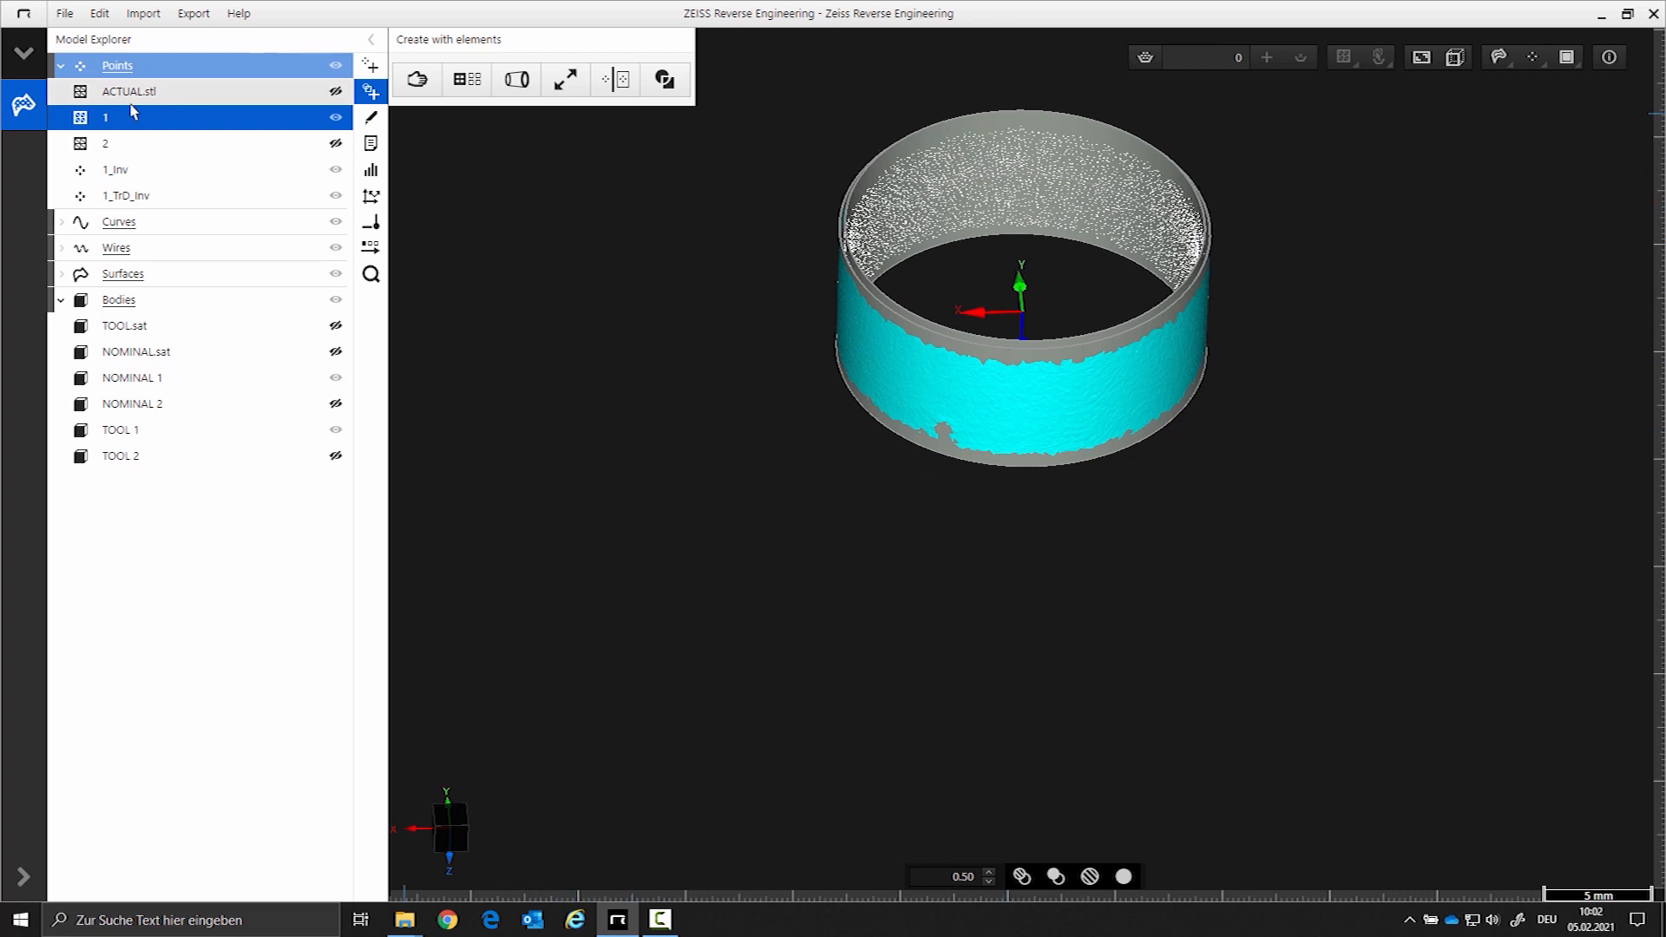
{"action": "mouse_move", "coordinate": [115, 170]}
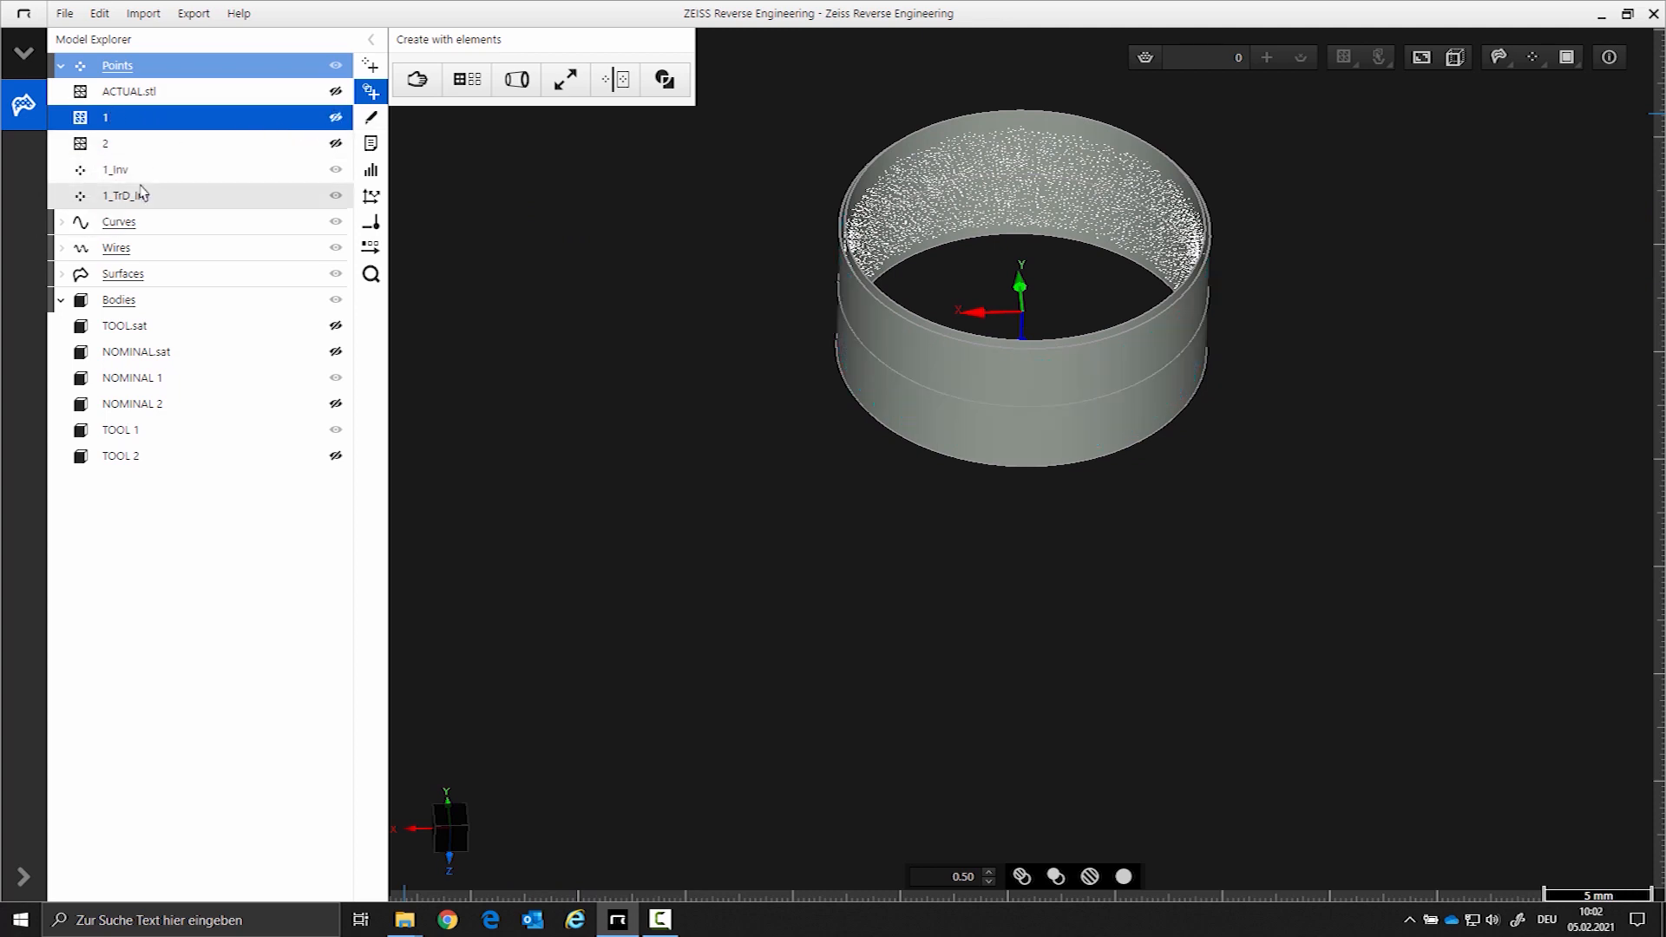
- Inspect the 1_Inv and 1_TrD_Inv point clouds, then hide them
{"action": "left_click", "coordinate": [115, 170]}
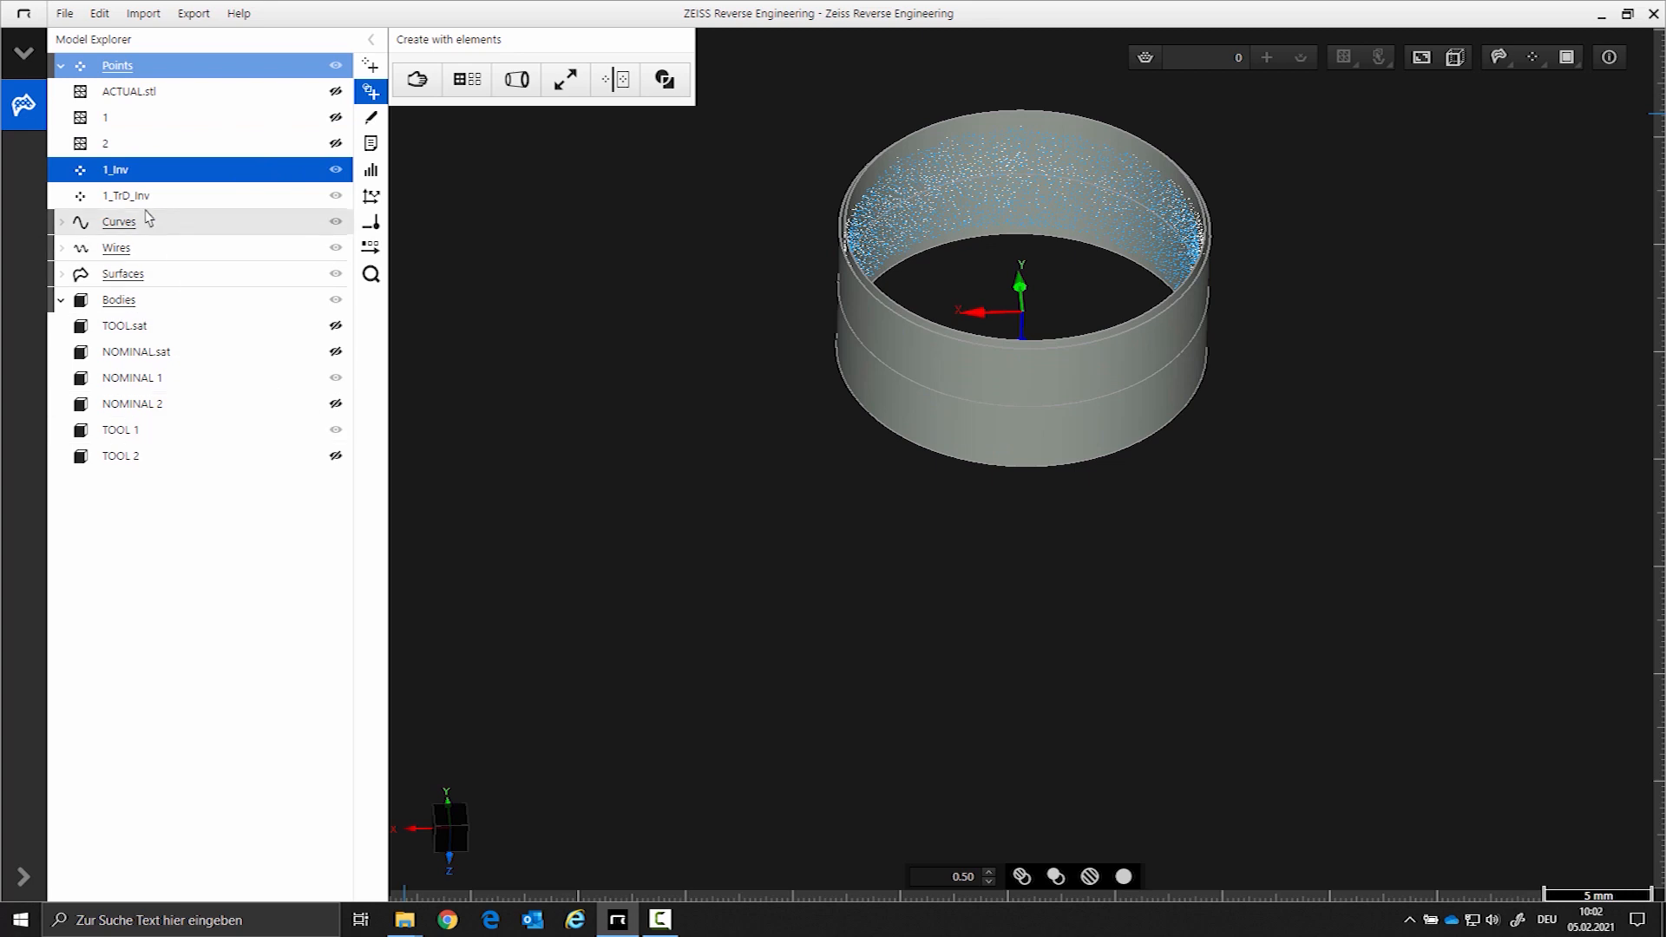
{"action": "left_click", "coordinate": [125, 195]}
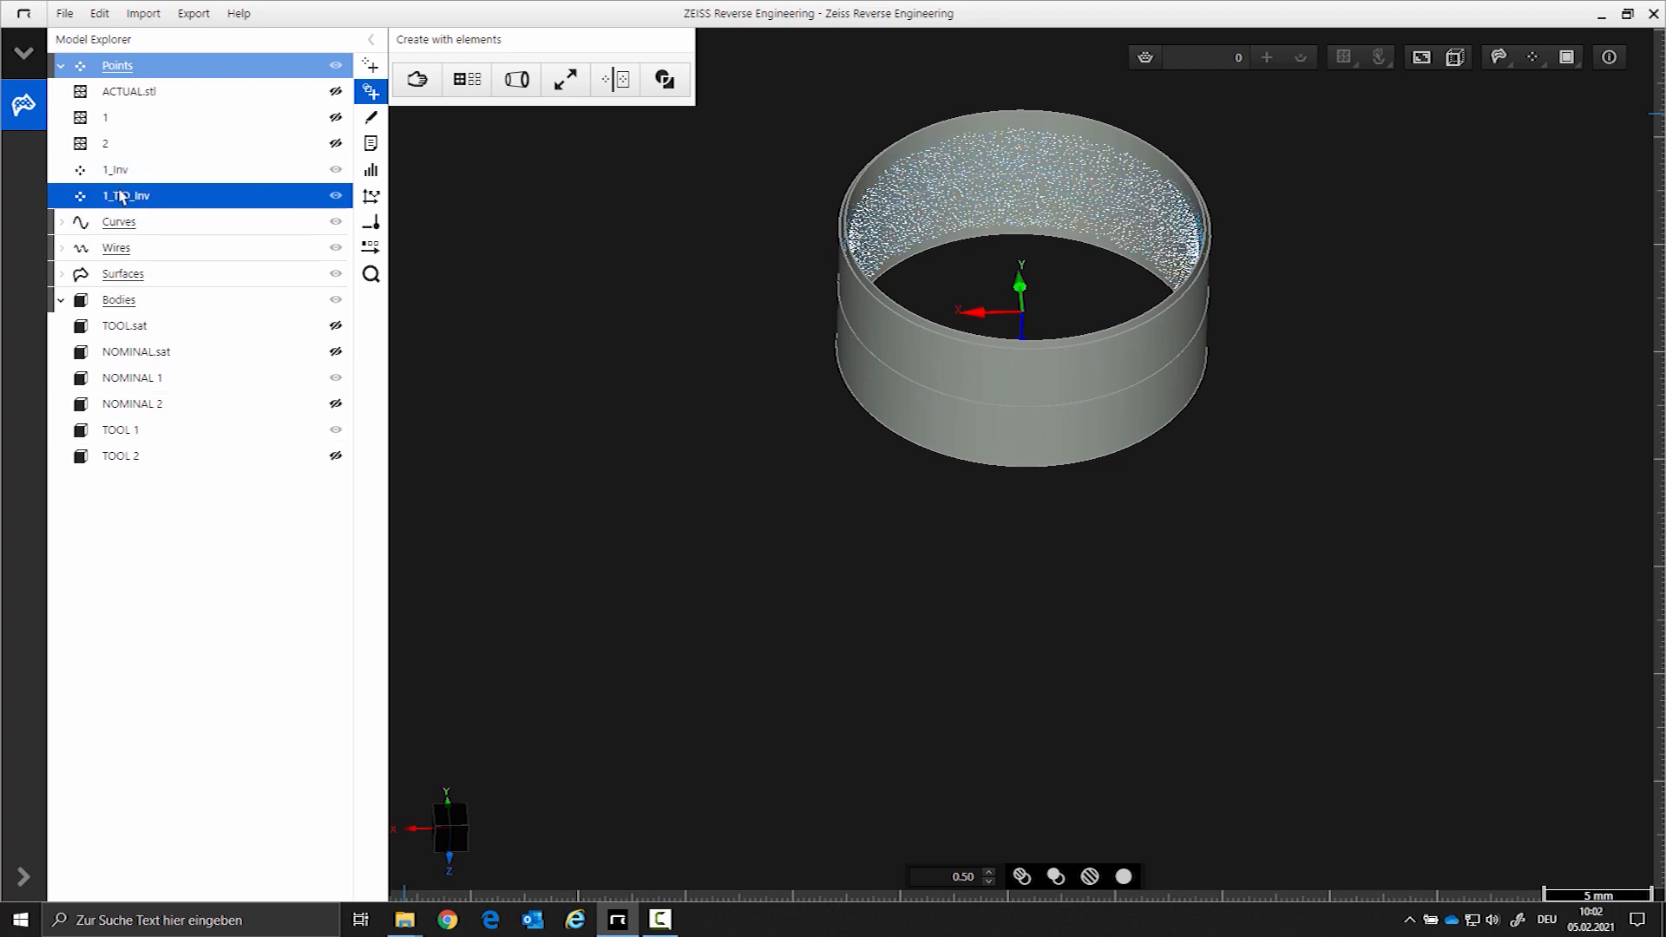
{"action": "left_click", "coordinate": [335, 195]}
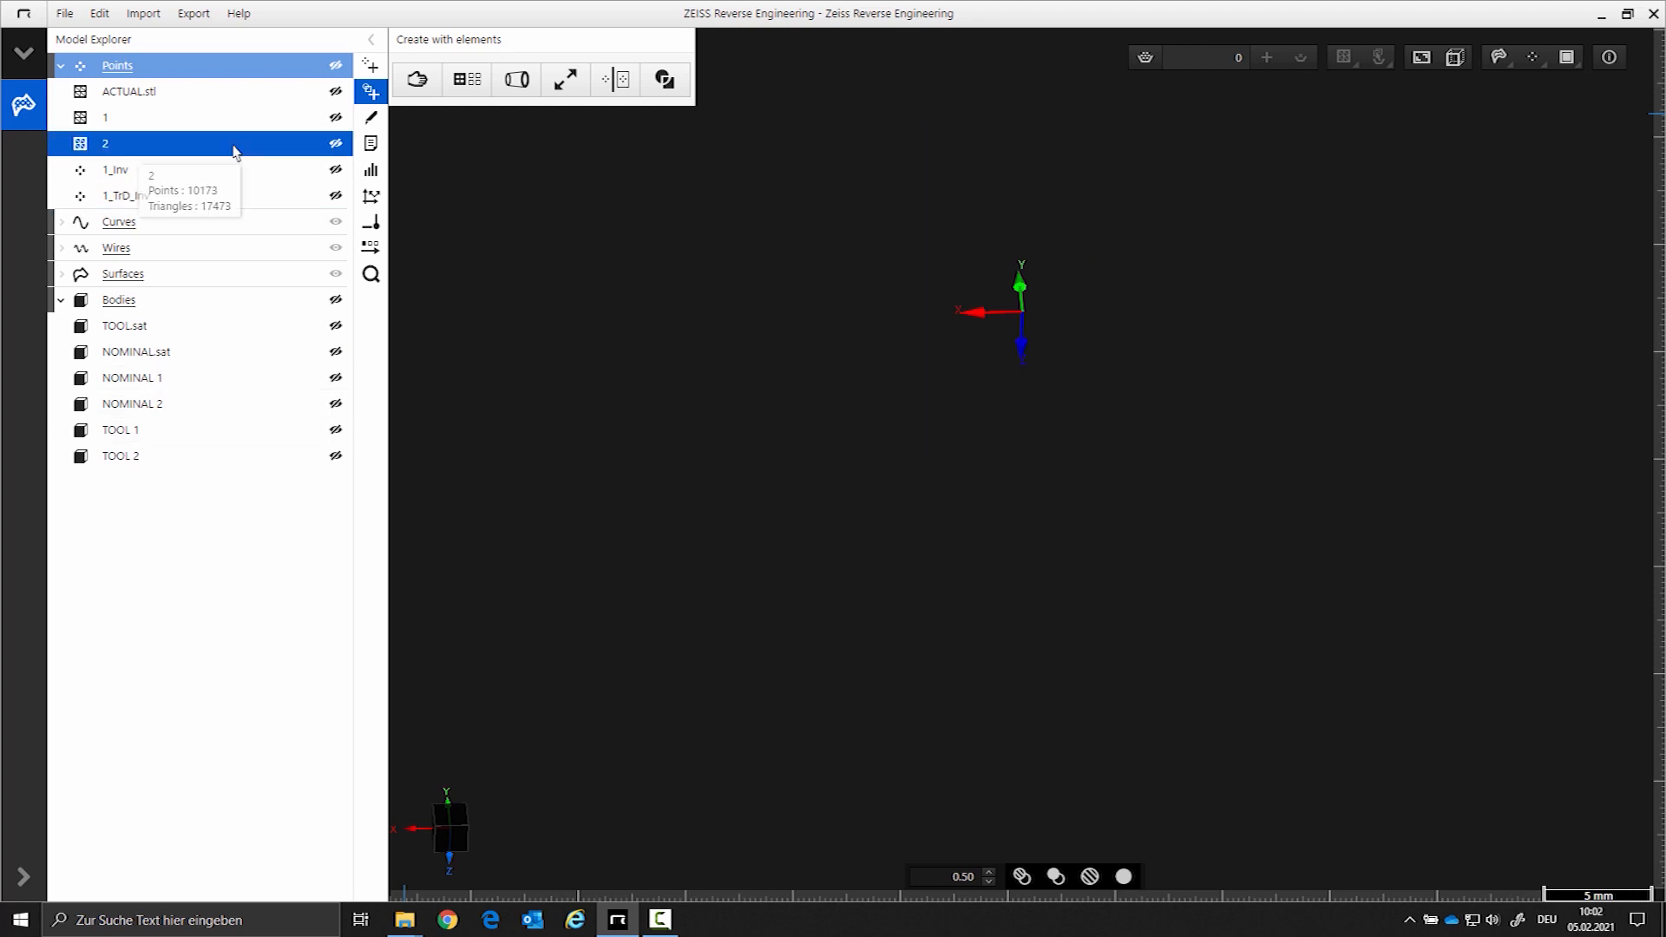
- Show mesh 2 and transfer its deviations from NOMINAL 2 onto TOOL 2
{"action": "left_click", "coordinate": [335, 143]}
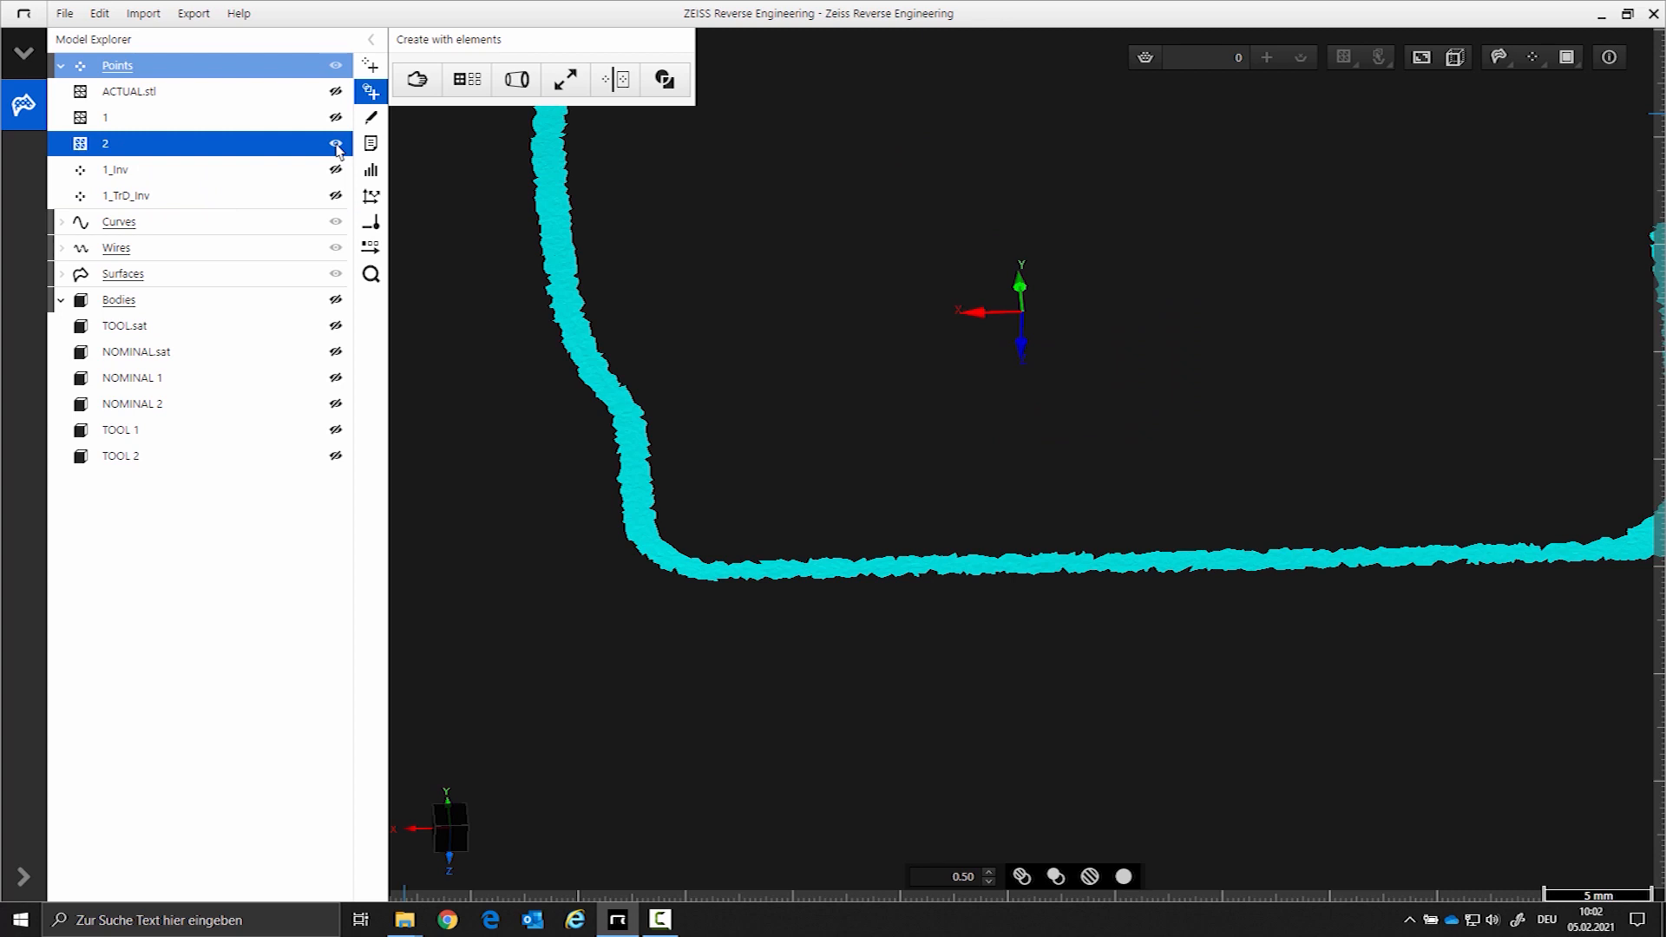
{"action": "left_click", "coordinate": [335, 143]}
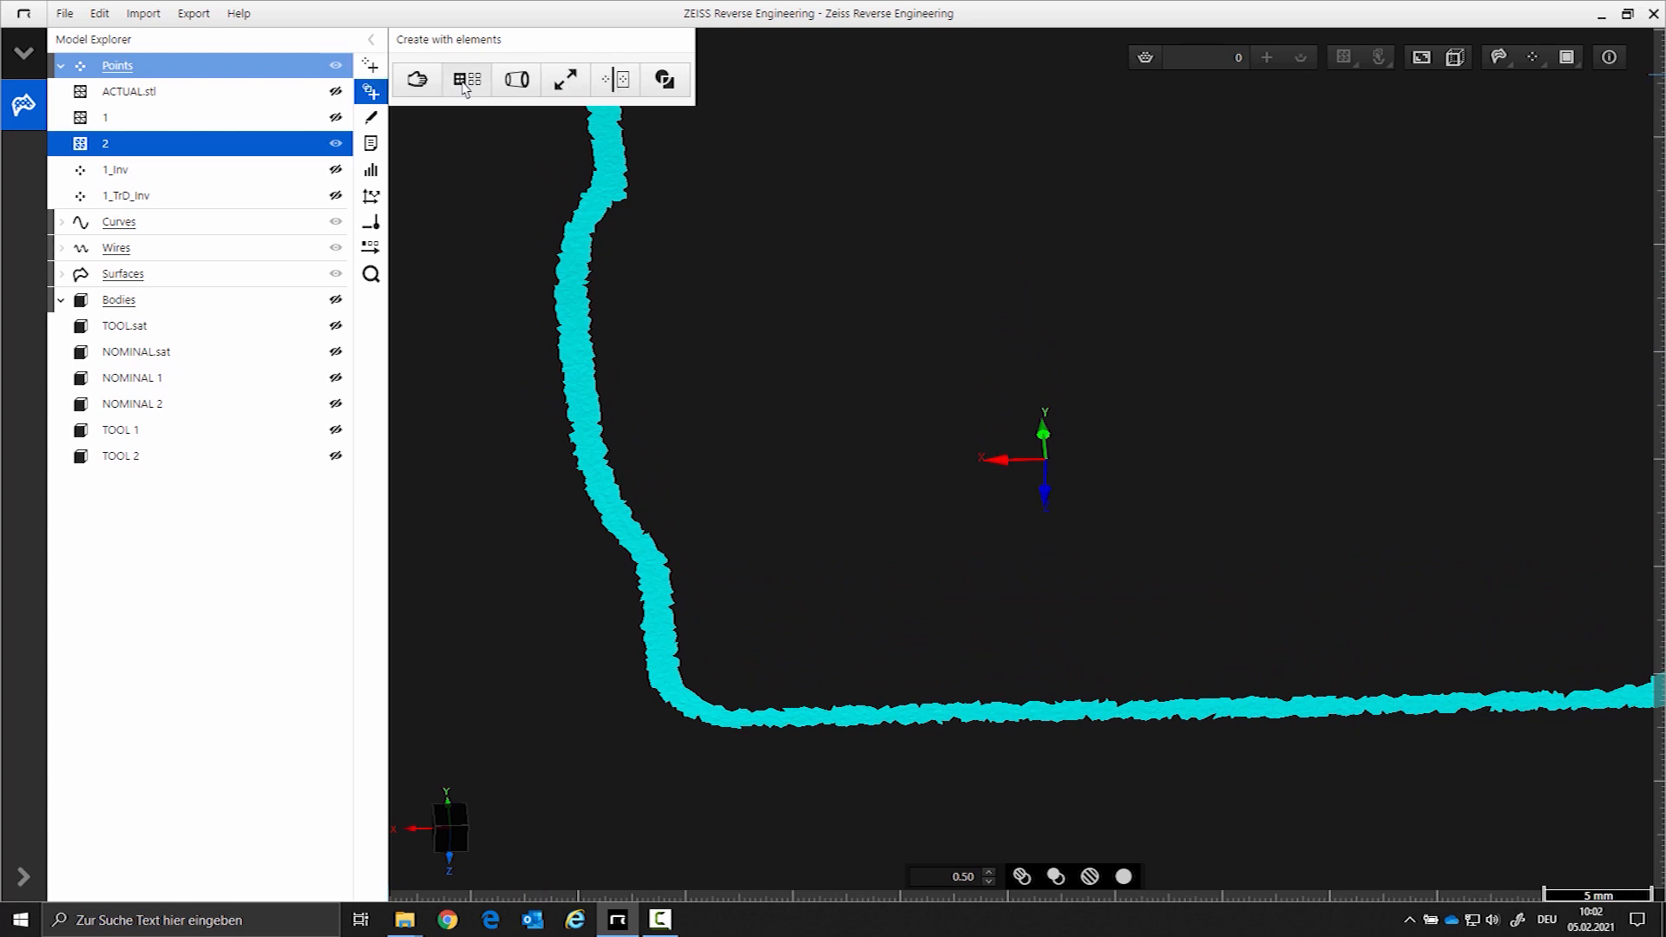
{"action": "left_click", "coordinate": [565, 80]}
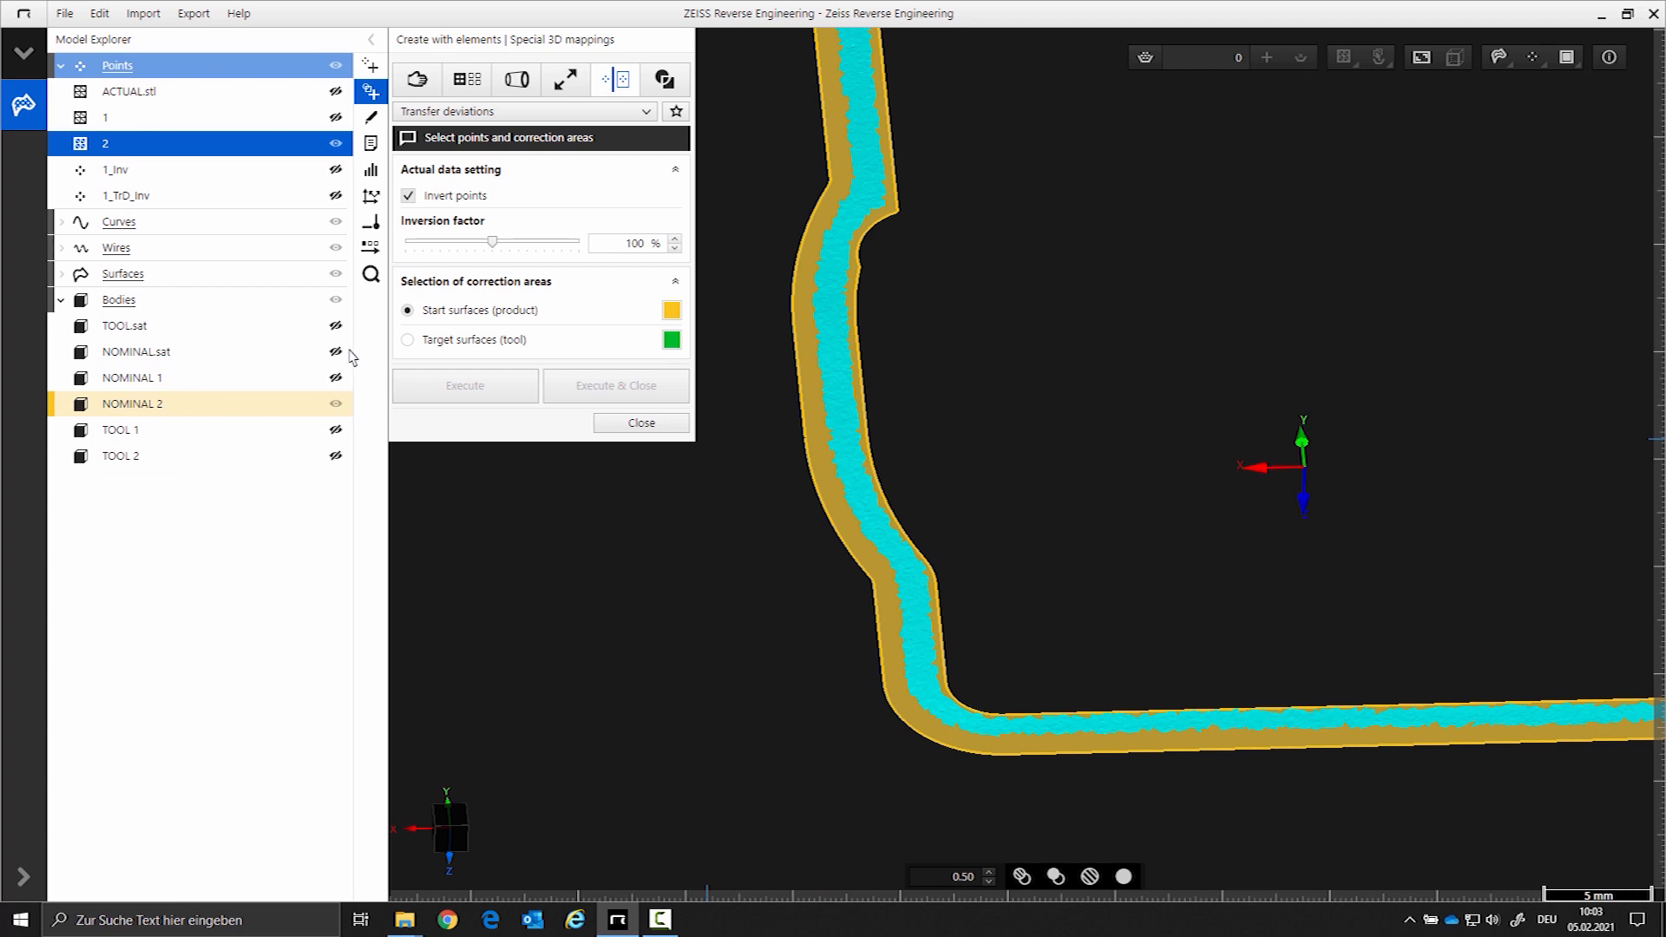
{"action": "left_click", "coordinate": [407, 339]}
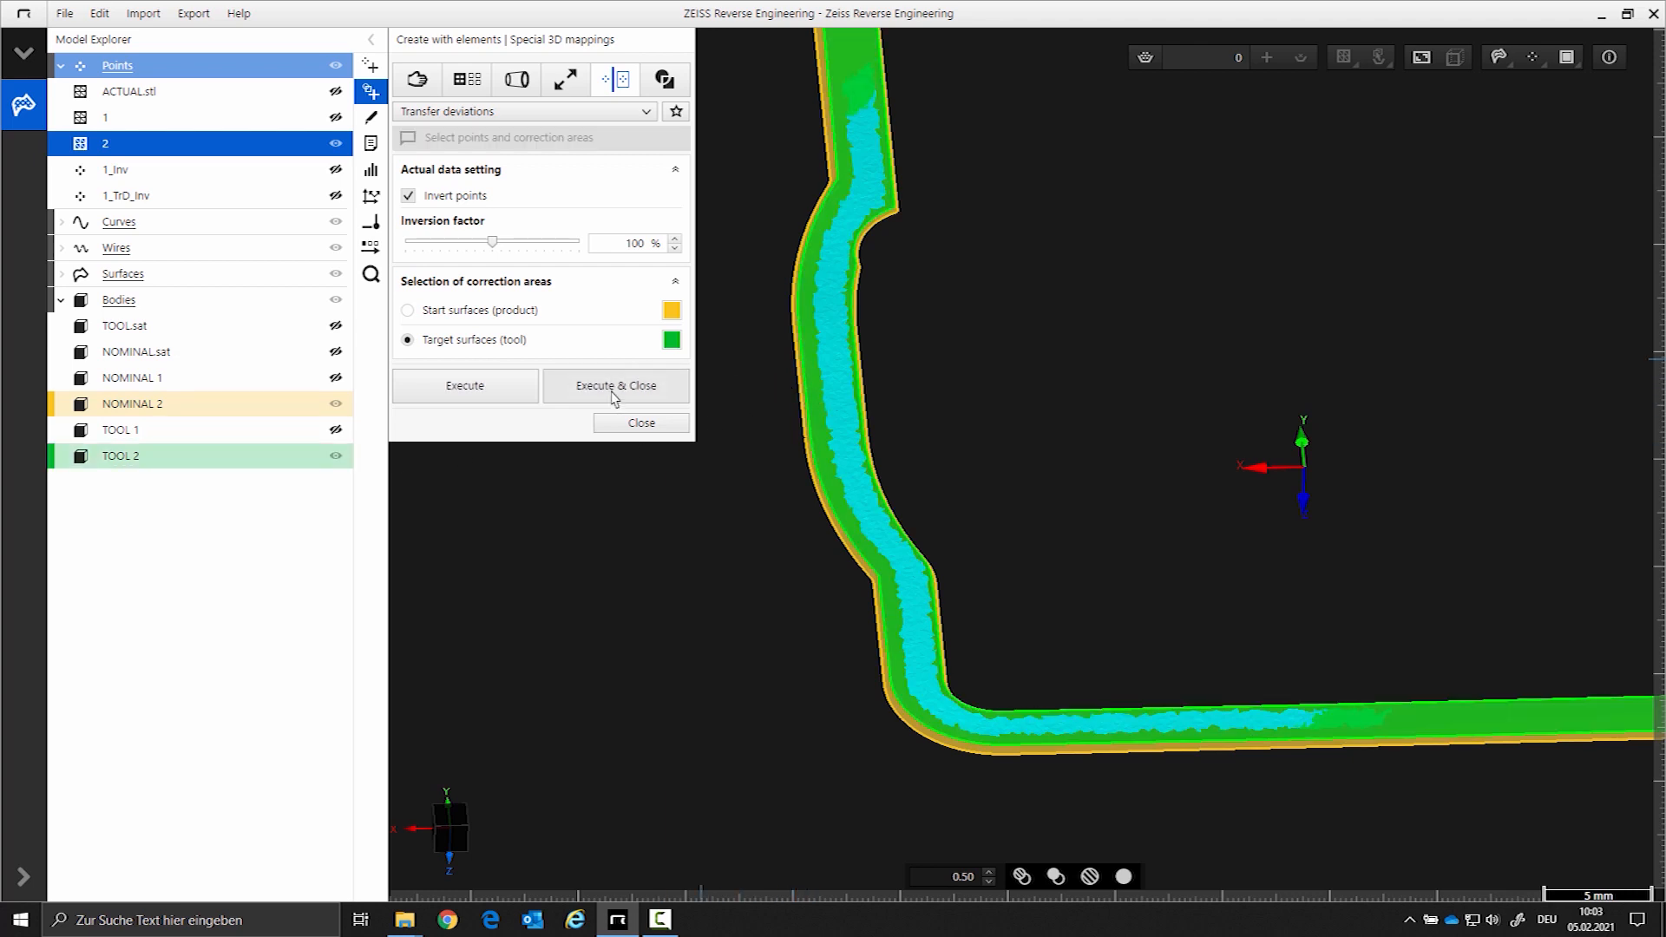
{"action": "left_click", "coordinate": [614, 386]}
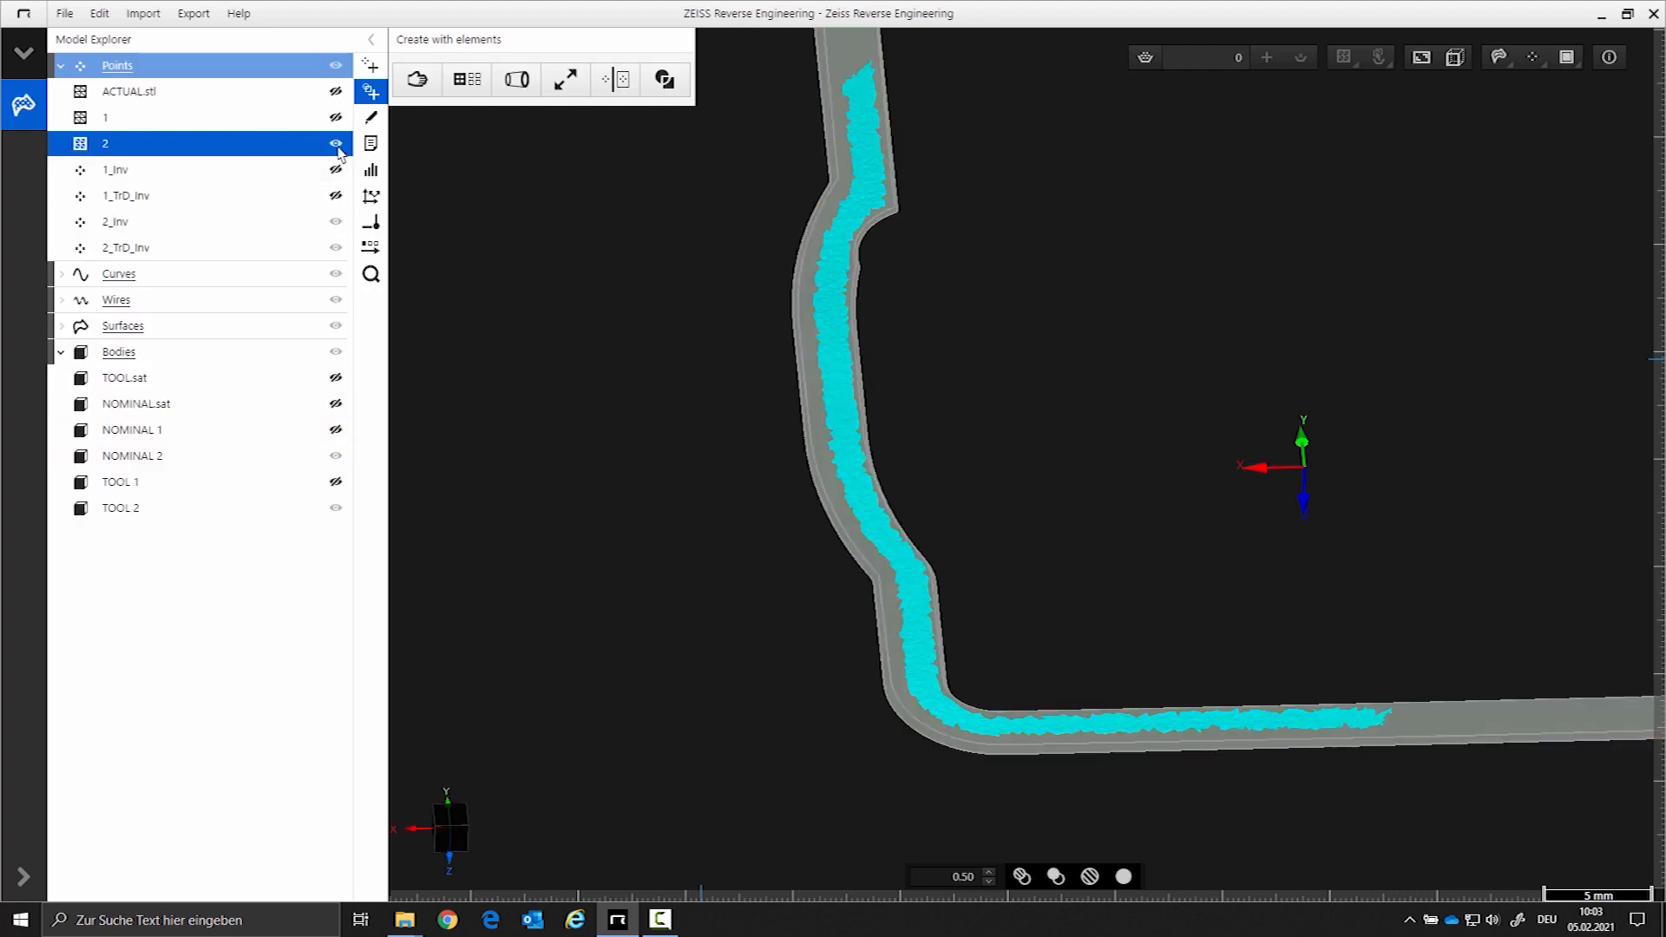
- Hide mesh 2 and TOOL 2, leaving only the 2_TrD_Inv point cloud visible
{"action": "left_click", "coordinate": [335, 143]}
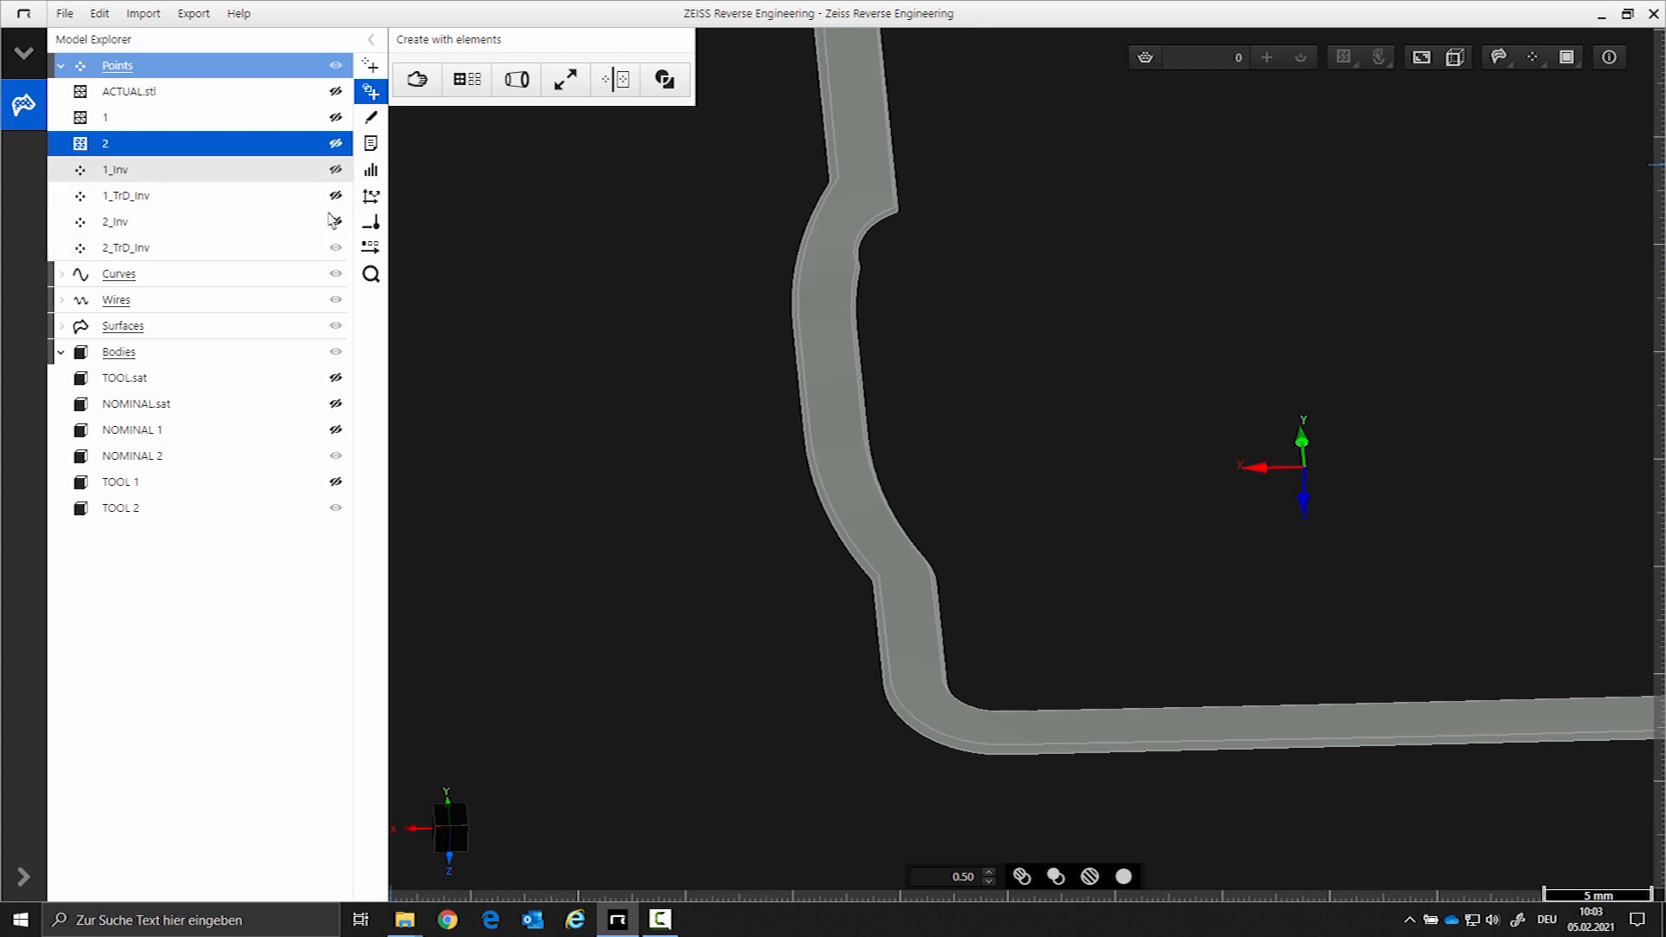
{"action": "left_click", "coordinate": [336, 248]}
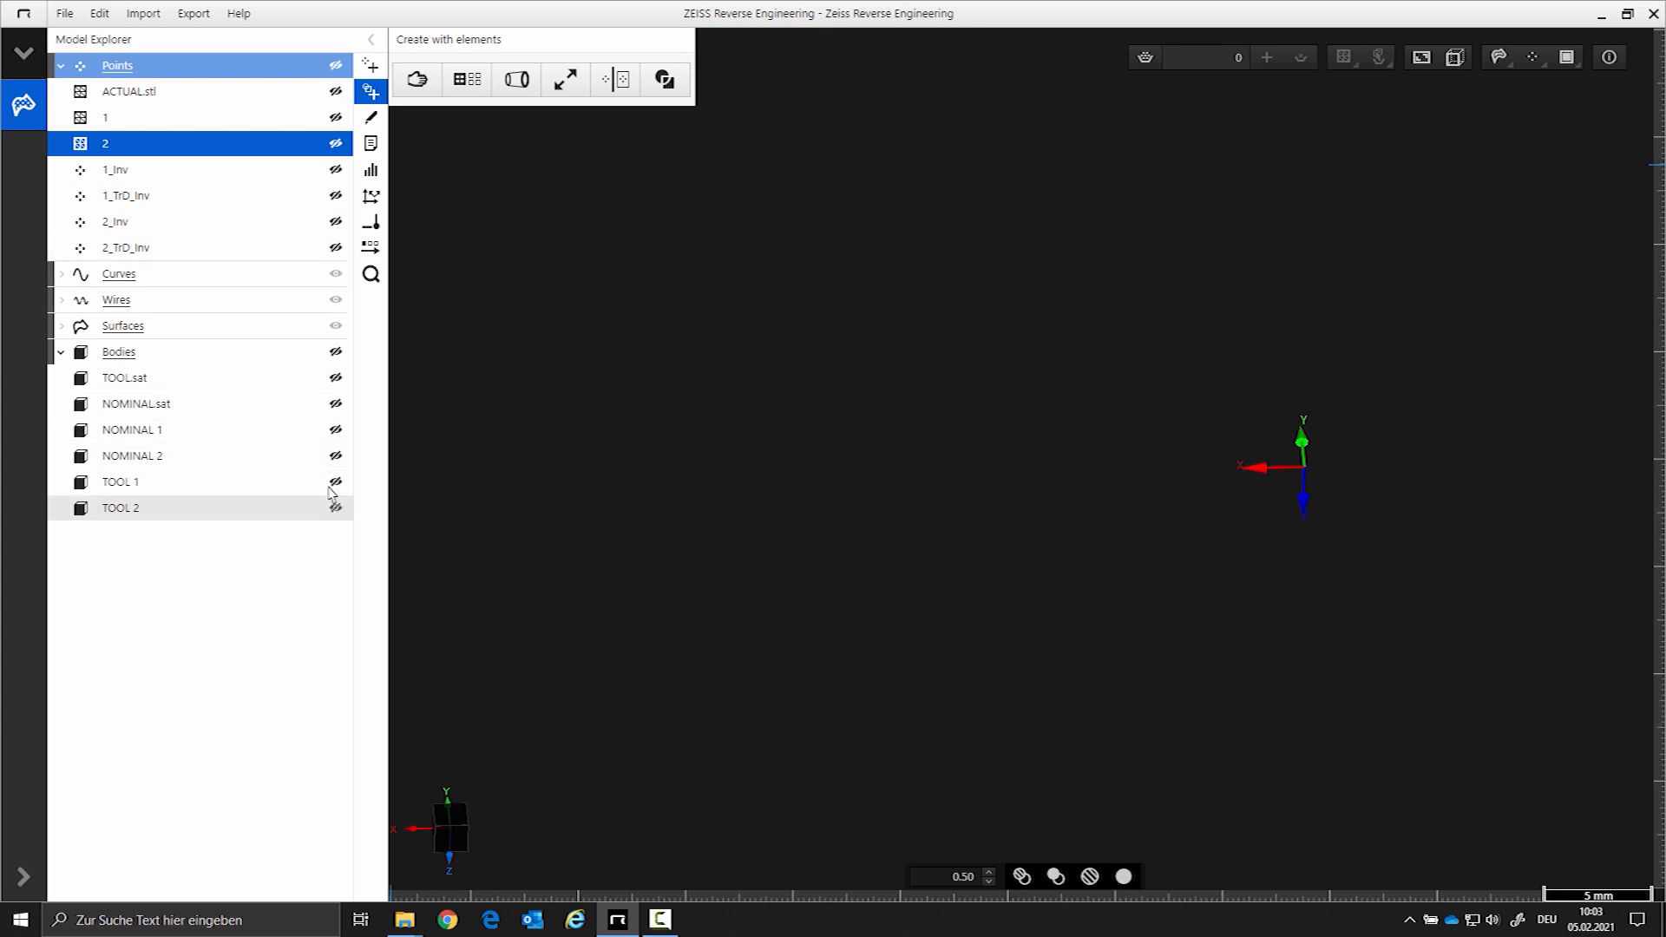
{"action": "left_click", "coordinate": [335, 66]}
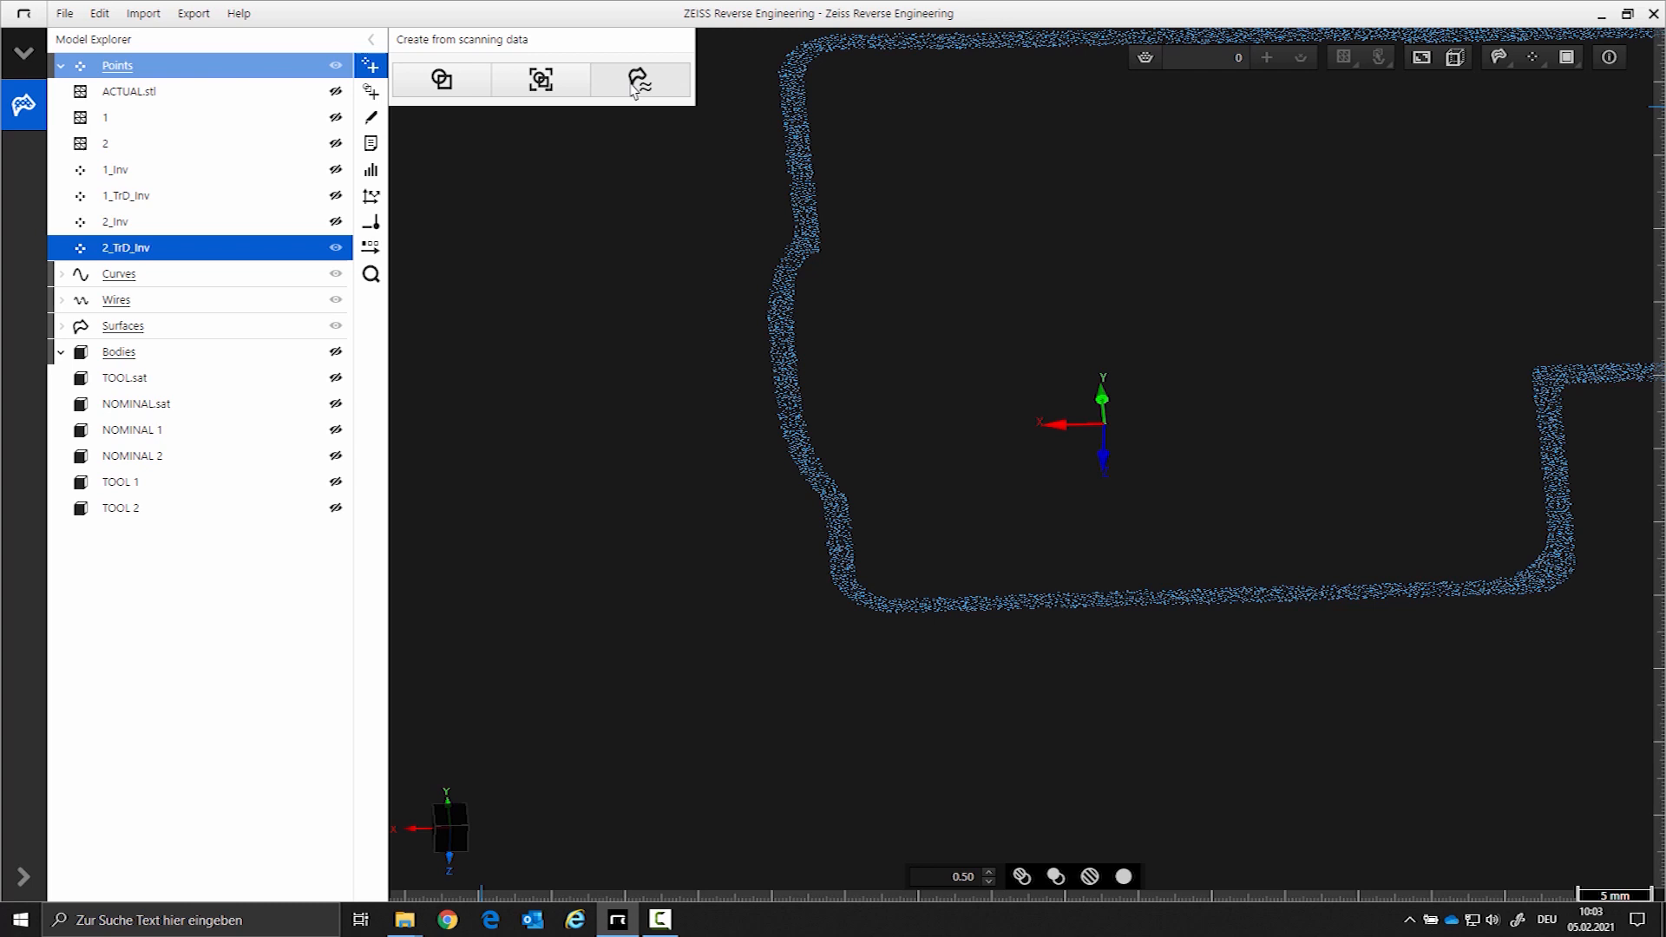
{"action": "left_click", "coordinate": [638, 80]}
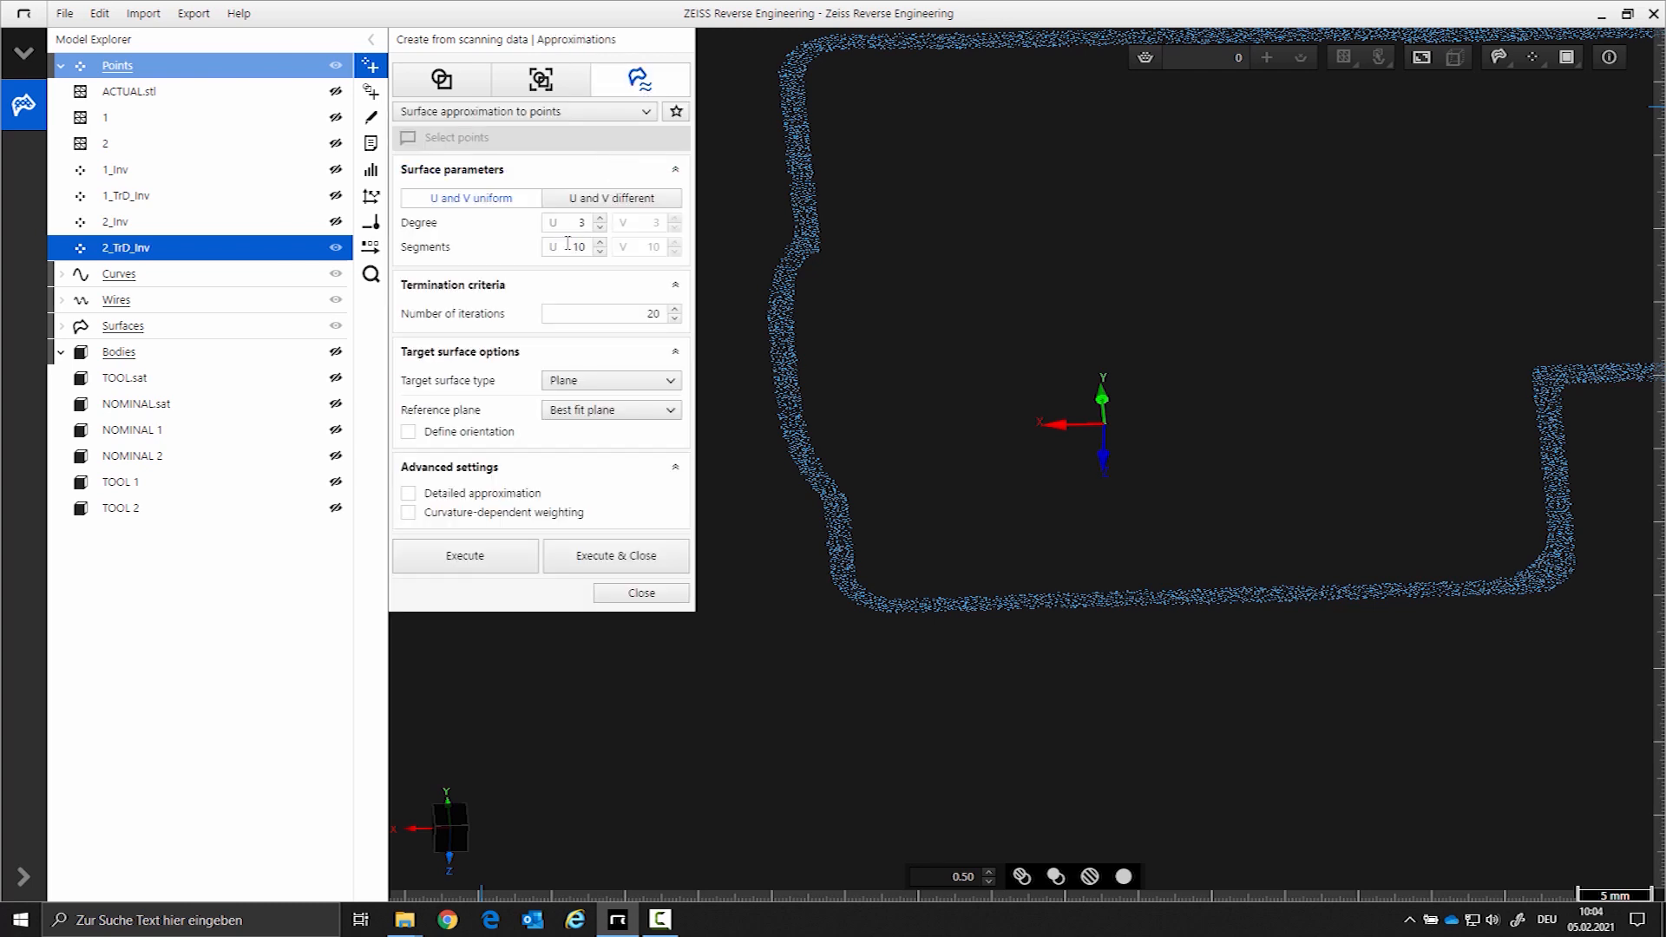
- Fit a 50-segment freeform surface to the 2_TrD_Inv points
{"action": "type", "text": "50"}
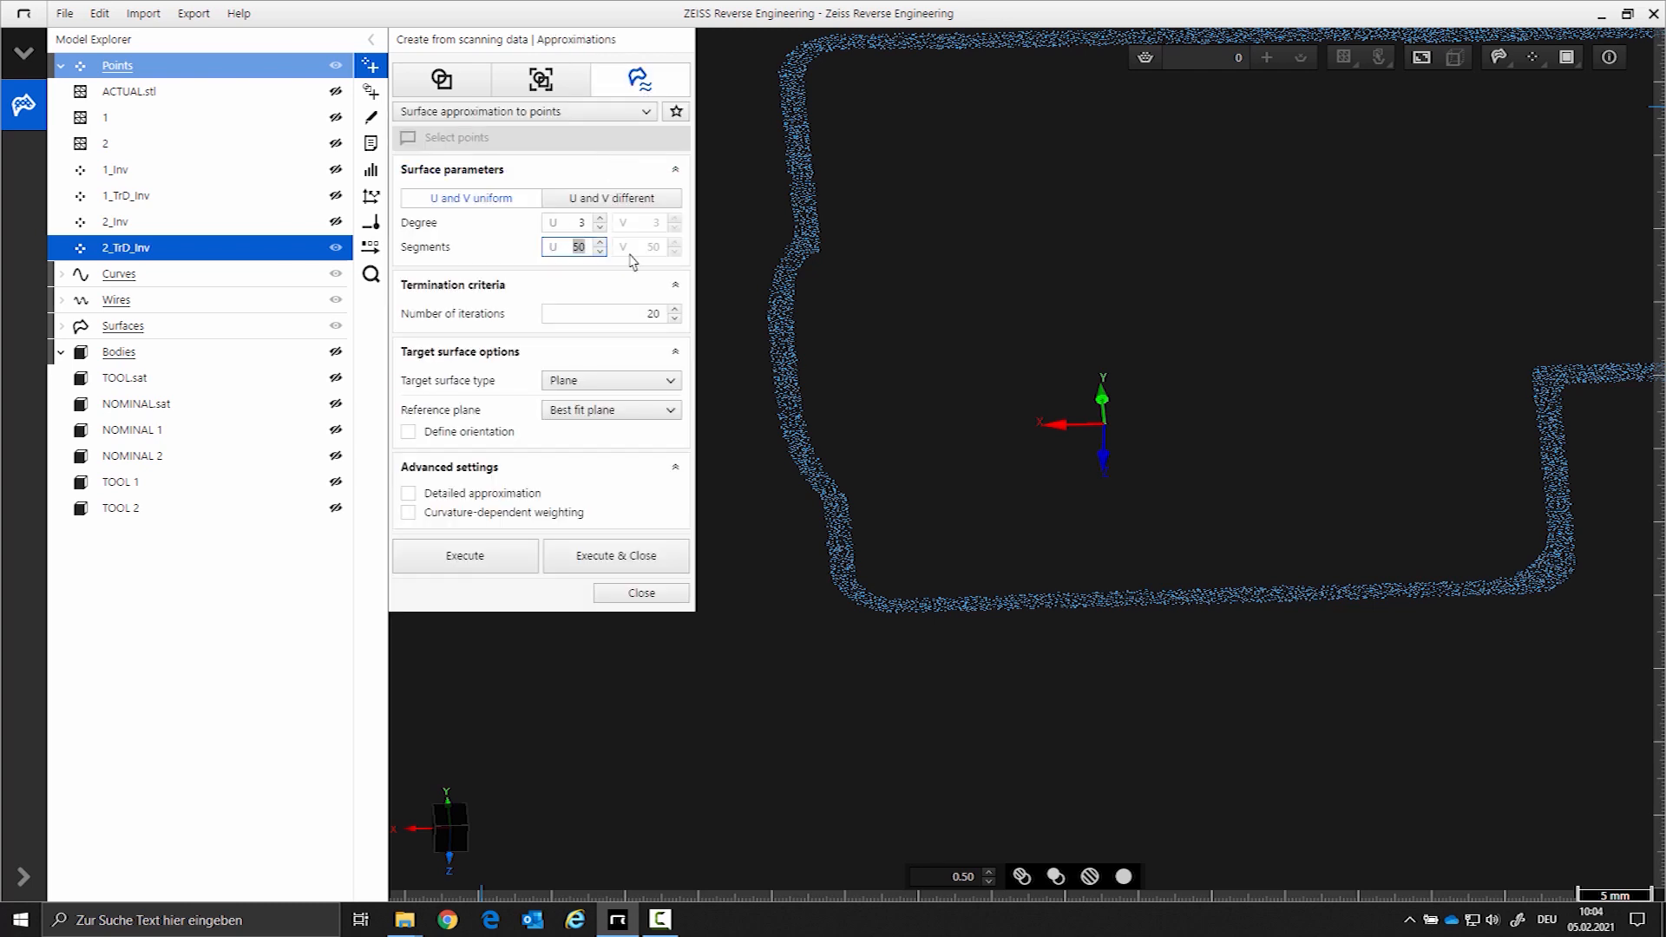
{"action": "left_click", "coordinate": [464, 555]}
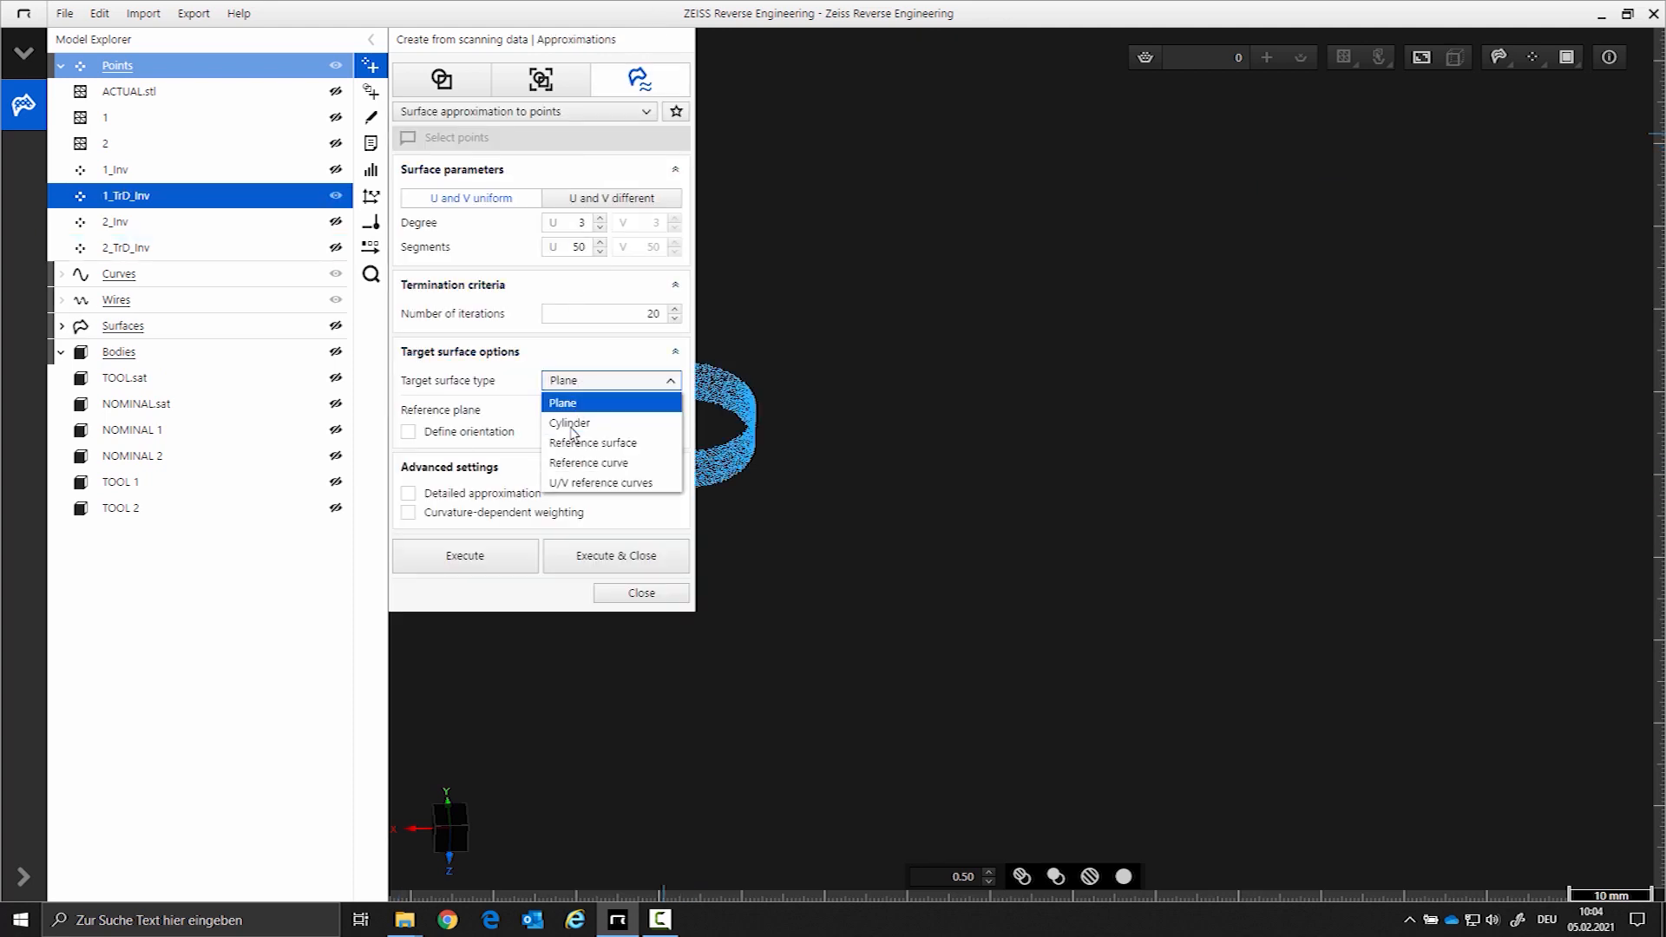
- Fit a cylinder surface to 1_TrD_Inv with separate U/V and 2 V segments, then expand Surfaces
{"action": "left_click", "coordinate": [568, 423]}
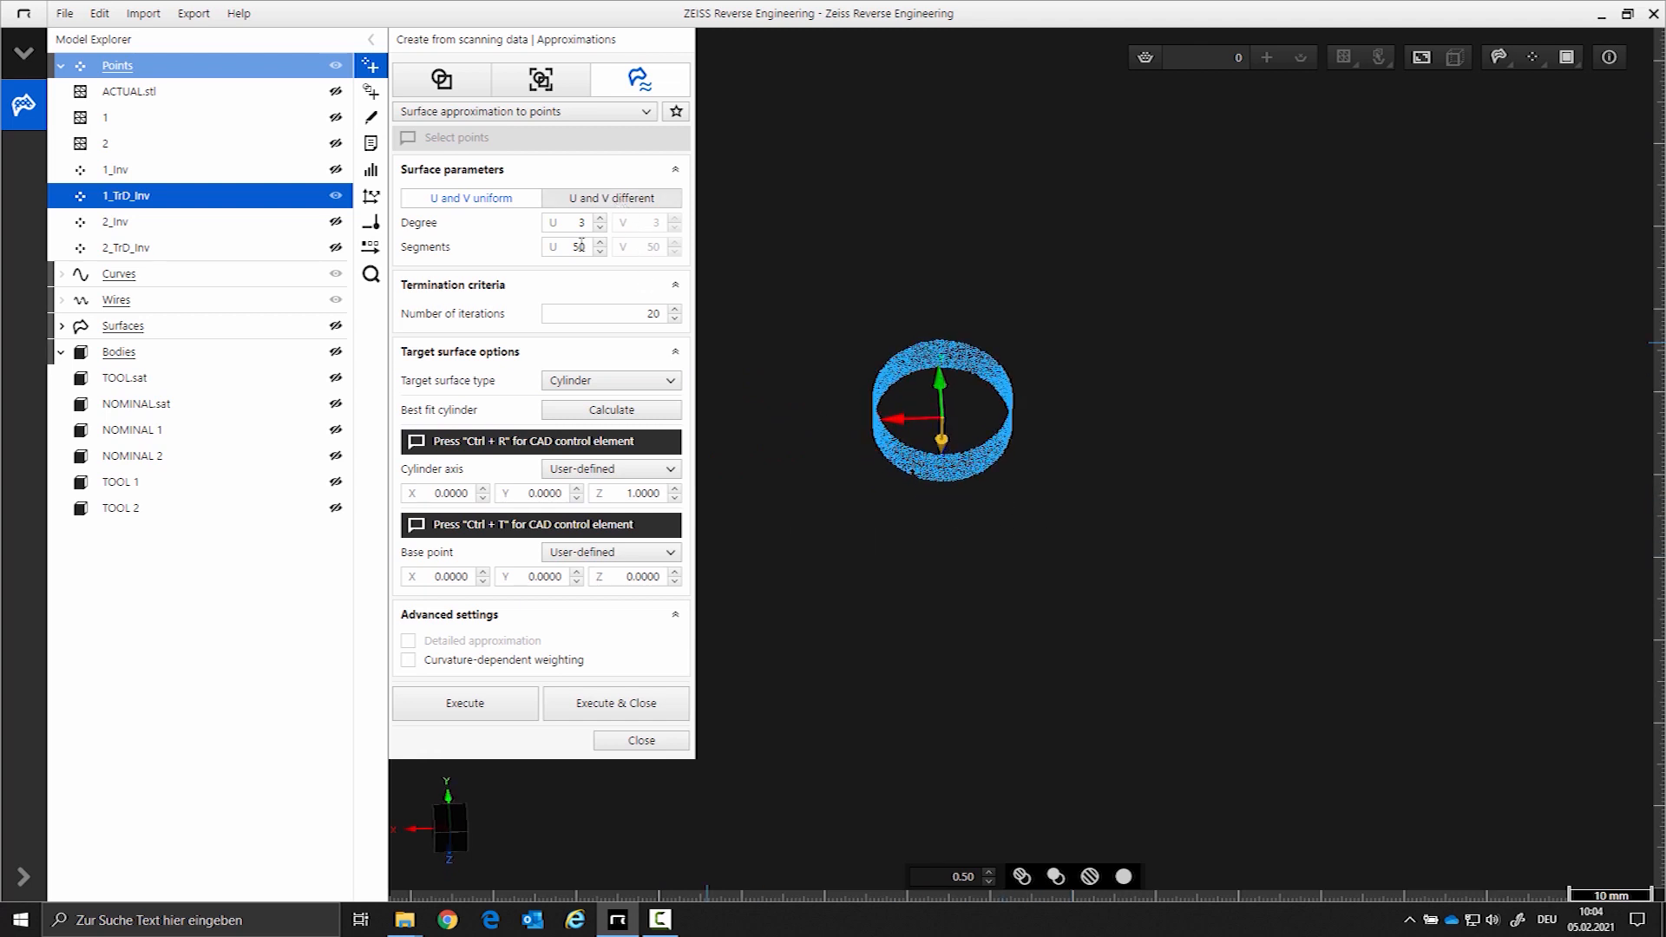
{"action": "left_click", "coordinate": [611, 198]}
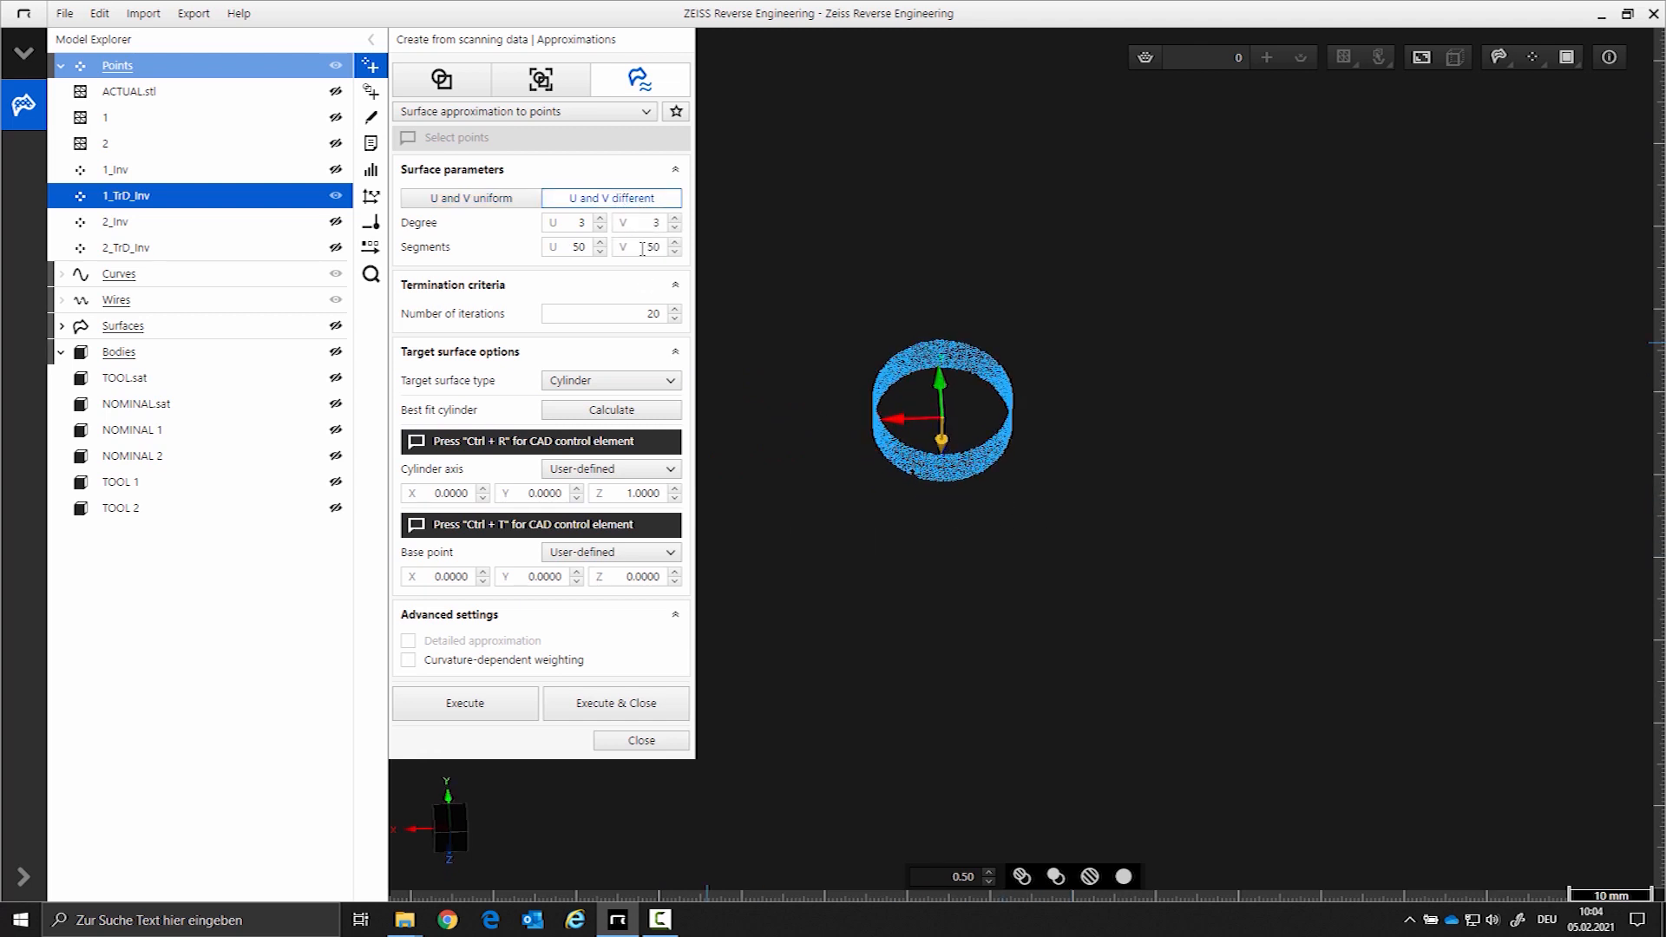
{"action": "type", "text": "2"}
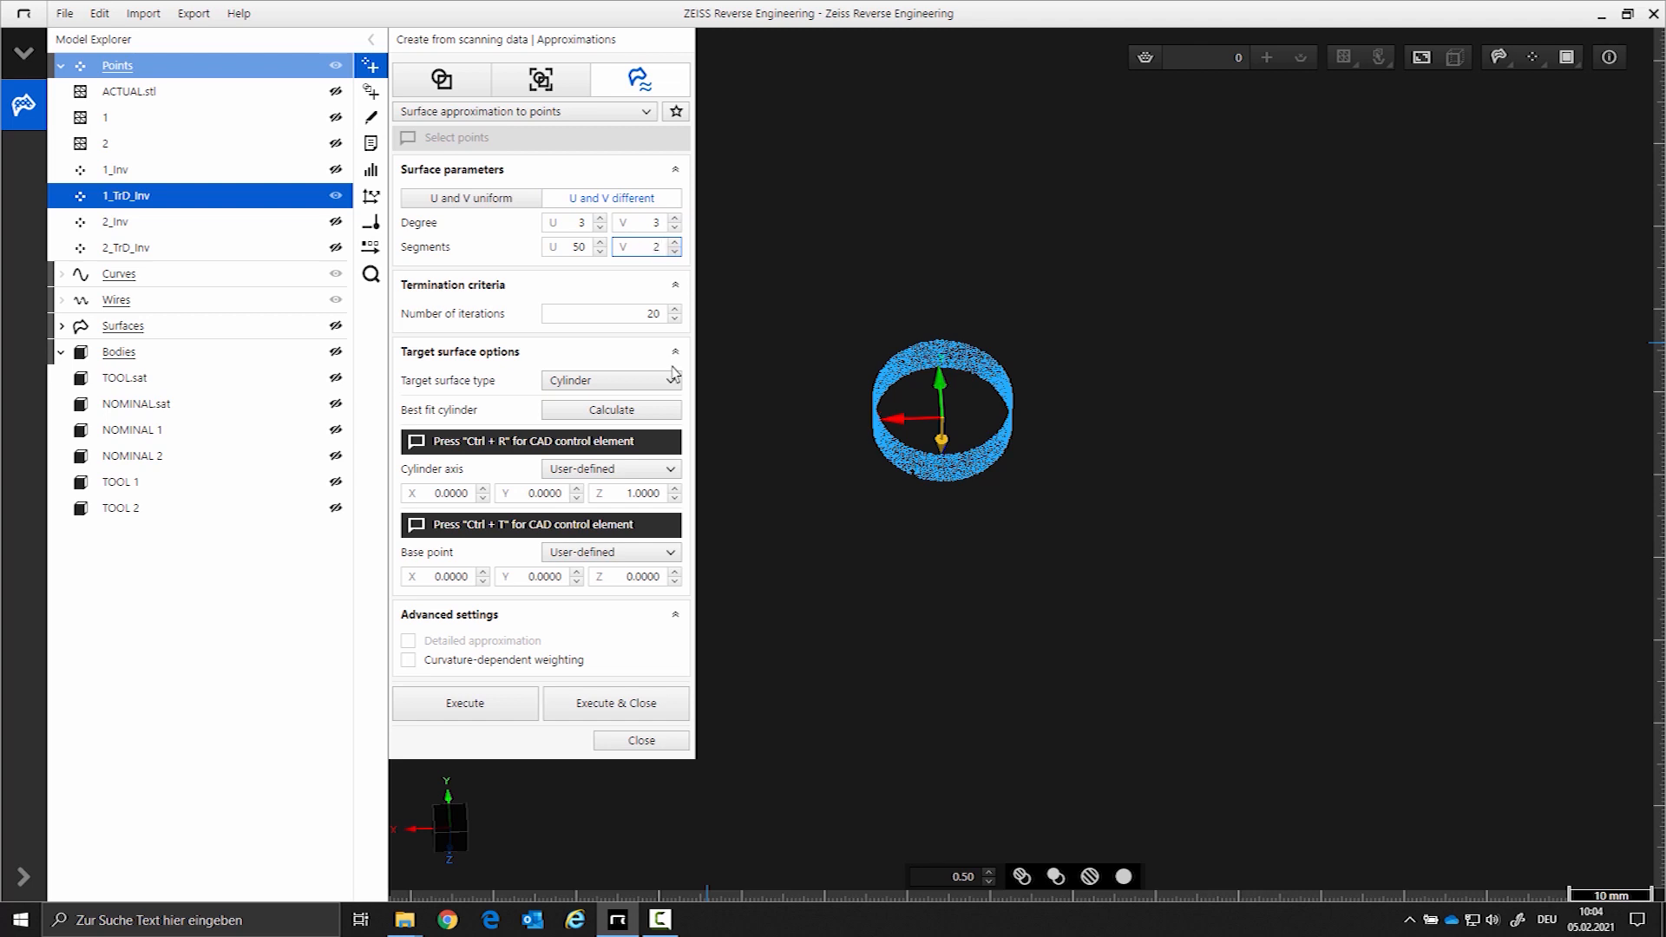
{"action": "left_click", "coordinate": [463, 702]}
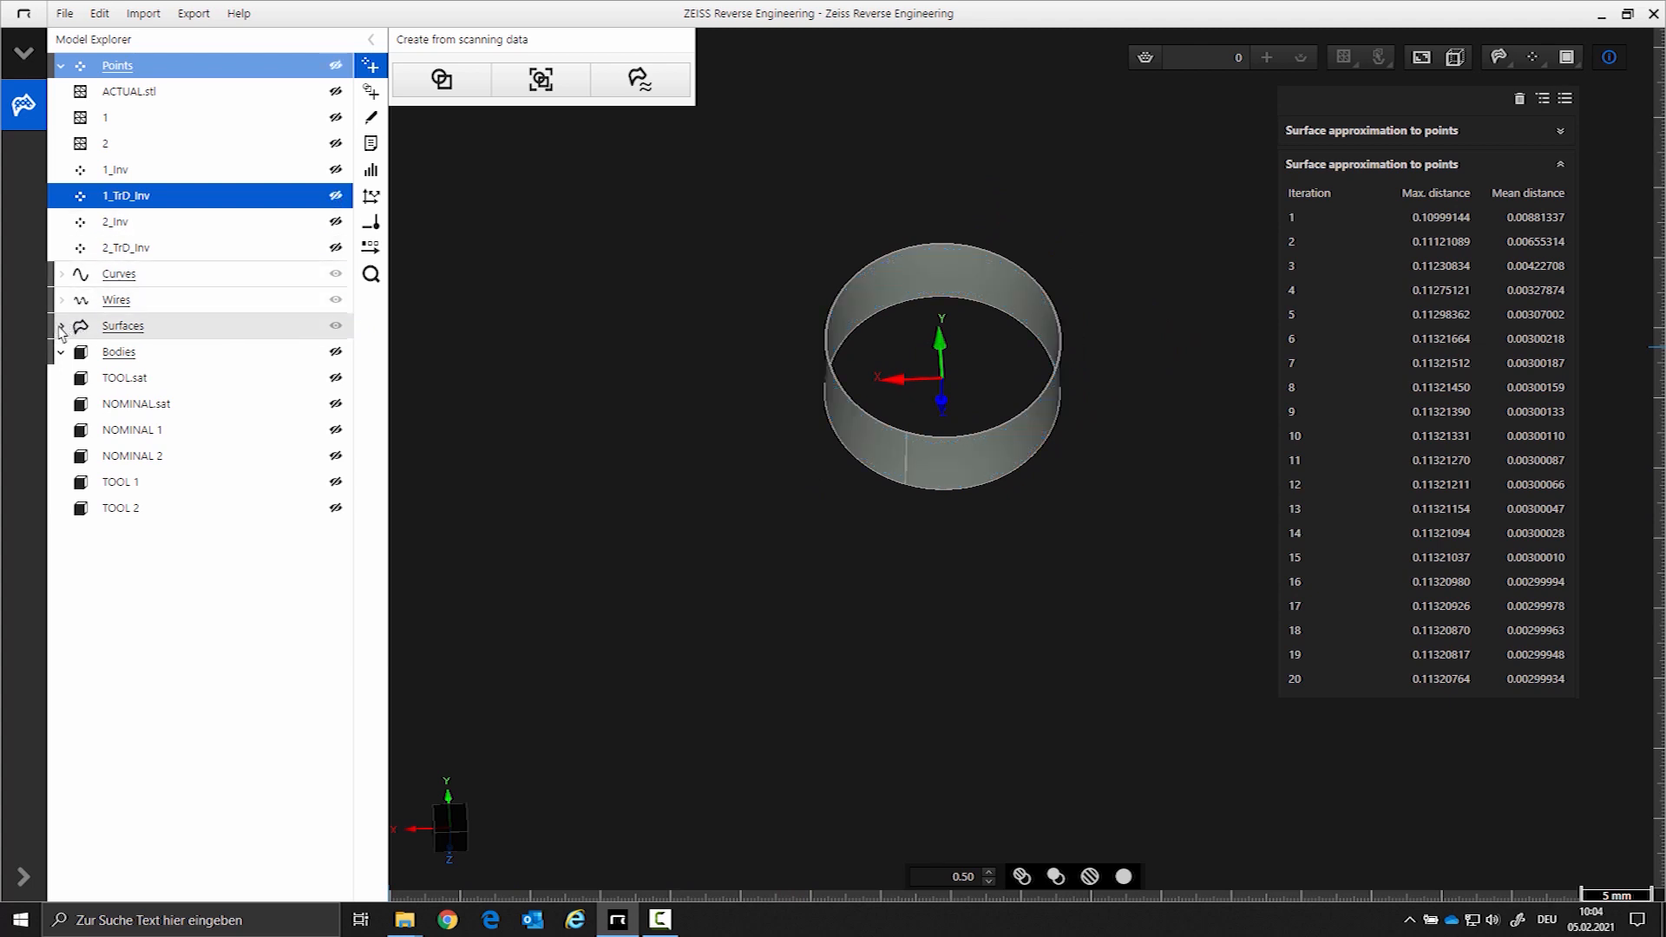
{"action": "left_click", "coordinate": [61, 326]}
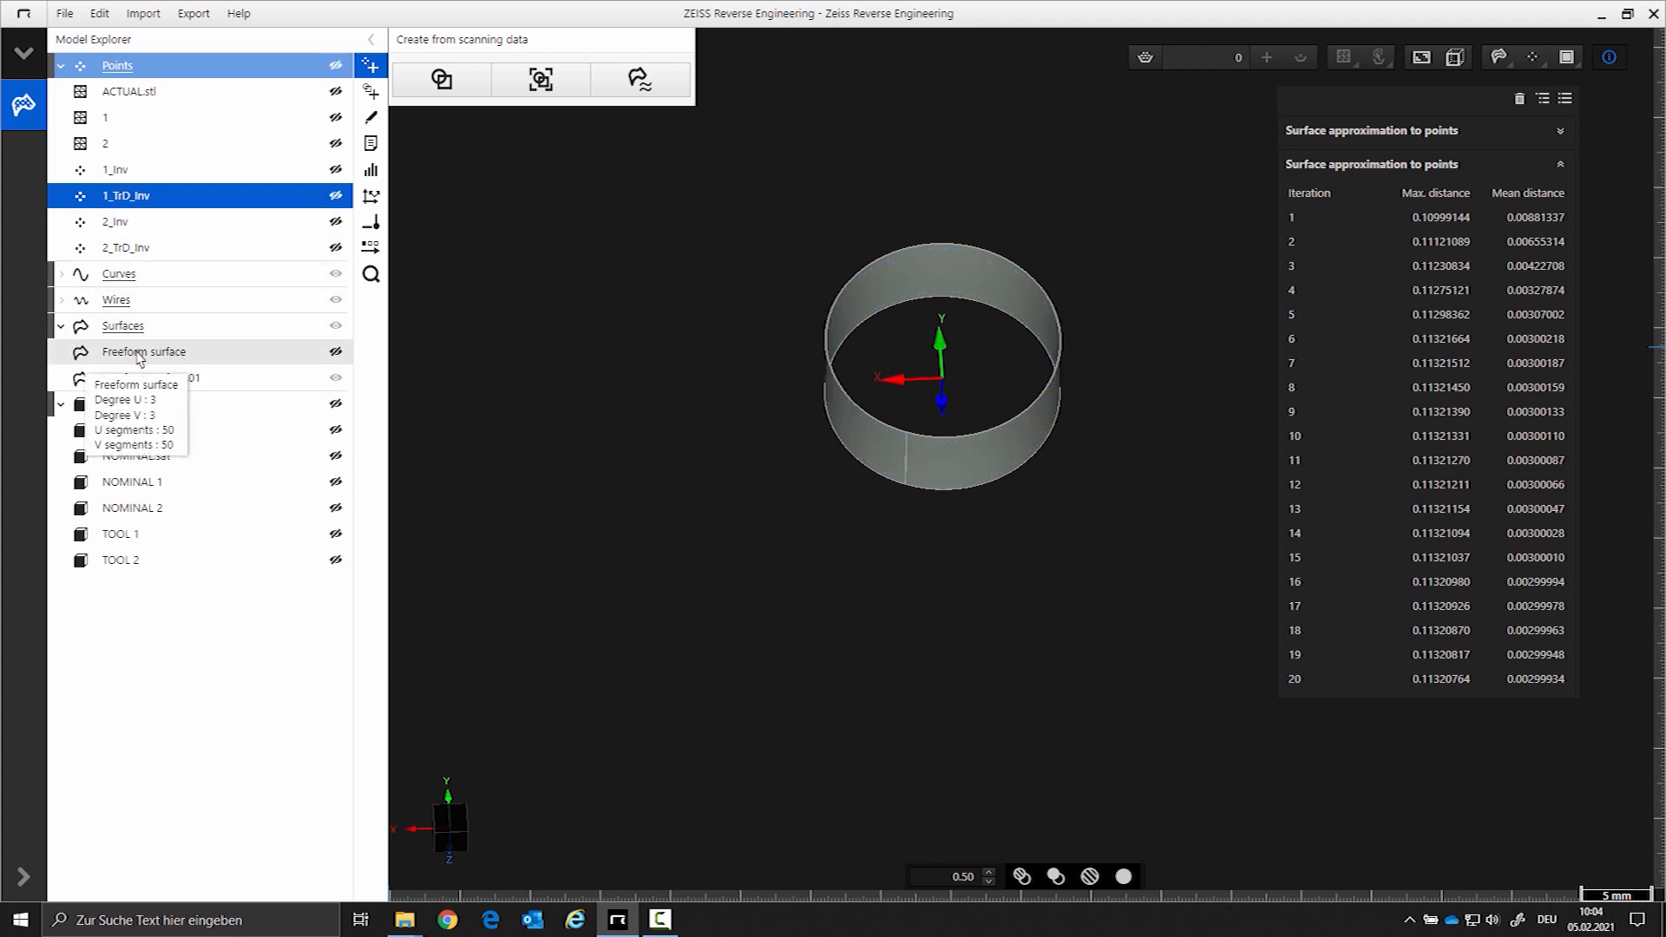